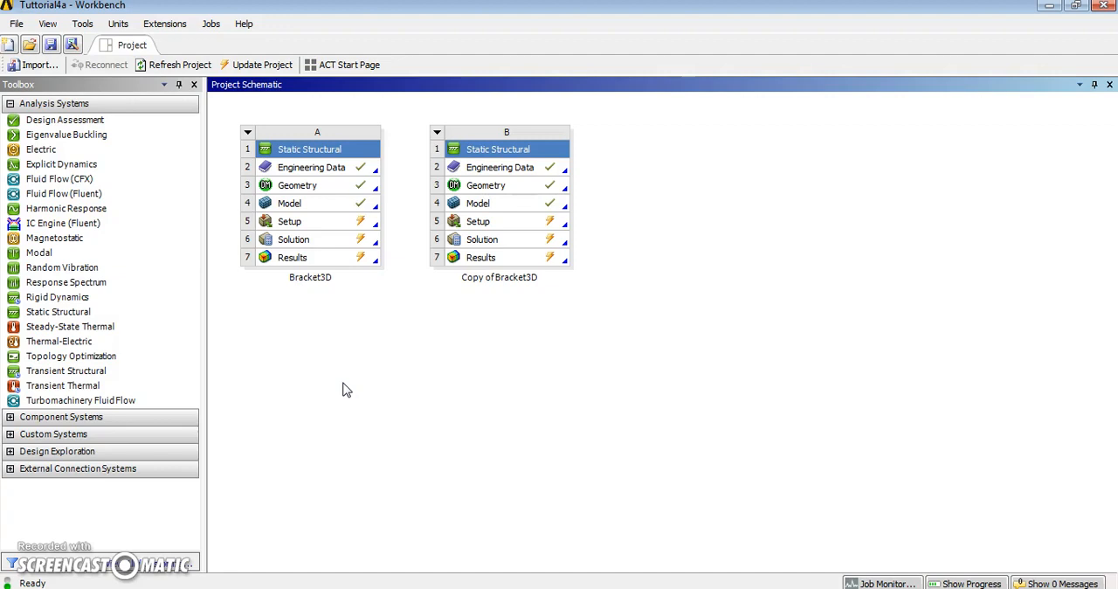
mouse_move(364, 358)
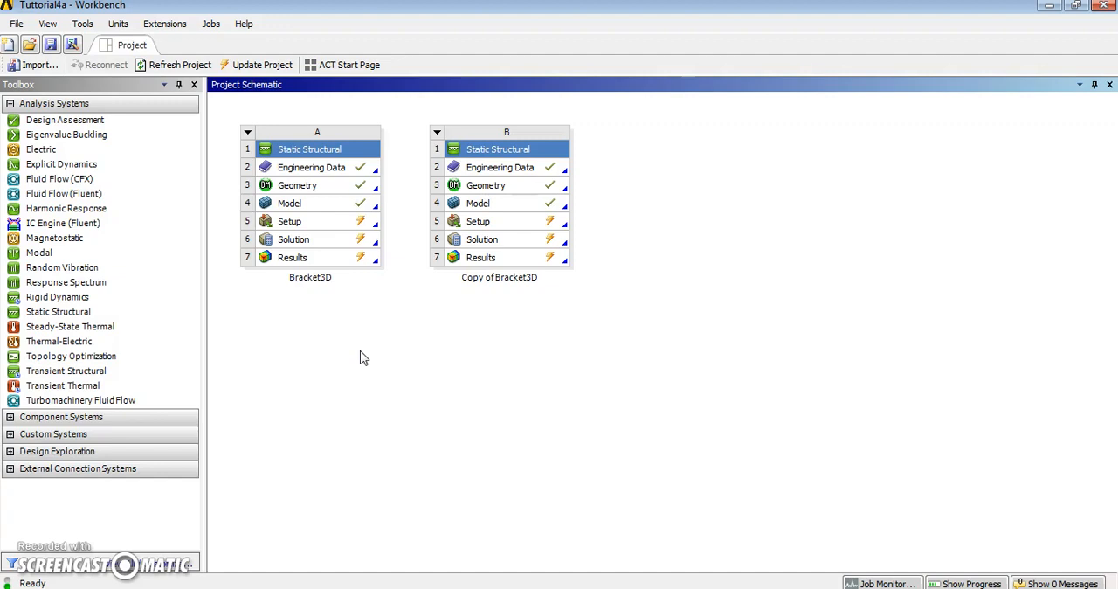
Rename the copied Static Structural system from Bracket3D to Bracket2D
left_click(248, 132)
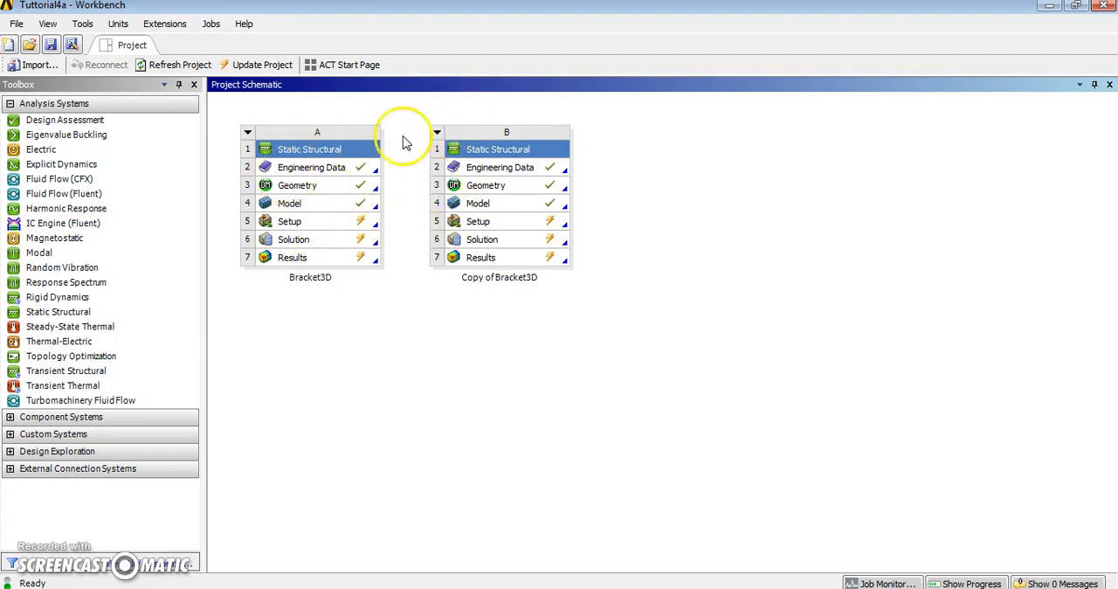
mouse_move(321, 190)
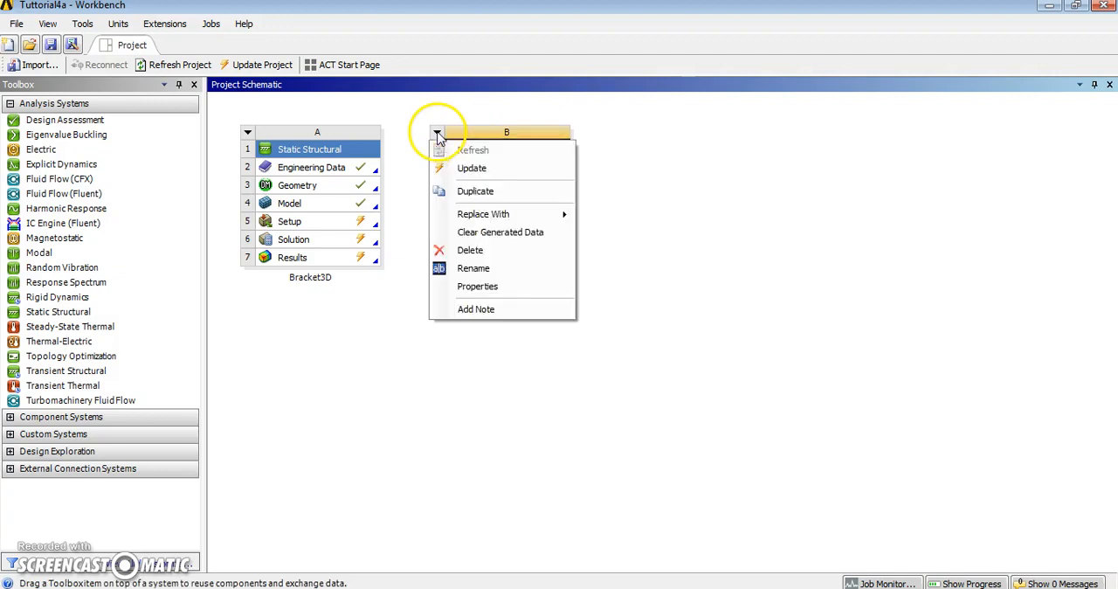
left_click(475, 191)
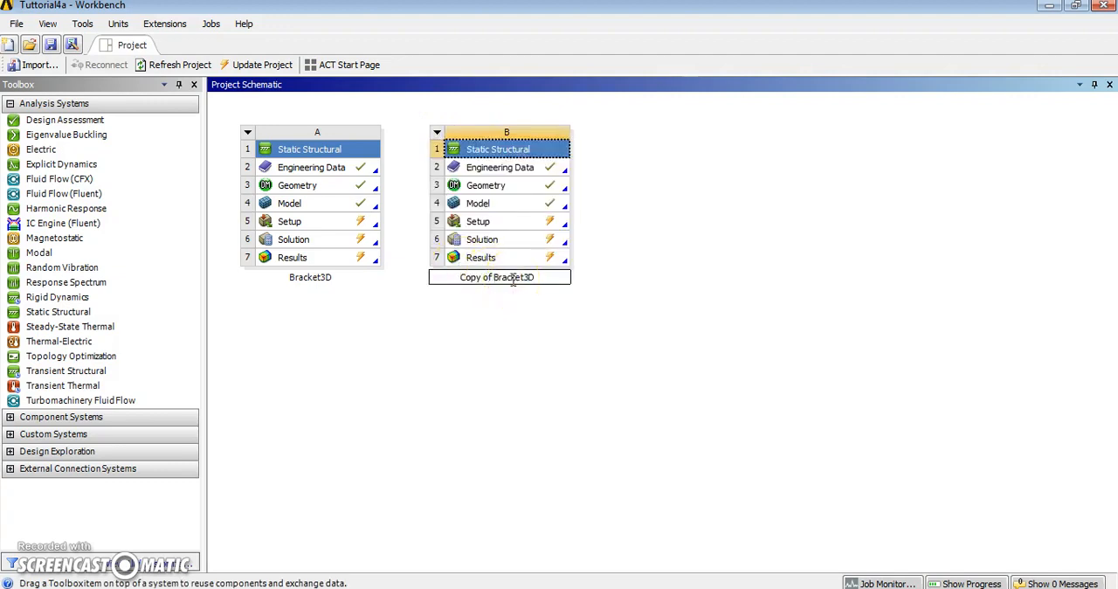
type("Bracket3D")
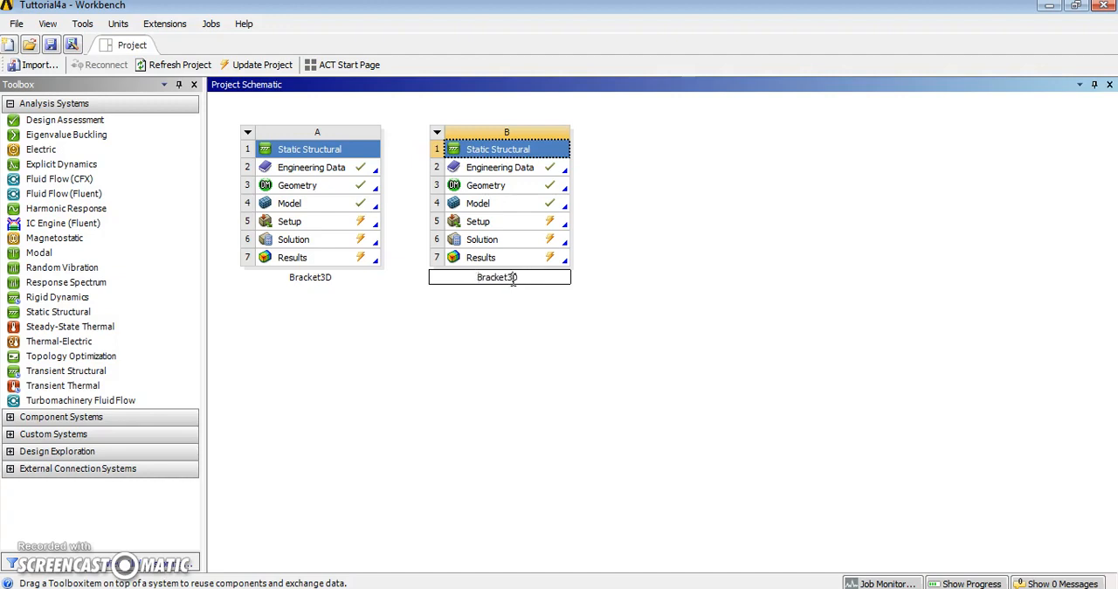
type("Bracket2D")
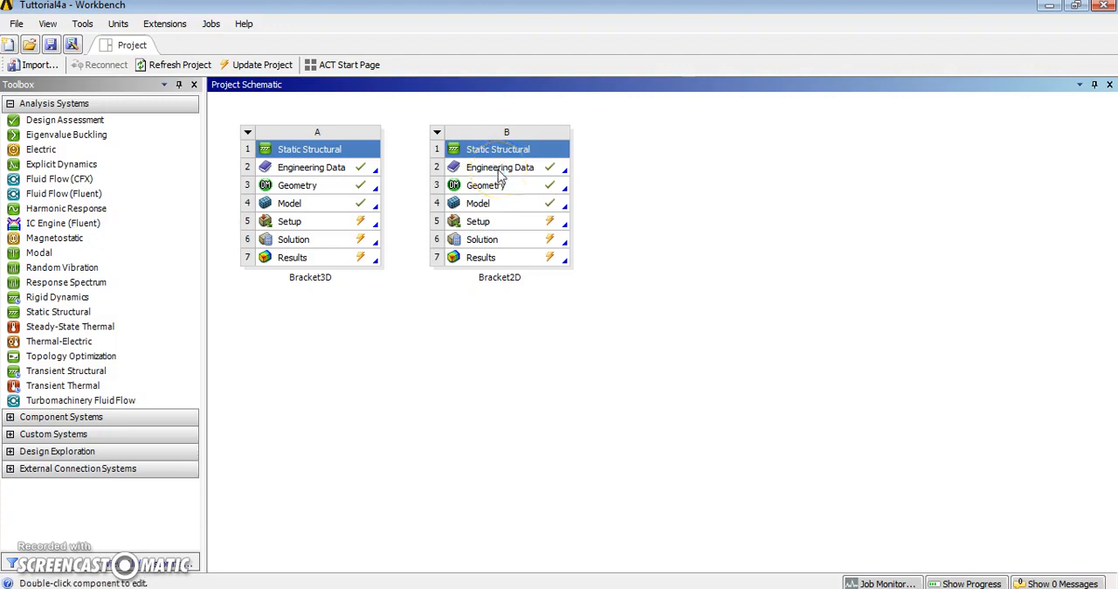
right_click(500, 167)
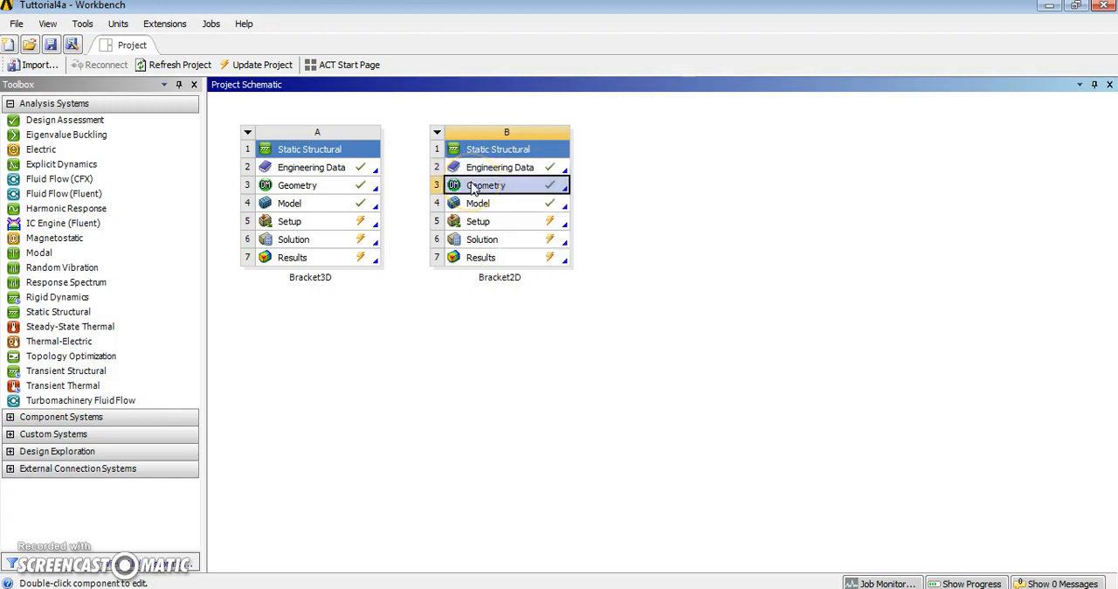
right_click(485, 185)
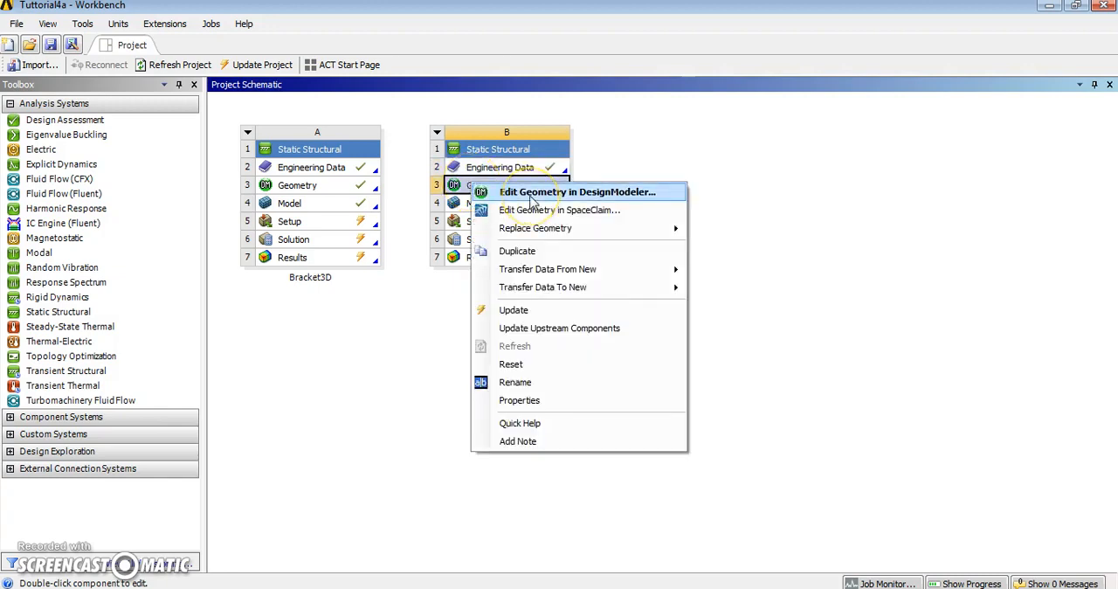
Edit Bracket2D's geometry in DesignModeler and orbit to inspect the solid bracket
left_click(576, 192)
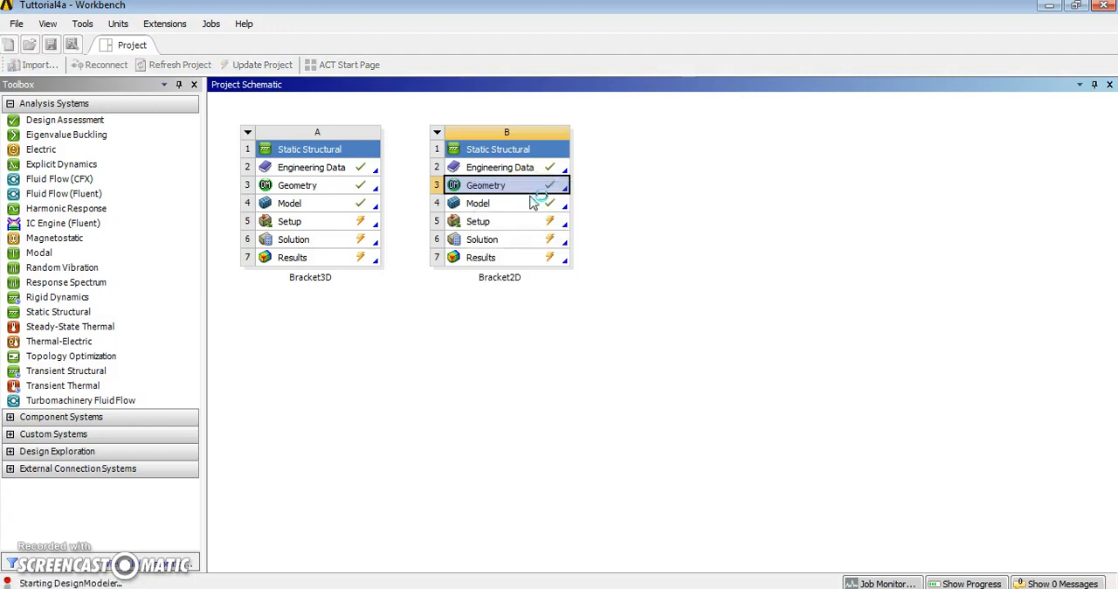
double_click(486, 184)
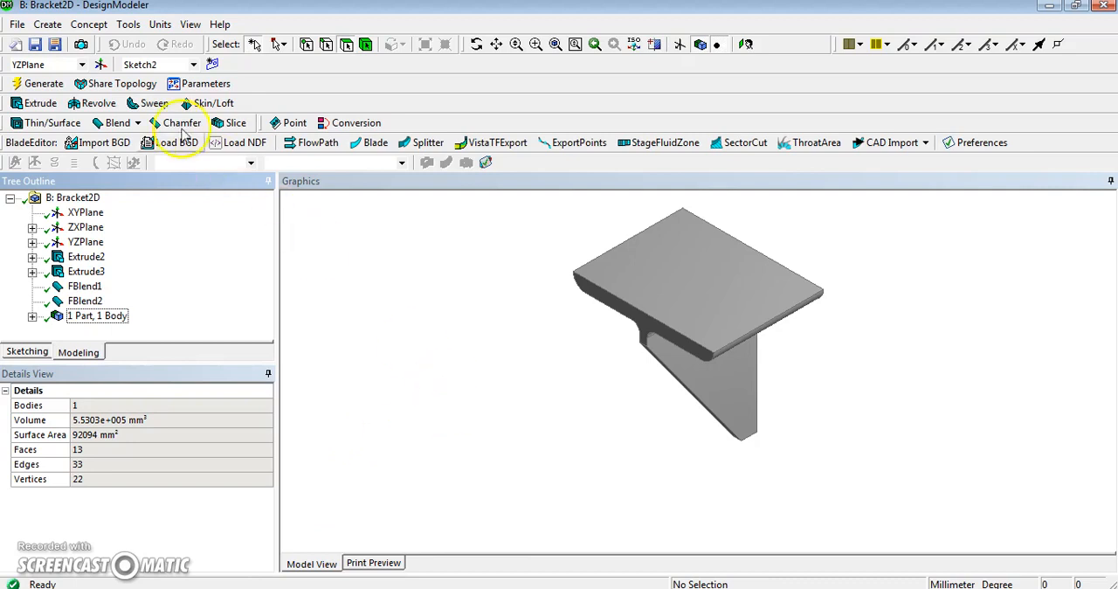
mouse_move(653, 357)
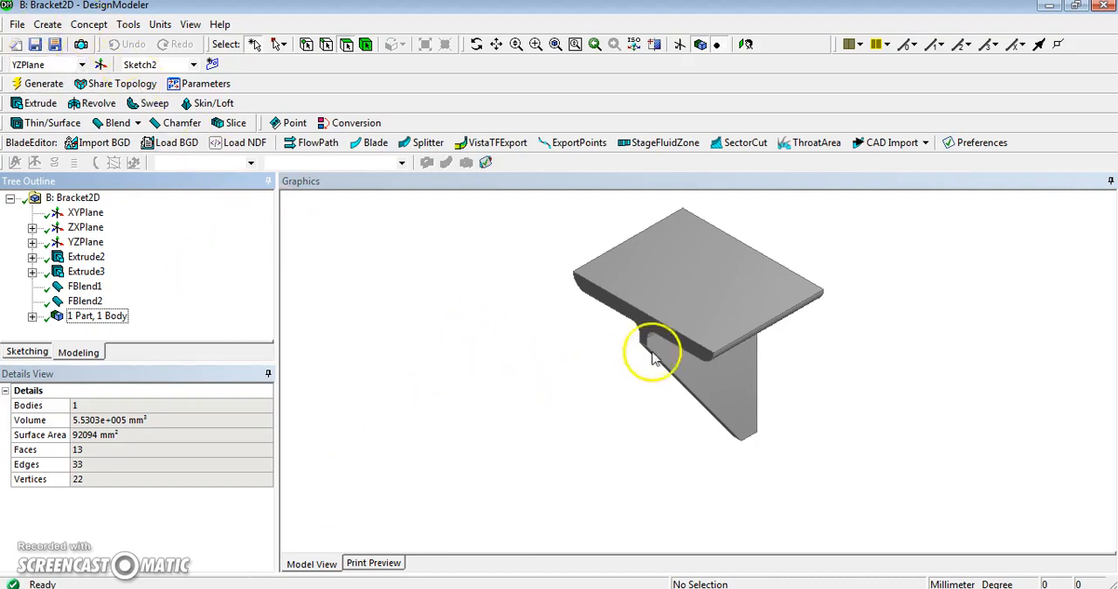
left_click_drag(650, 354, 655, 314)
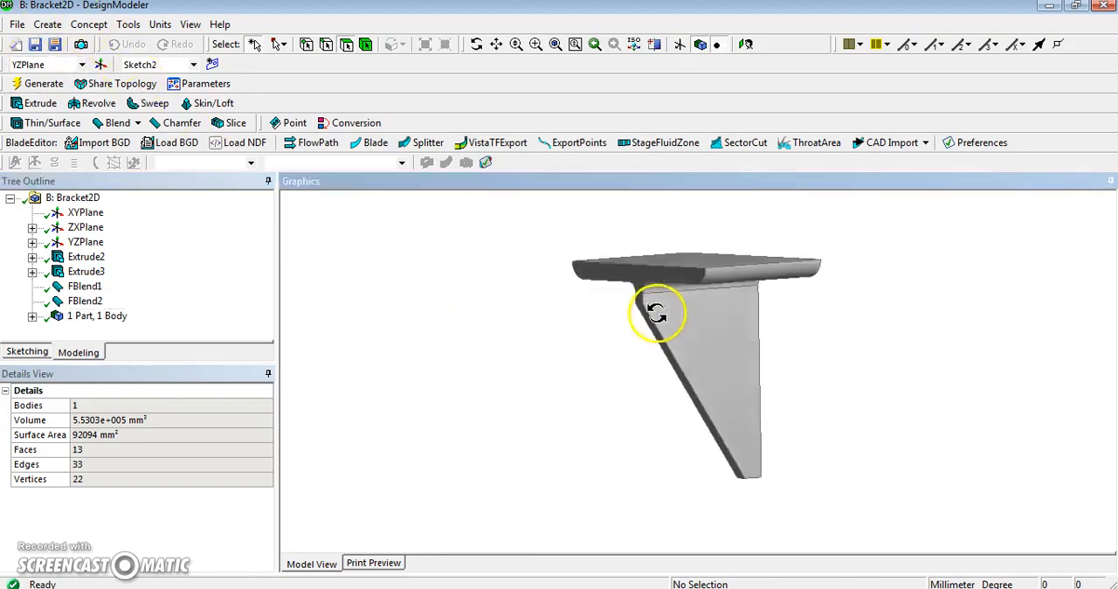
left_click_drag(655, 313, 715, 317)
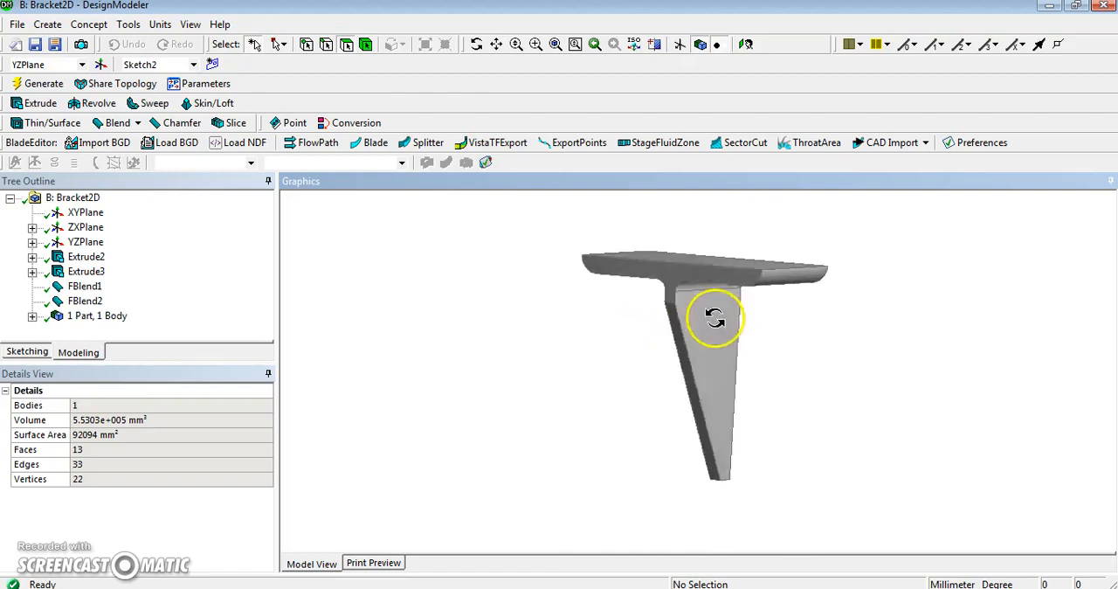
left_click_drag(715, 317, 680, 326)
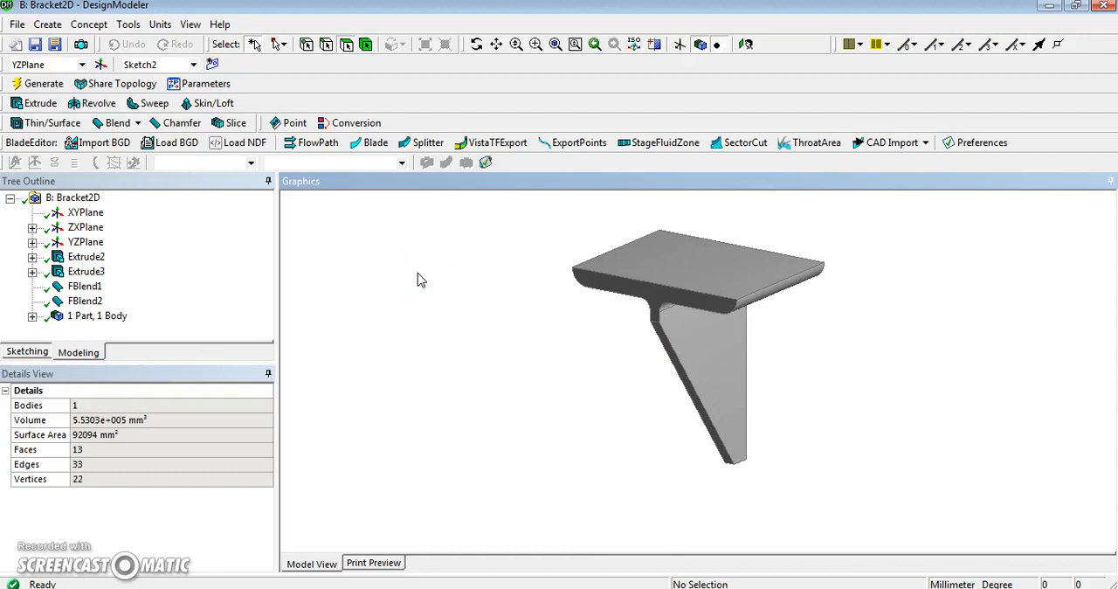
mouse_move(347, 311)
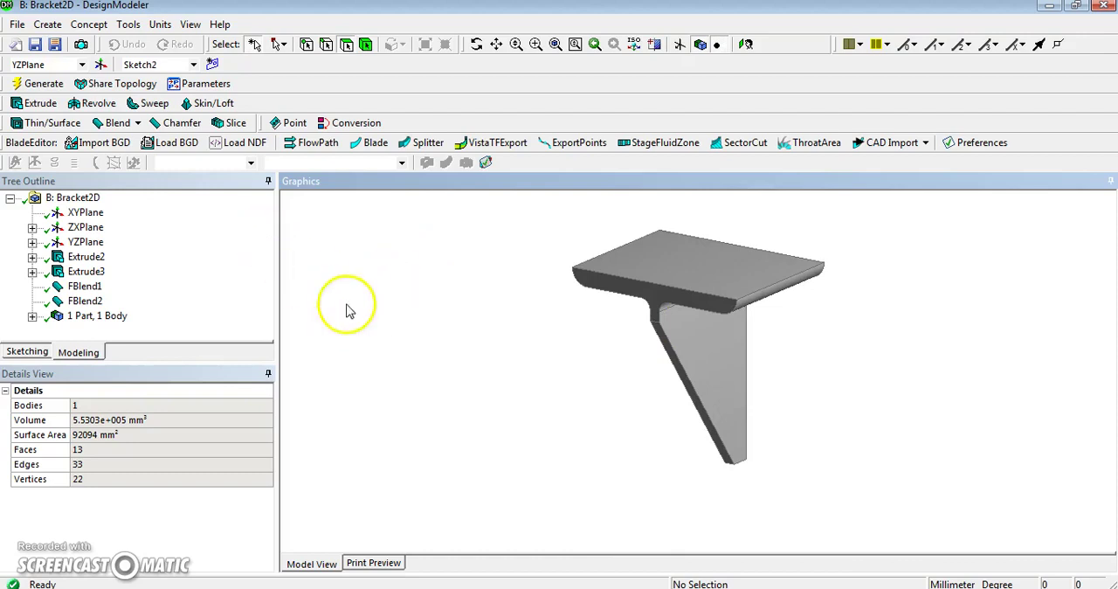
Add MidSurf1 with automatic face-pair selection and 10 mm to 16 mm thickness thresholds
left_click(129, 24)
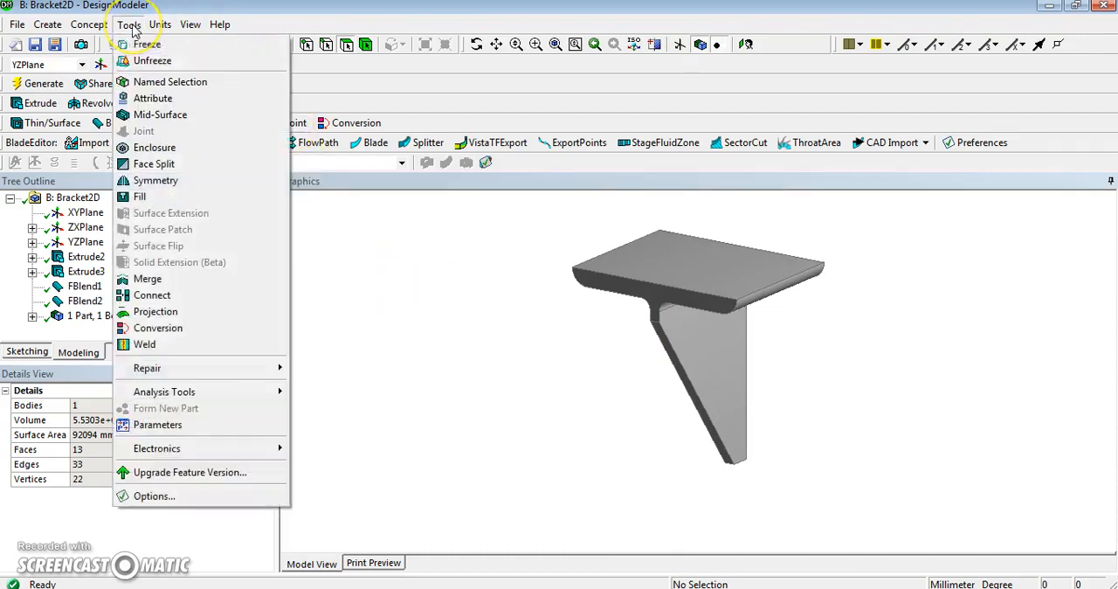
mouse_move(160, 115)
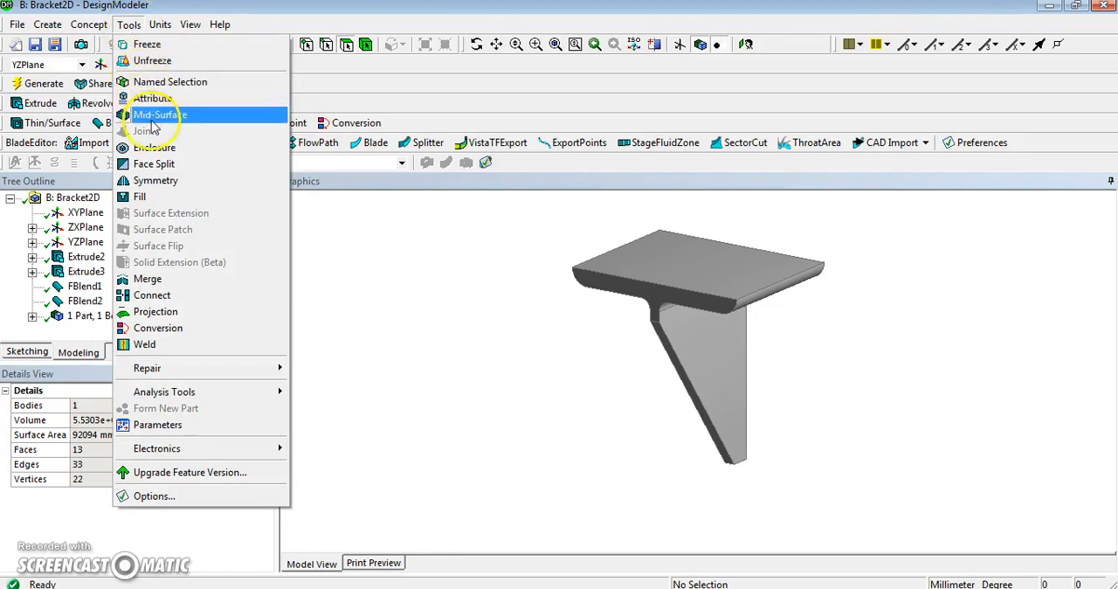
left_click(159, 114)
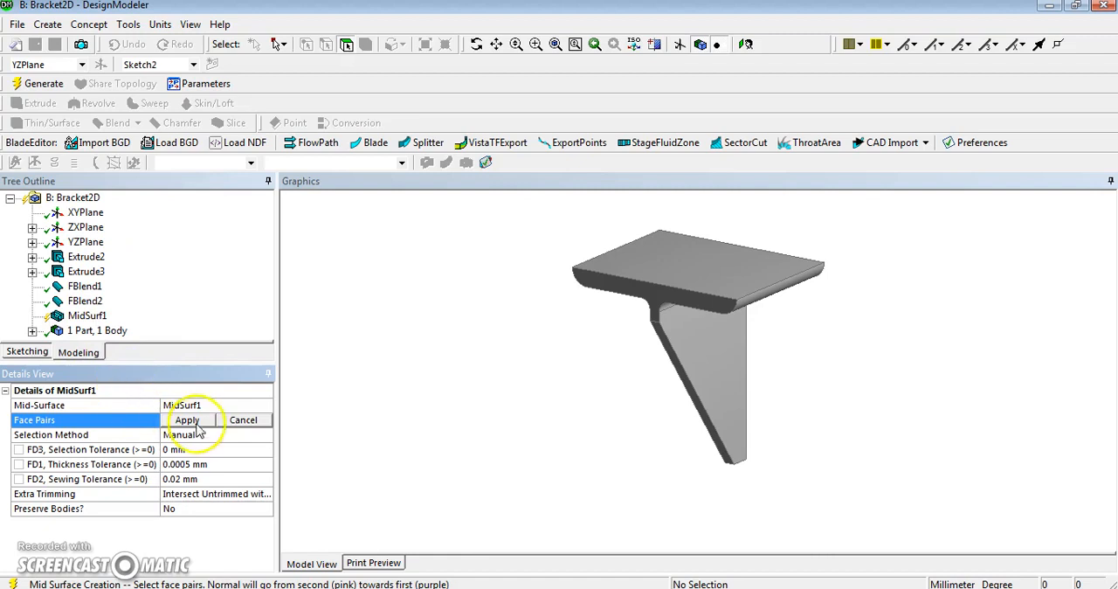
left_click(186, 420)
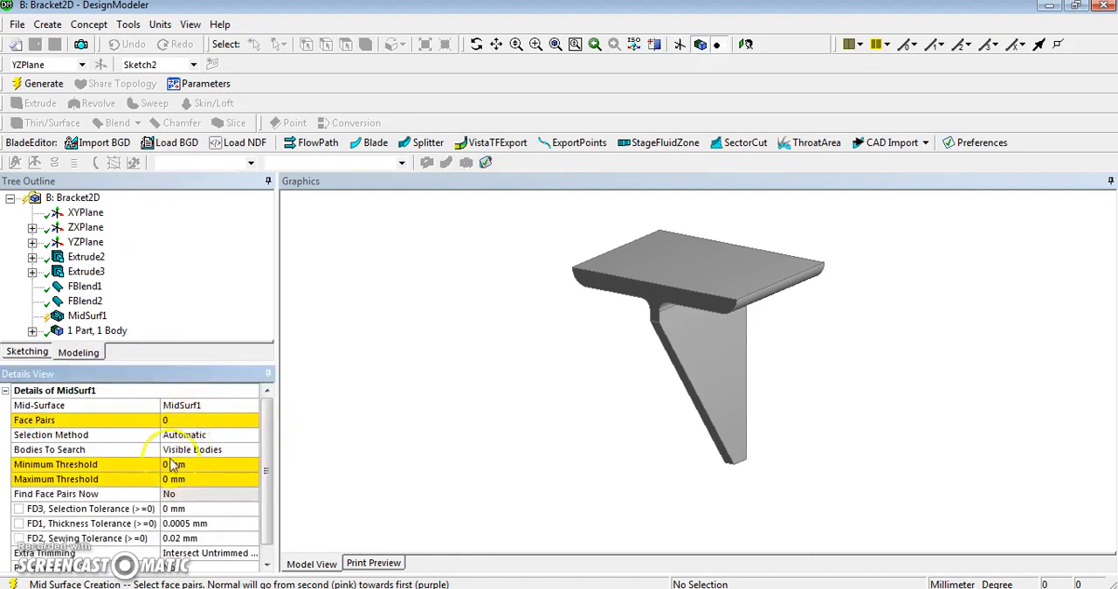
left_click(210, 464)
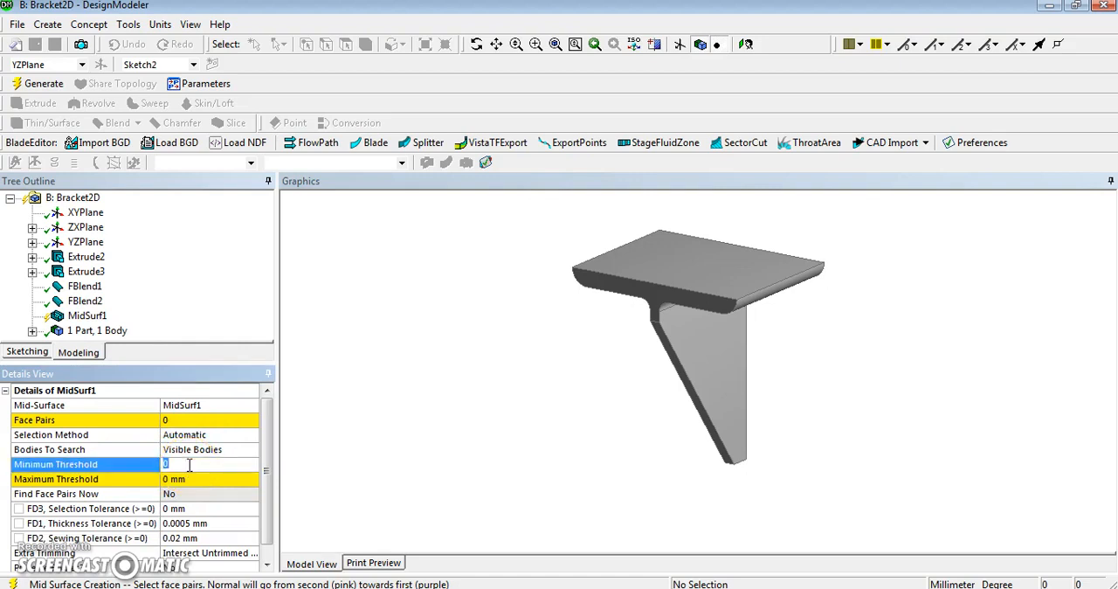
type("1")
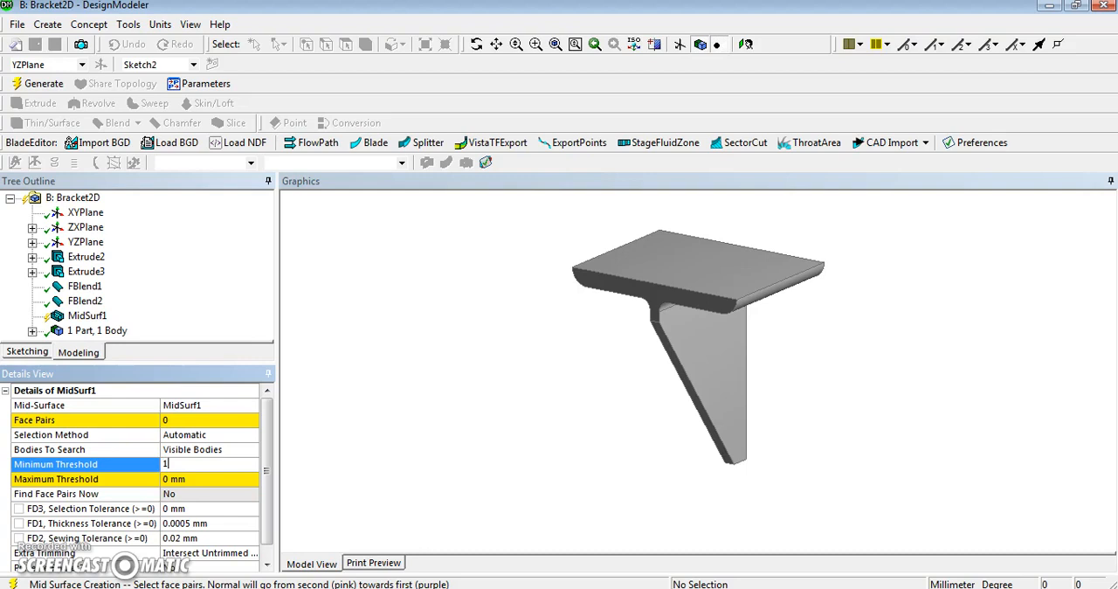
type("0")
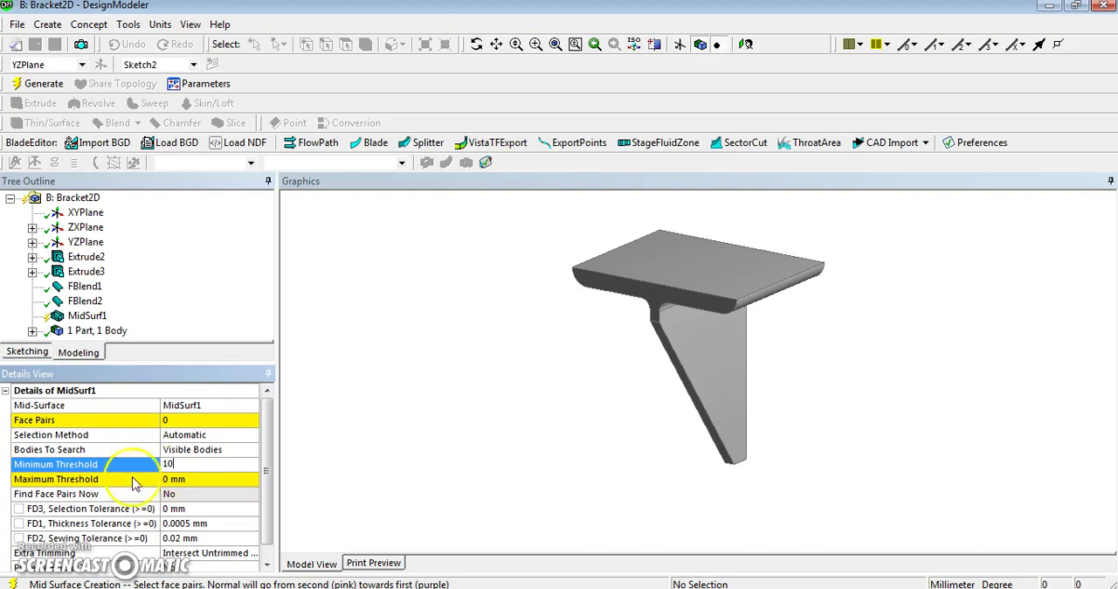
left_click(210, 479)
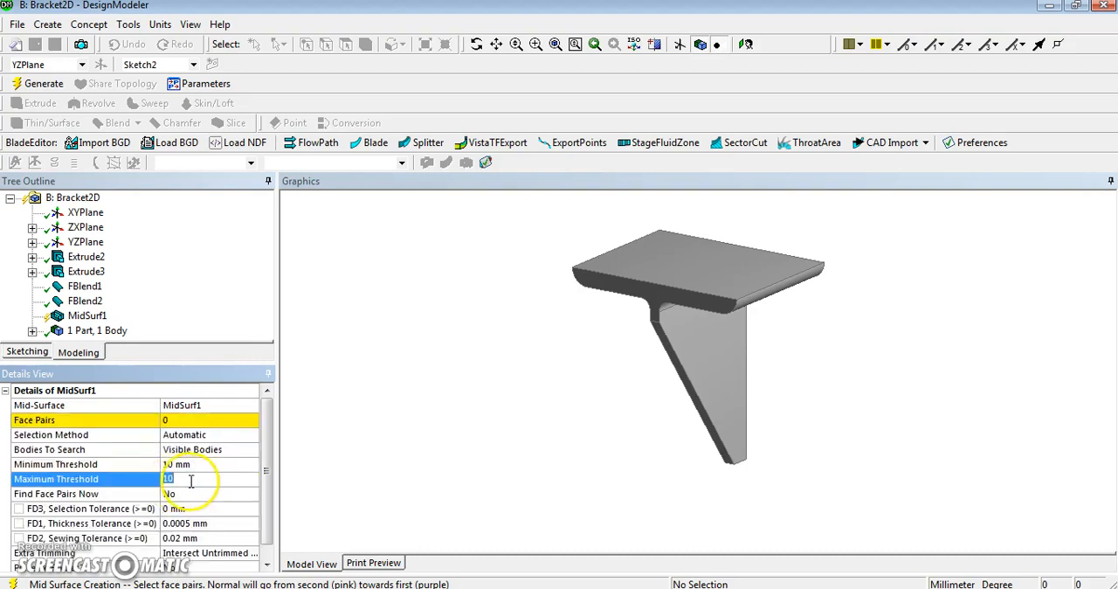
type("16 mm")
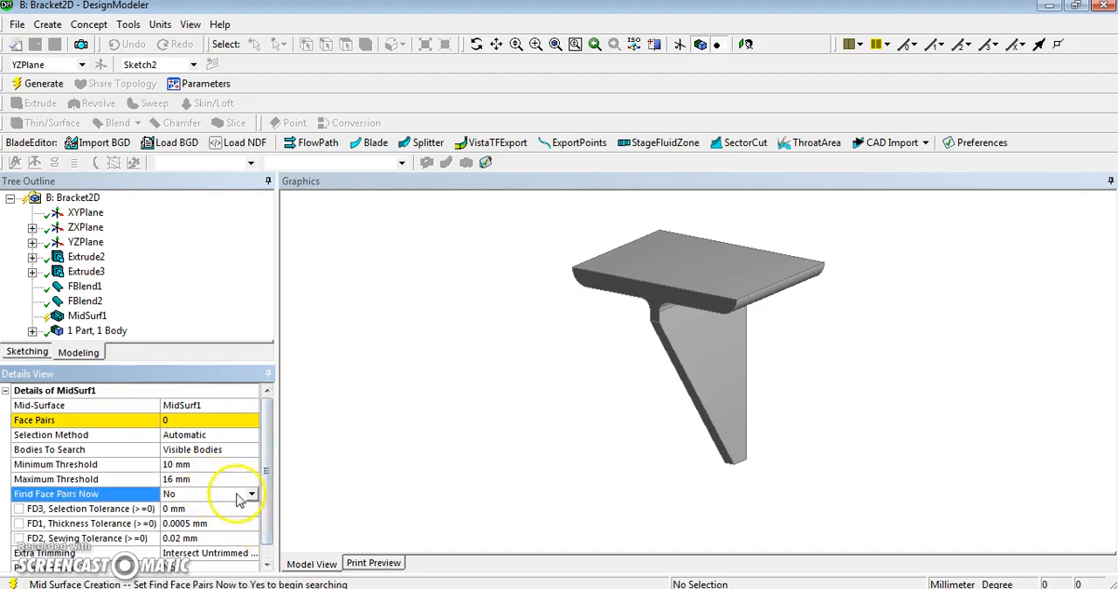
Find the three face pairs, inspect them, and generate two mid-surface bodies
left_click(252, 493)
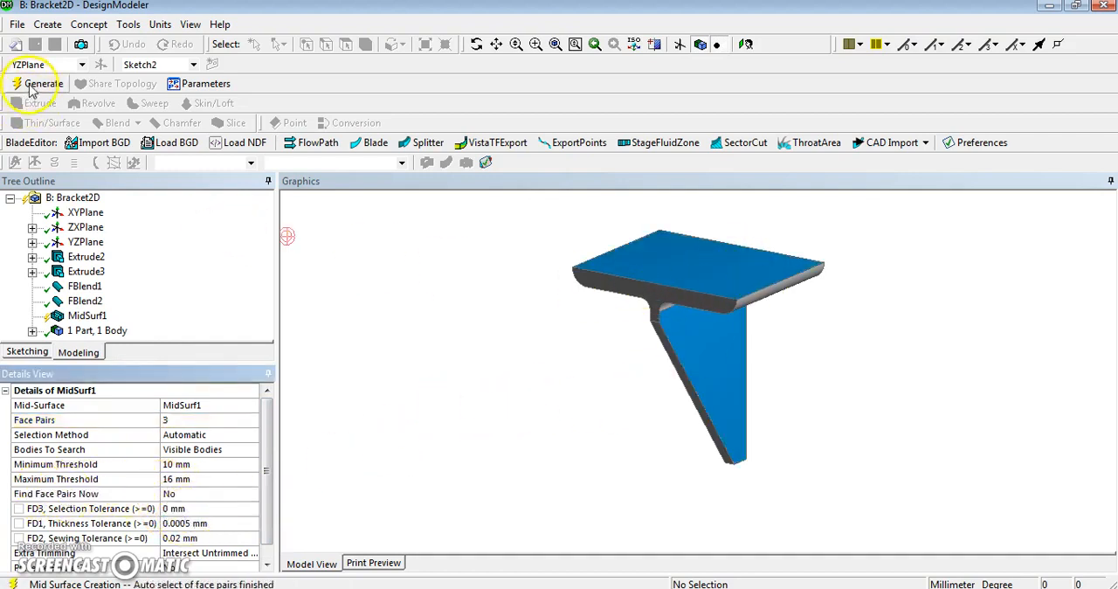
left_click_drag(699, 349, 682, 315)
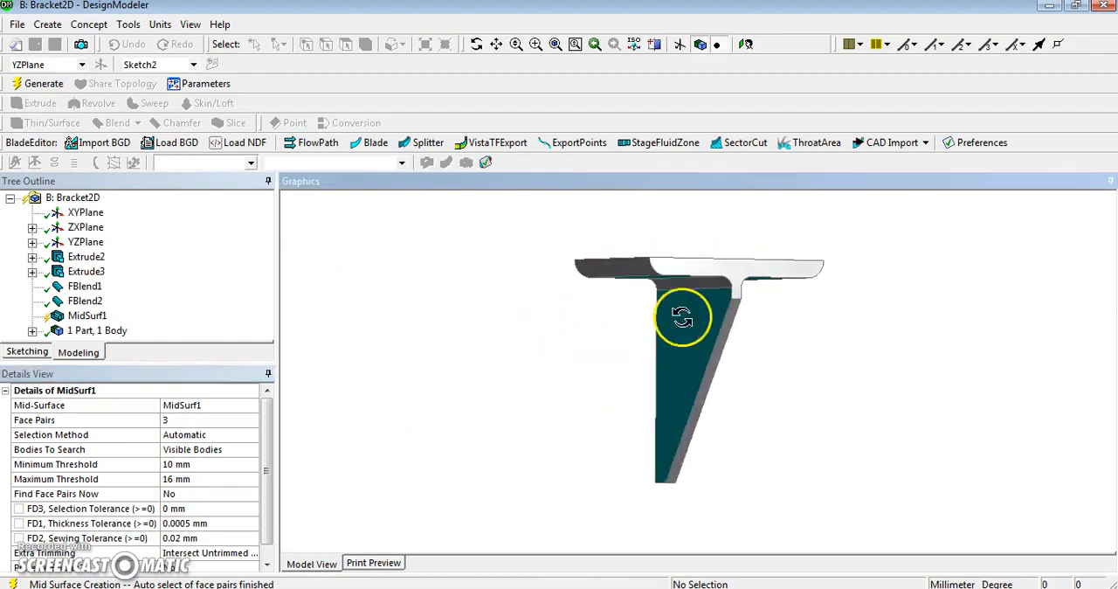
left_click_drag(682, 314, 520, 251)
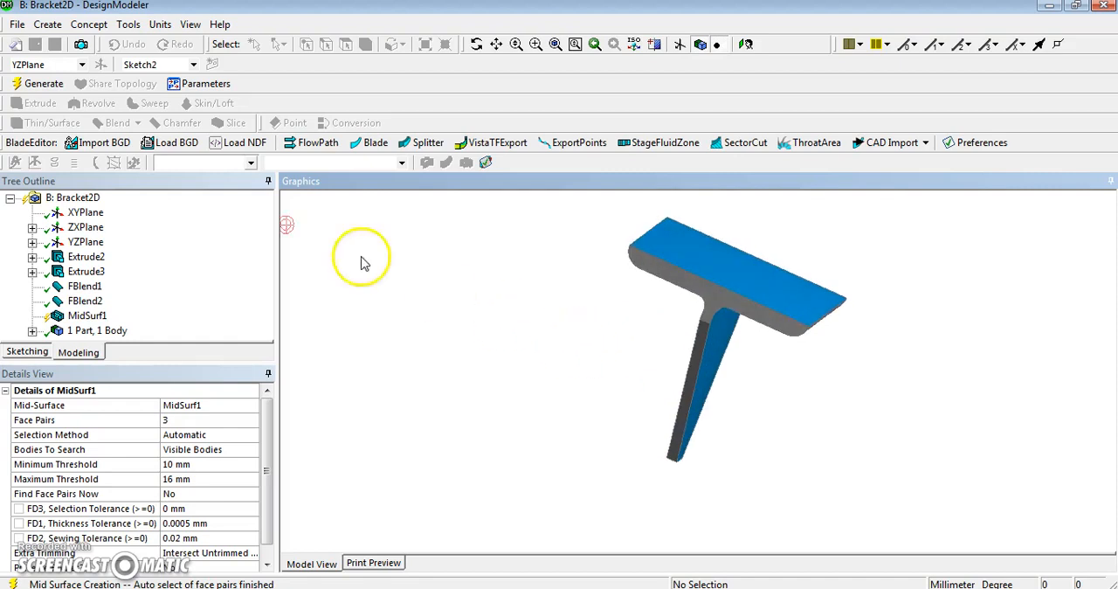
left_click(43, 83)
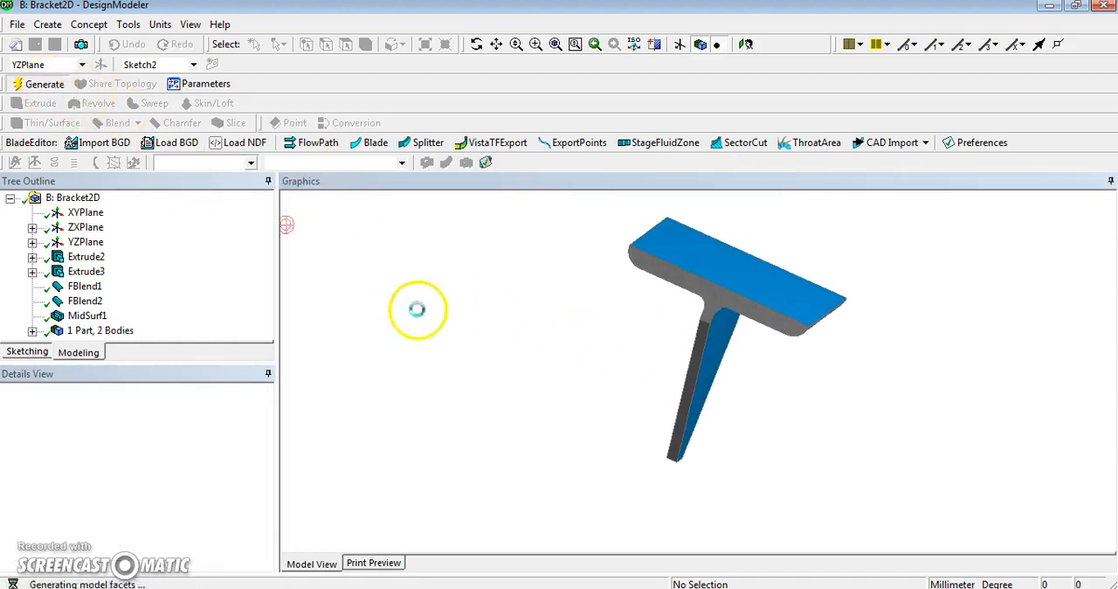
left_click(43, 83)
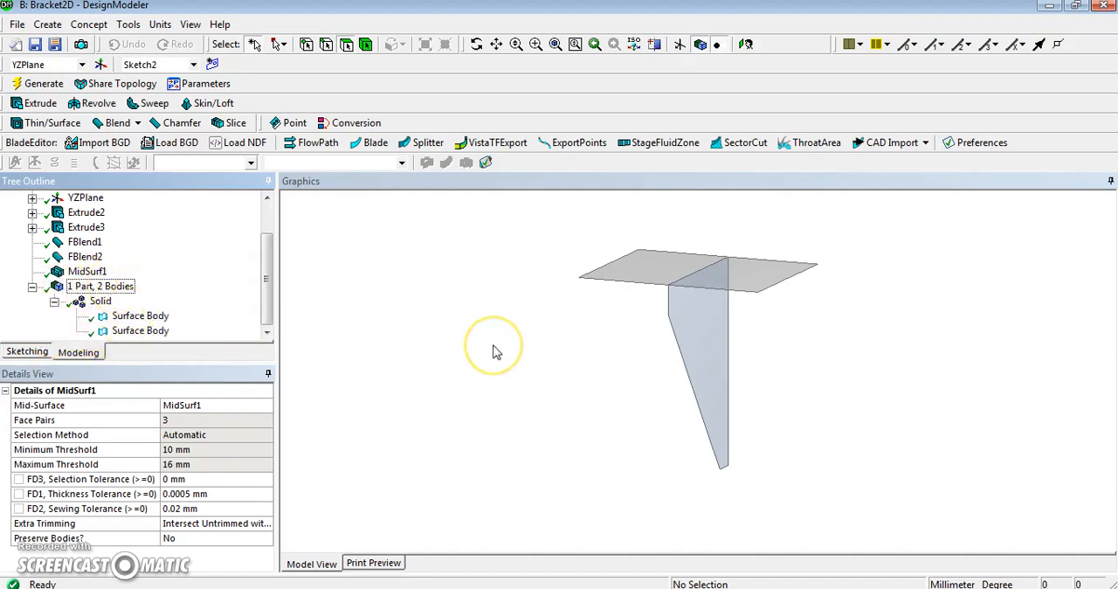
mouse_move(369, 333)
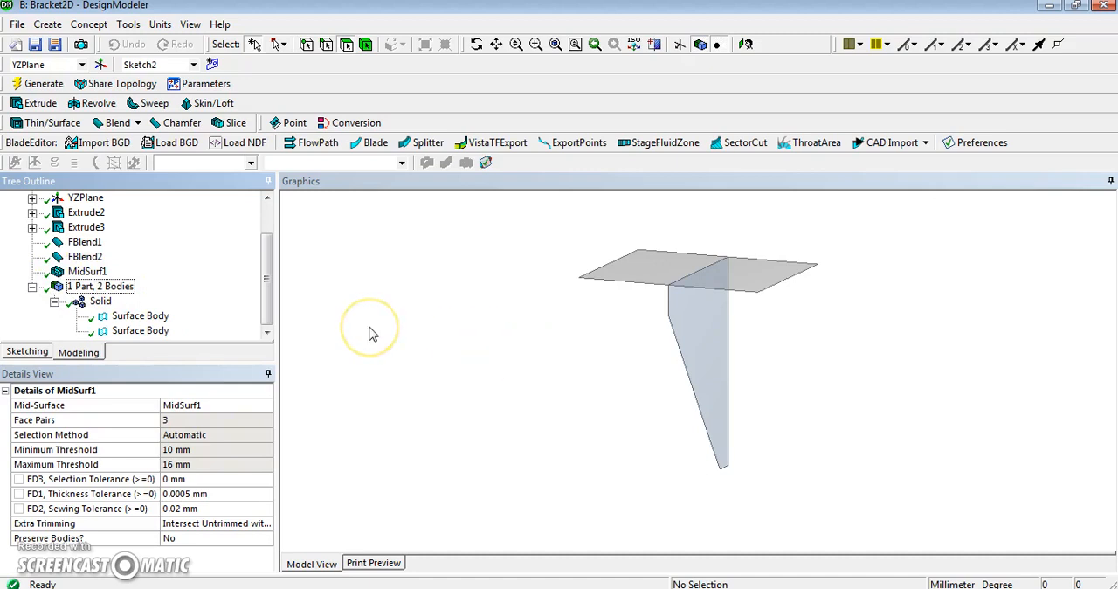
mouse_move(341, 313)
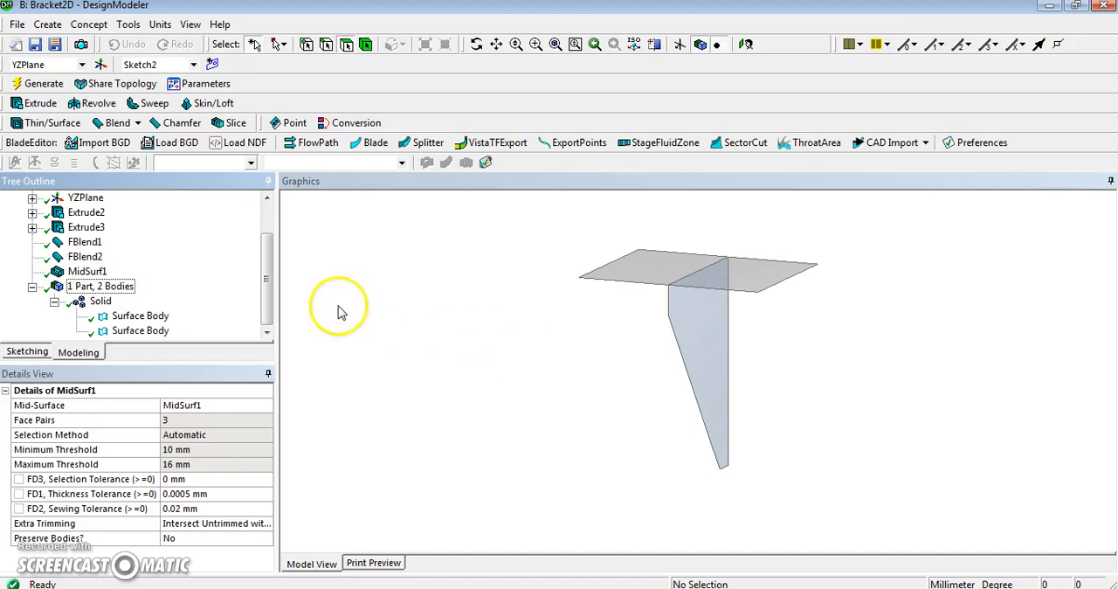
Delete MidSurf1 from the Tree Outline to restore the single solid body
left_click(87, 270)
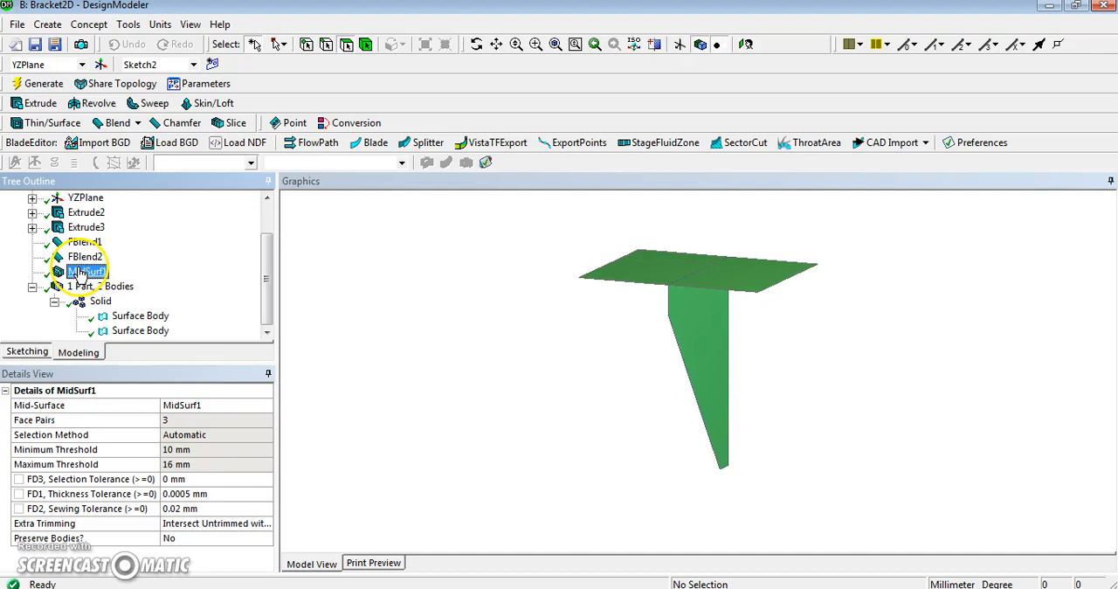
right_click(86, 272)
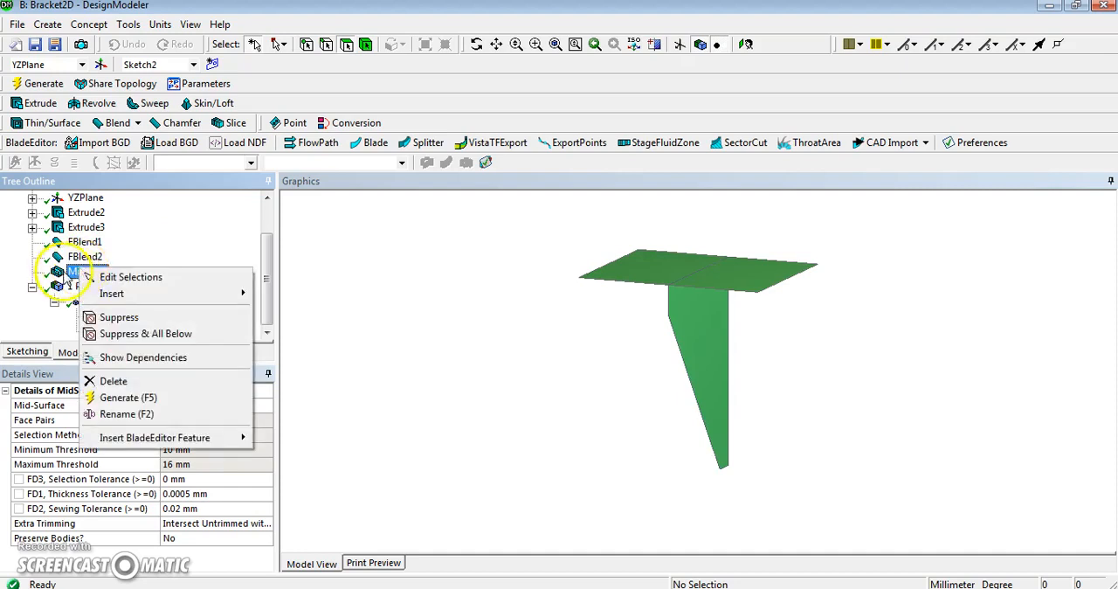
mouse_move(113, 381)
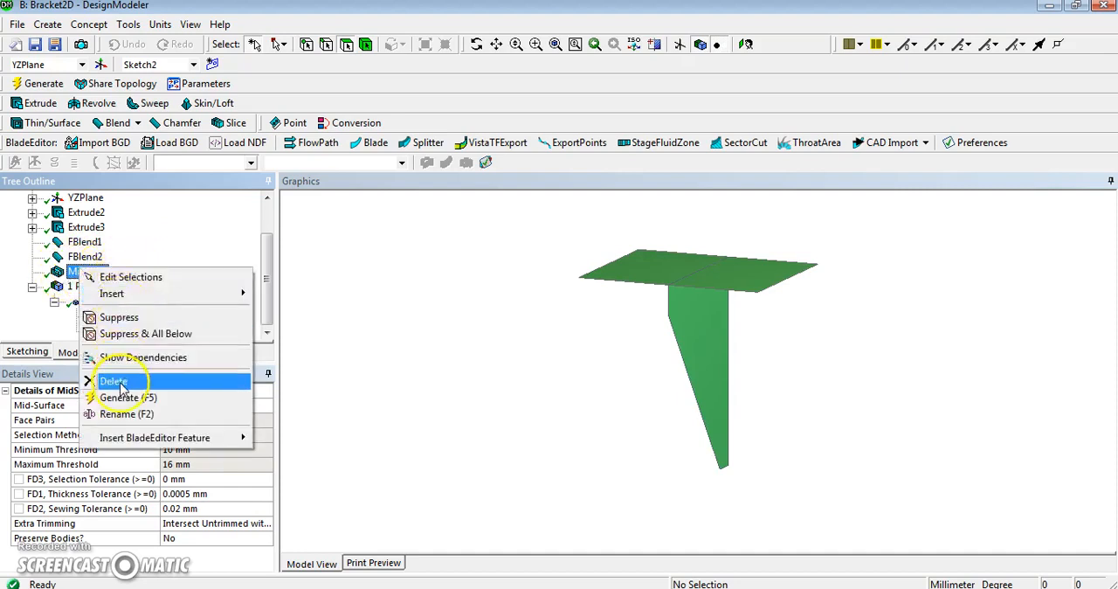
left_click(114, 381)
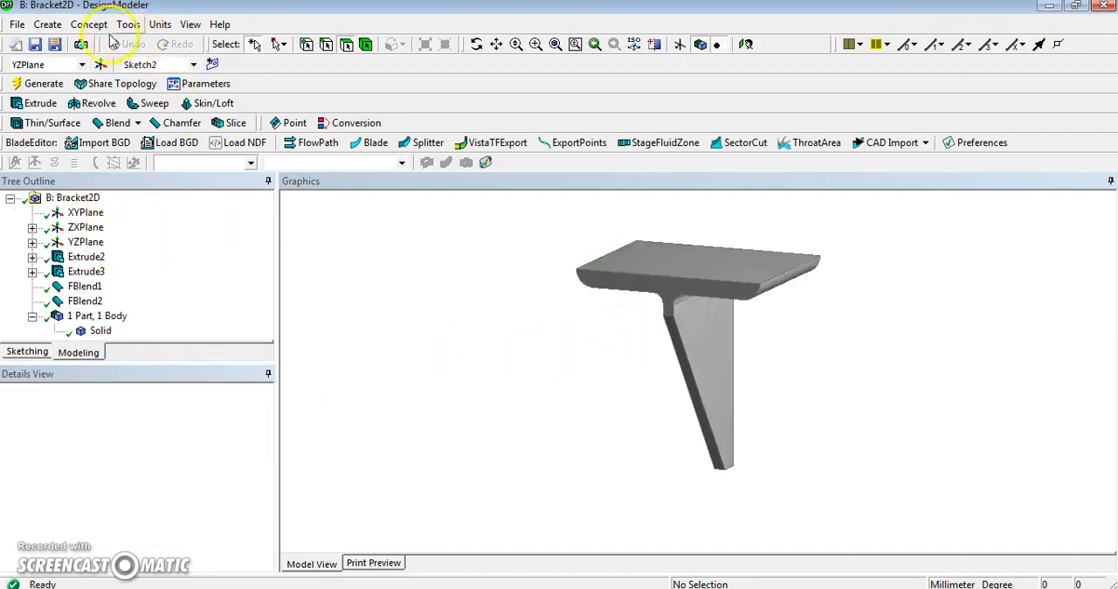
left_click(100, 330)
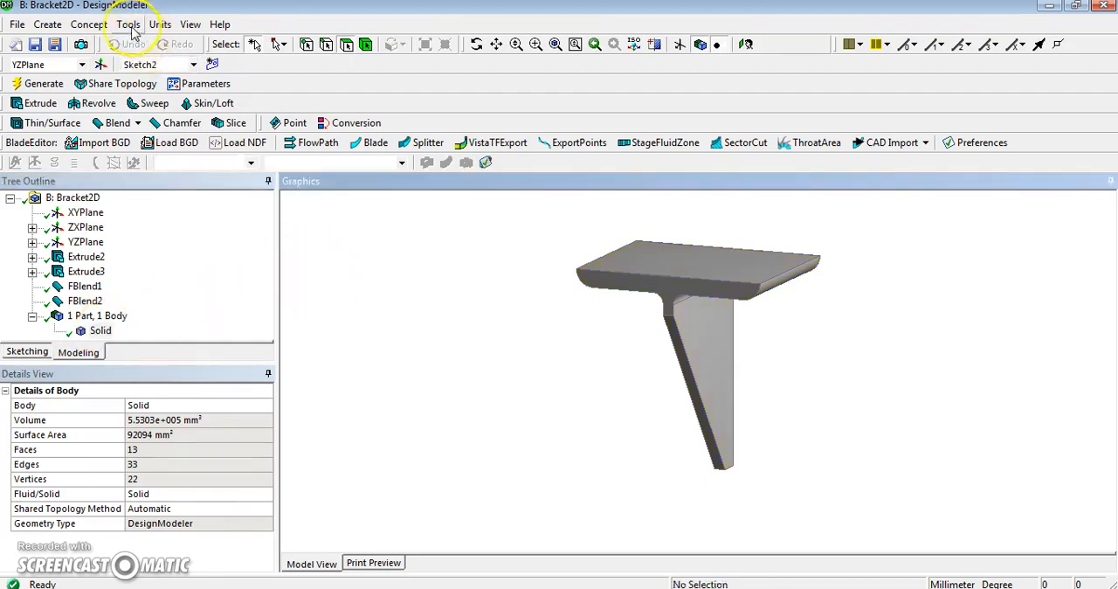
Insert a new mid-surface feature with Manual face-pair selection
left_click(128, 24)
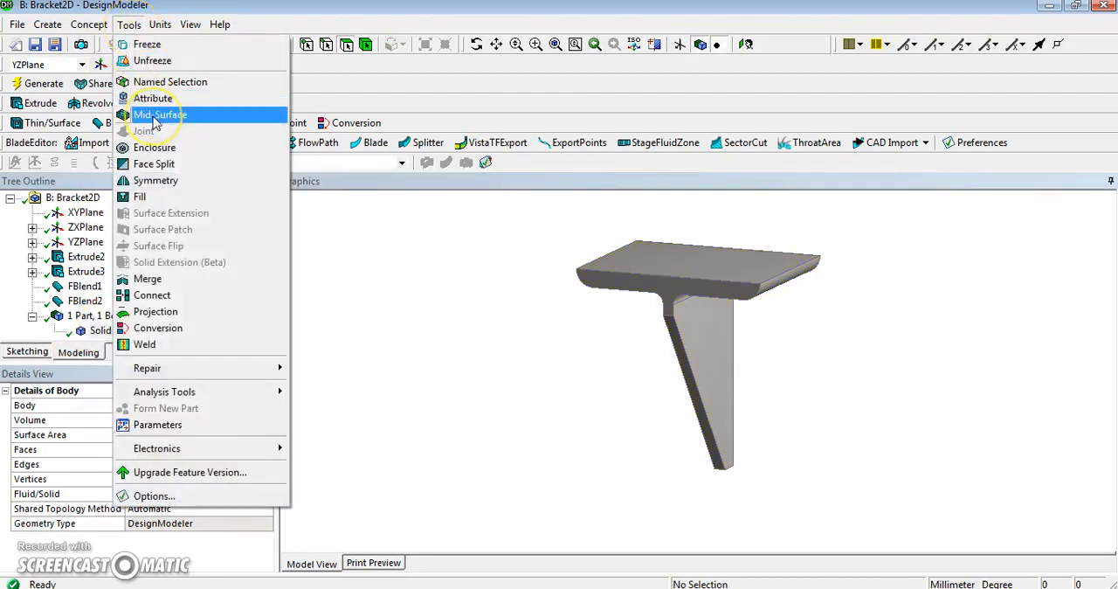
left_click(160, 114)
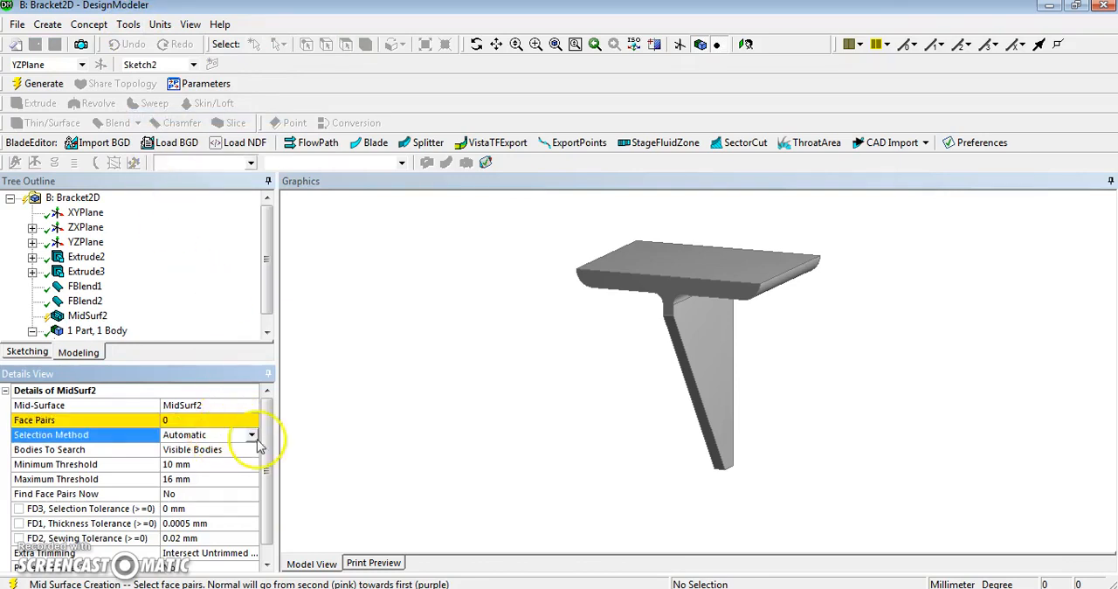
left_click(252, 435)
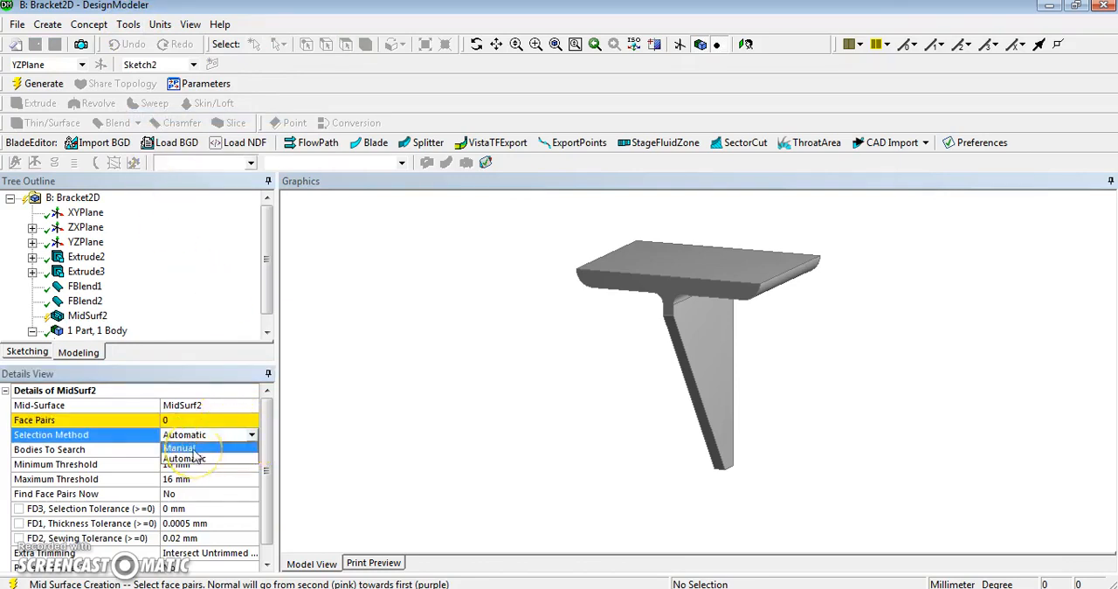
left_click(178, 449)
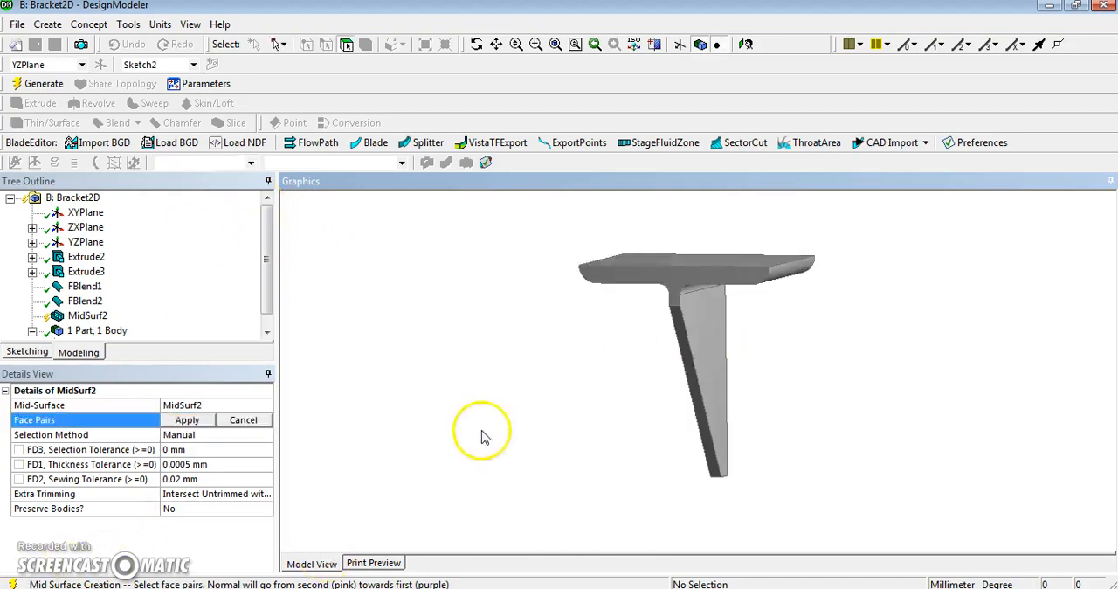
mouse_move(707, 358)
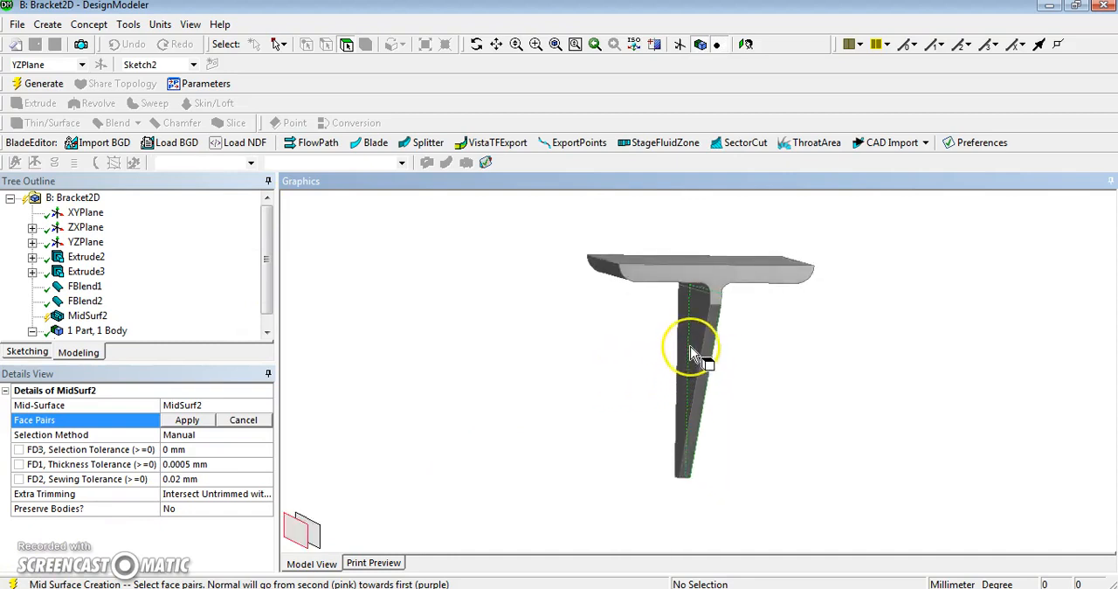
Pick three face pairs, apply them, and generate MidSurf2's shell bodies
left_click(690, 350)
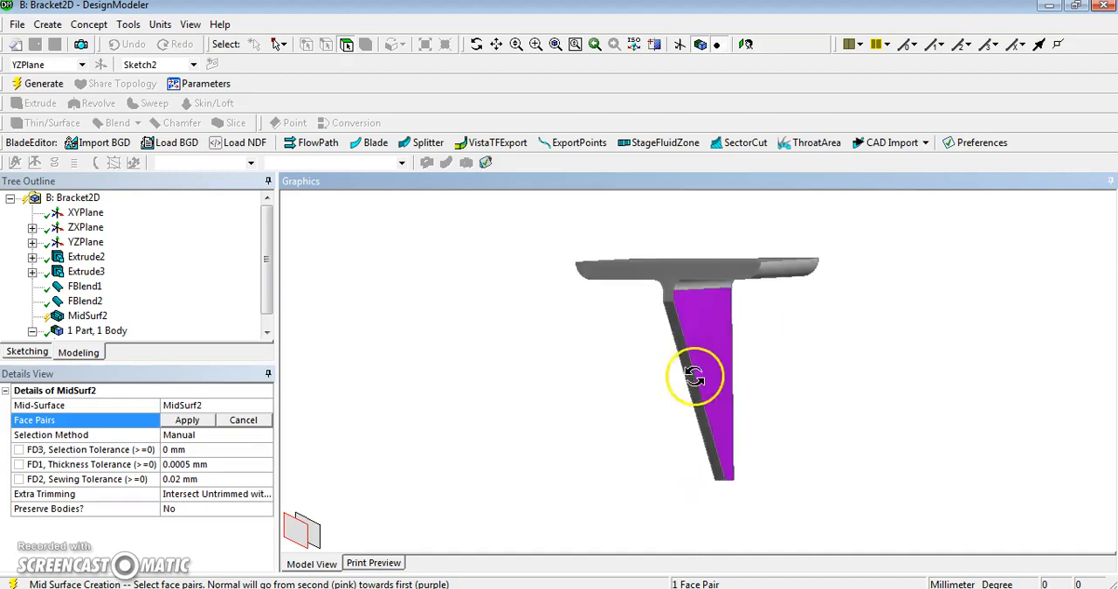
left_click_drag(695, 375, 760, 306)
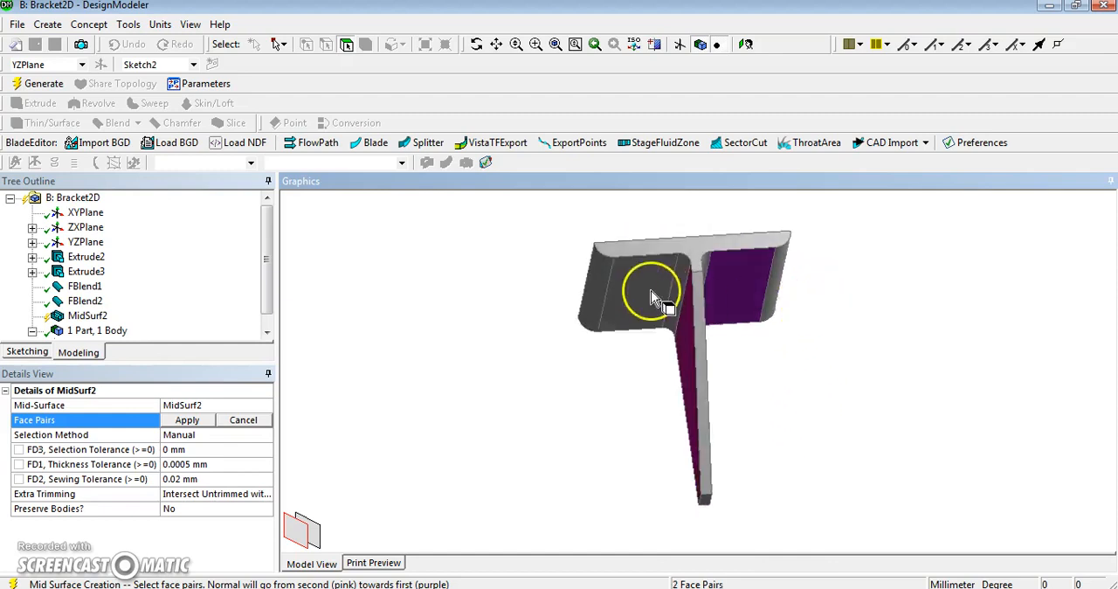
left_click_drag(681, 297, 646, 289)
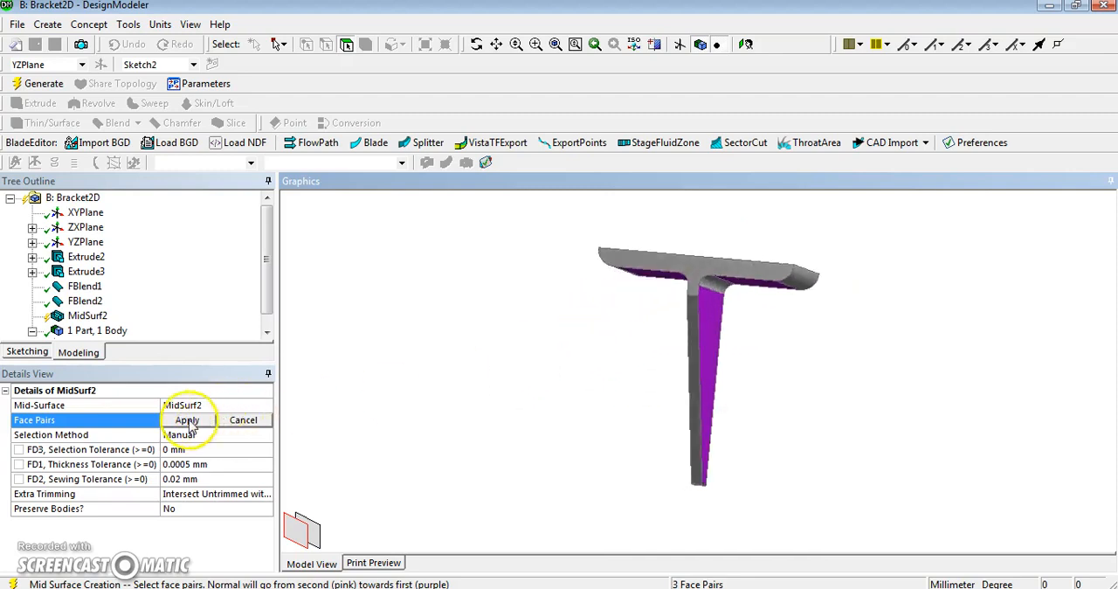
left_click(187, 420)
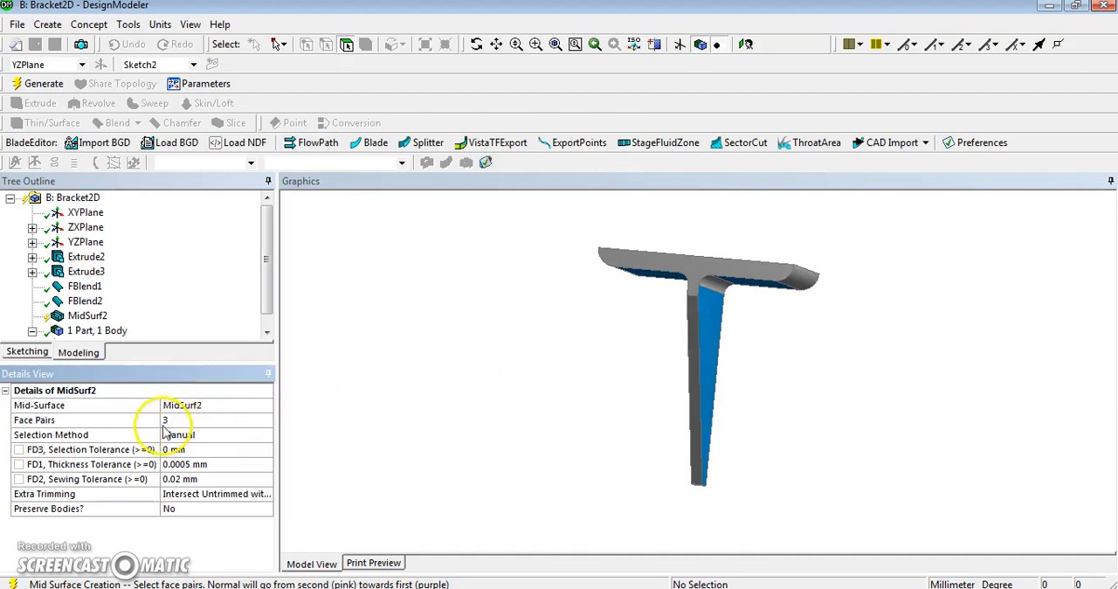
left_click(36, 83)
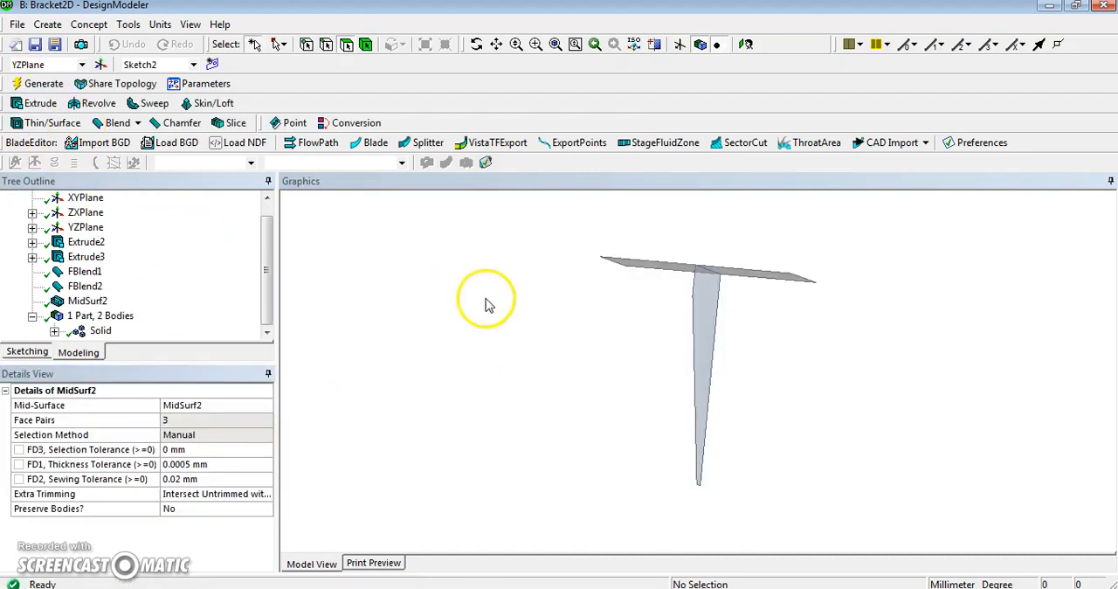
left_click_drag(487, 302, 496, 325)
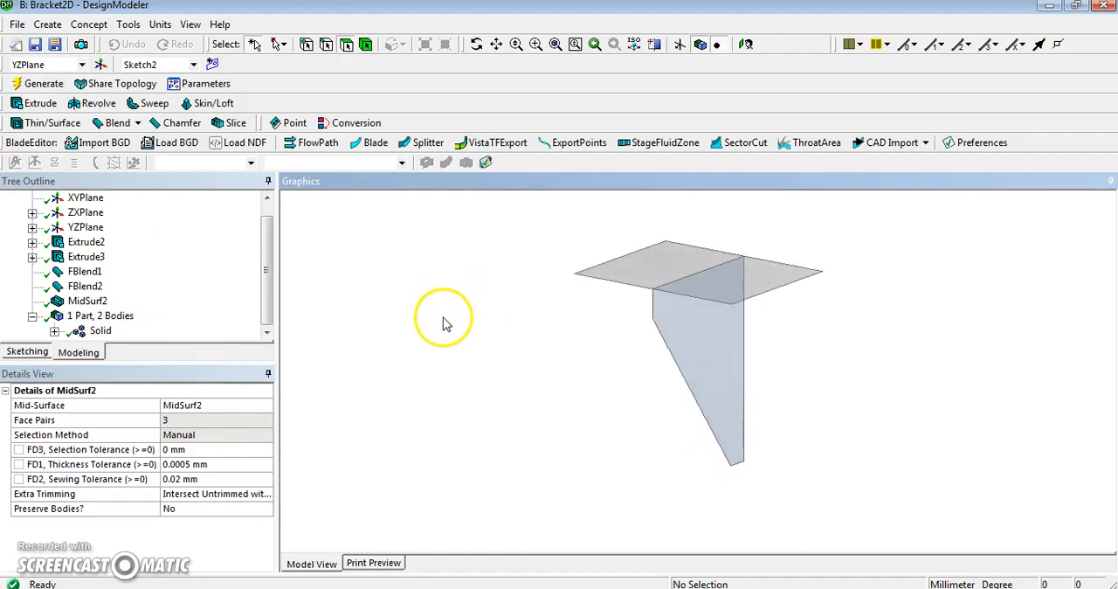
mouse_move(437, 324)
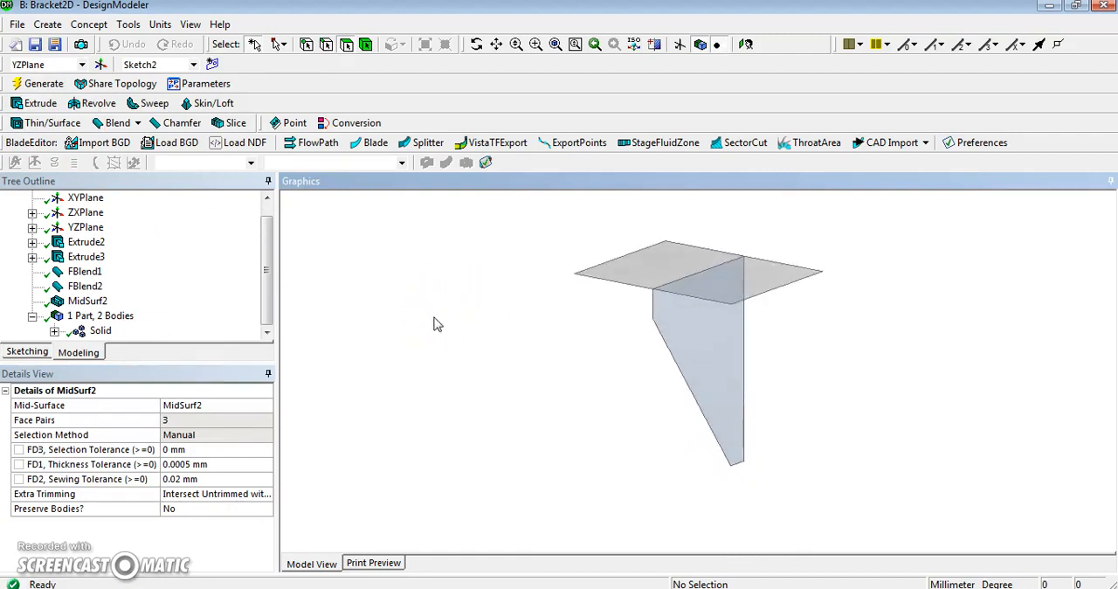
Close DesignModeler and open Bracket2D's Model in Mechanical, re-reading upstream data
left_click(17, 24)
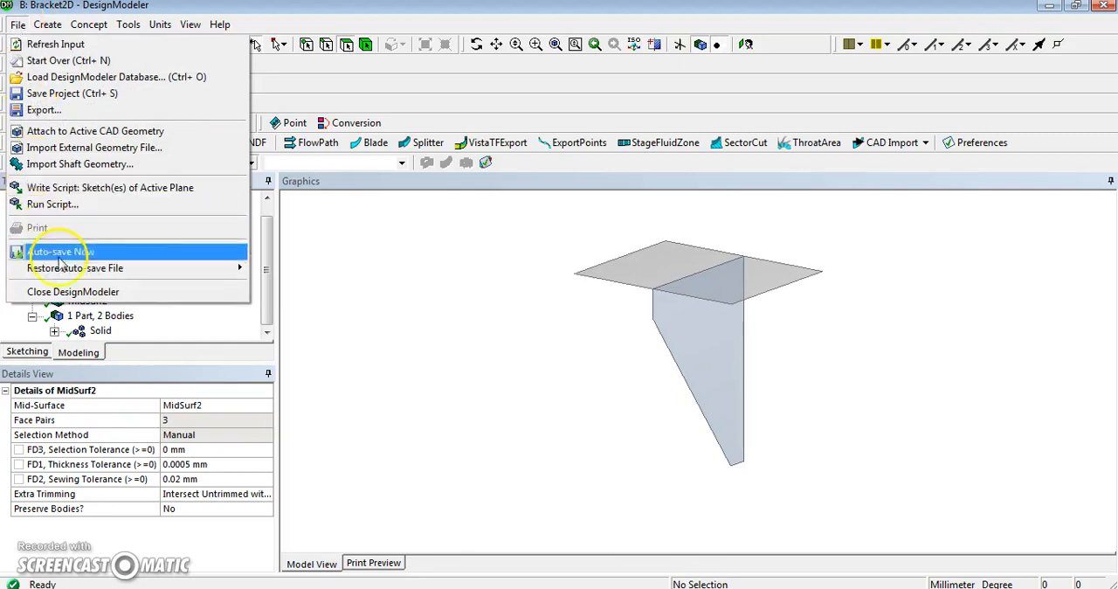
mouse_move(79, 290)
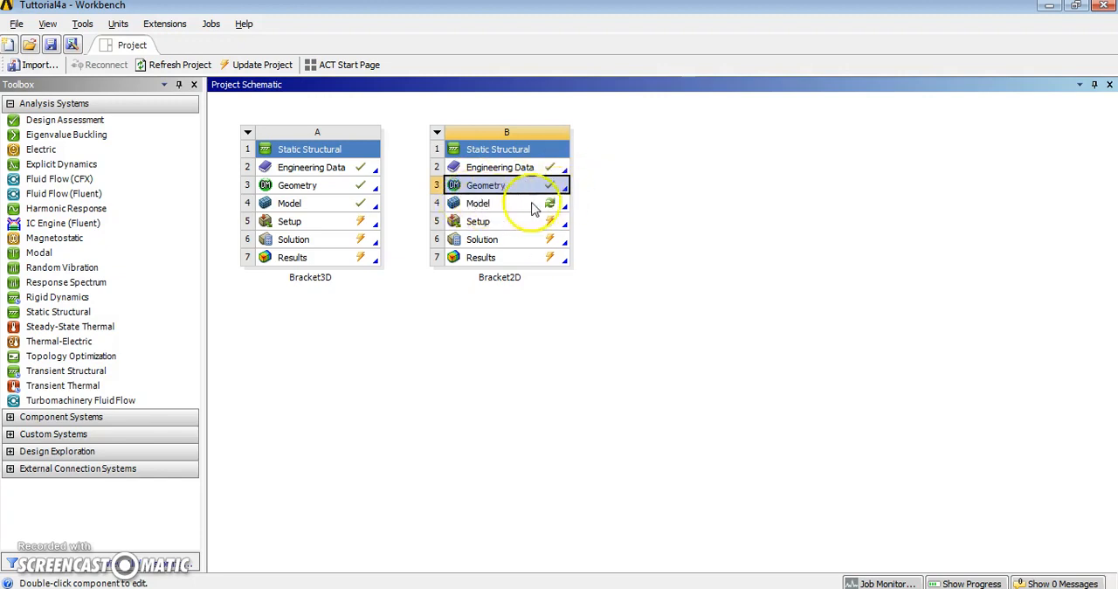
mouse_move(525, 207)
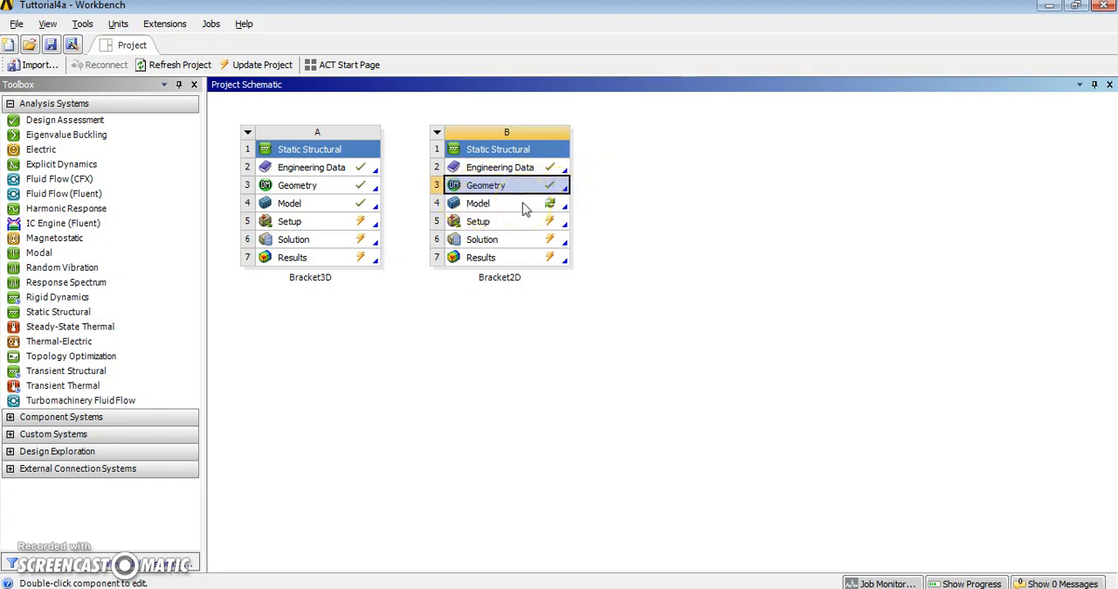
double_click(478, 202)
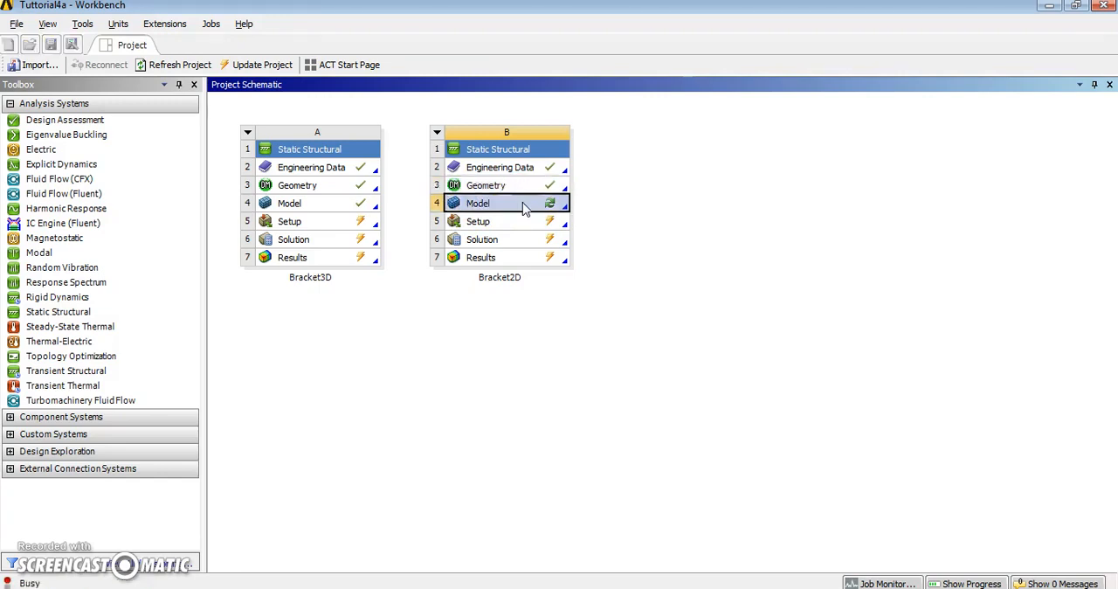
double_click(478, 203)
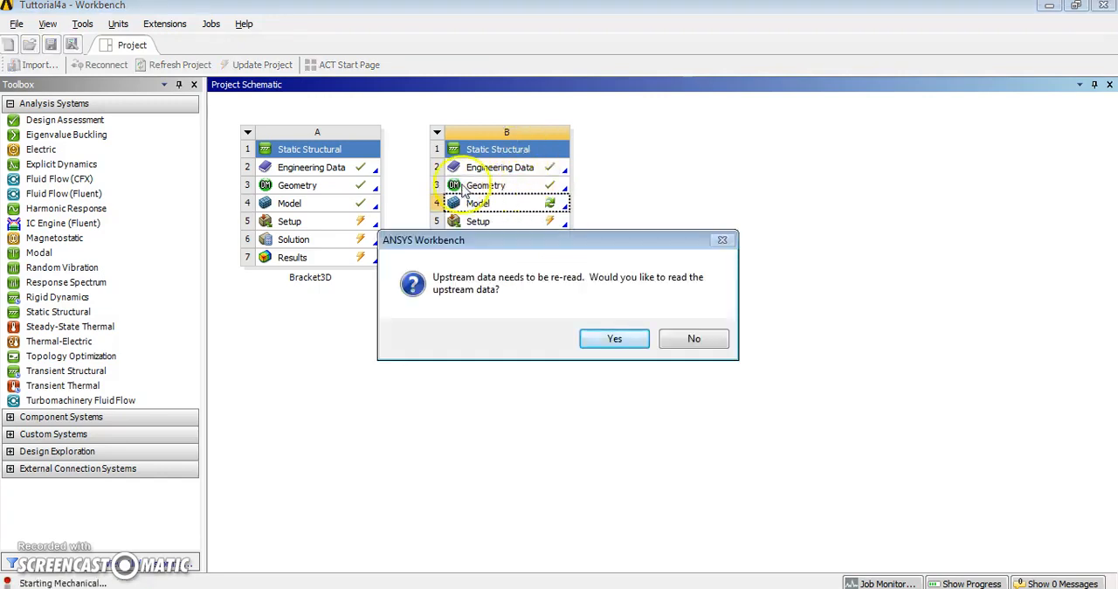
mouse_move(481, 275)
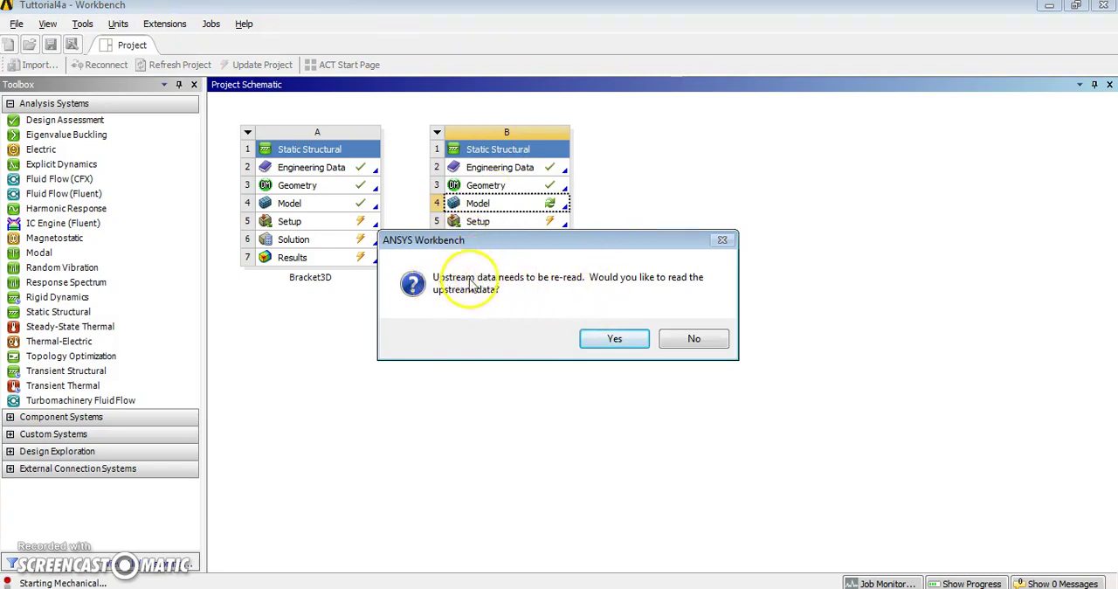
mouse_move(501, 278)
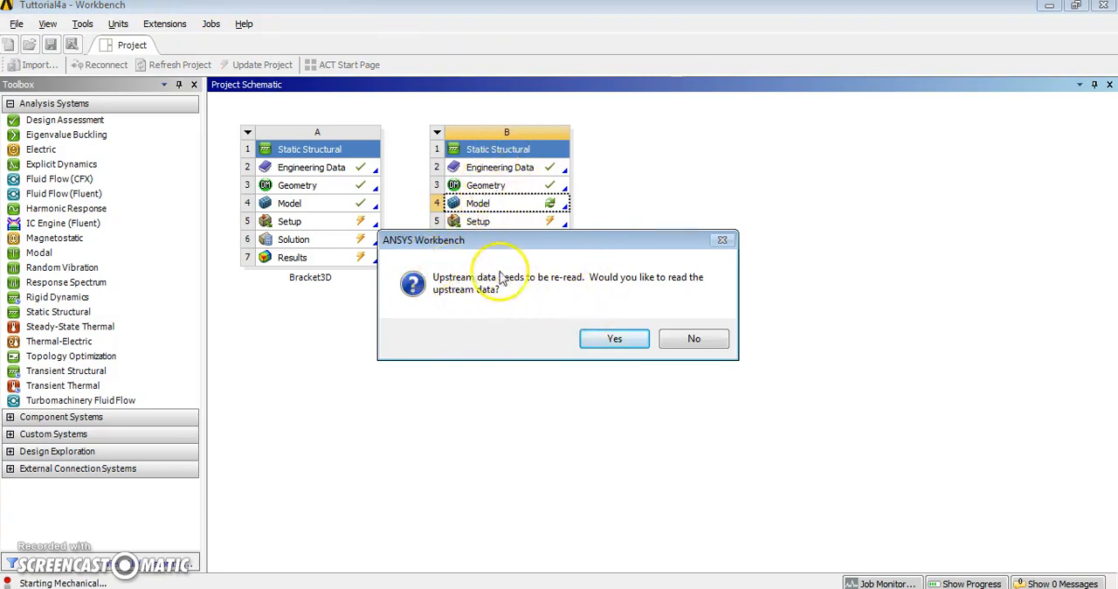
left_click(615, 338)
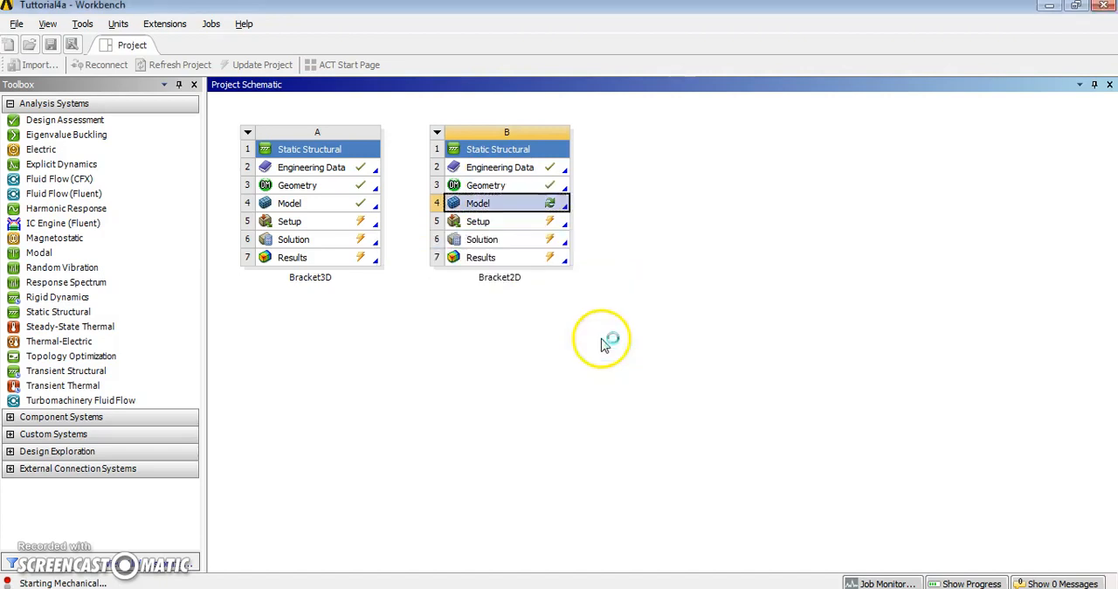
mouse_move(463, 432)
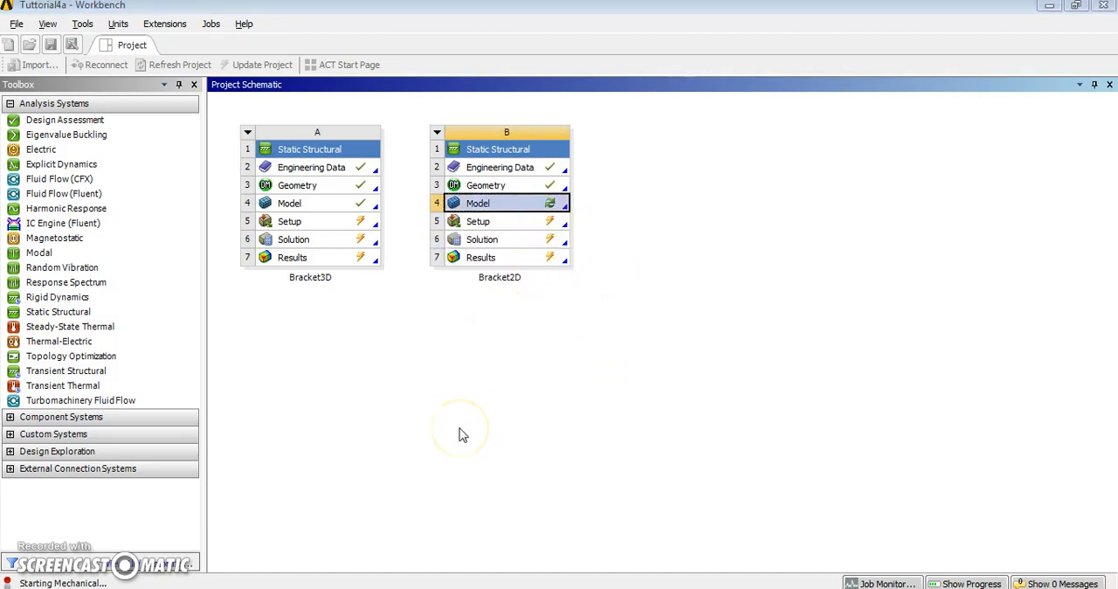
double_click(478, 202)
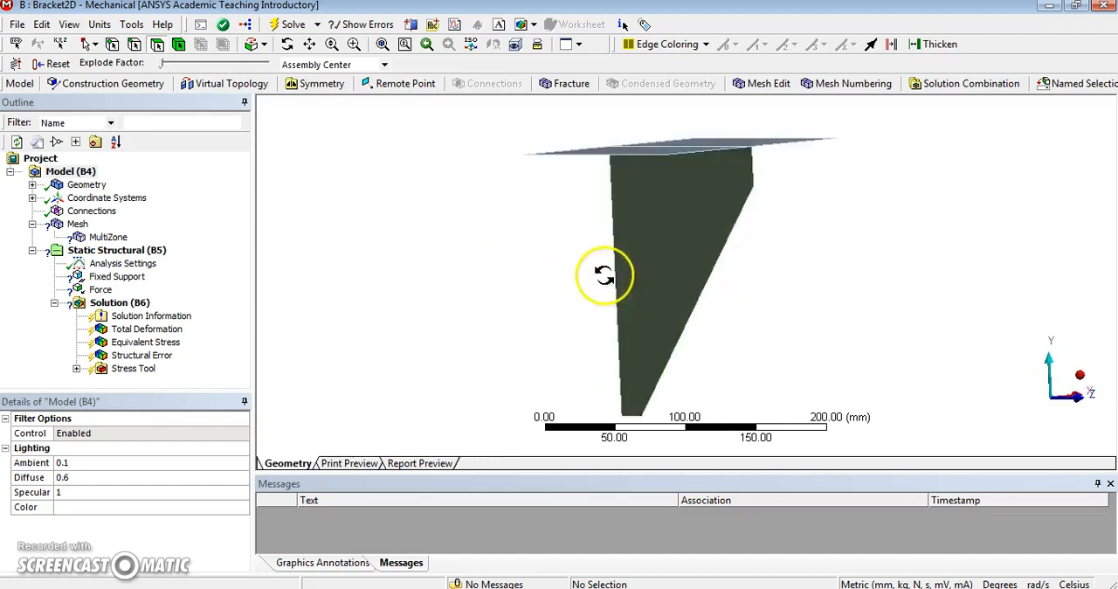
Orbit the Mechanical view to inspect the shell bracket from above
left_click_drag(603, 276, 434, 266)
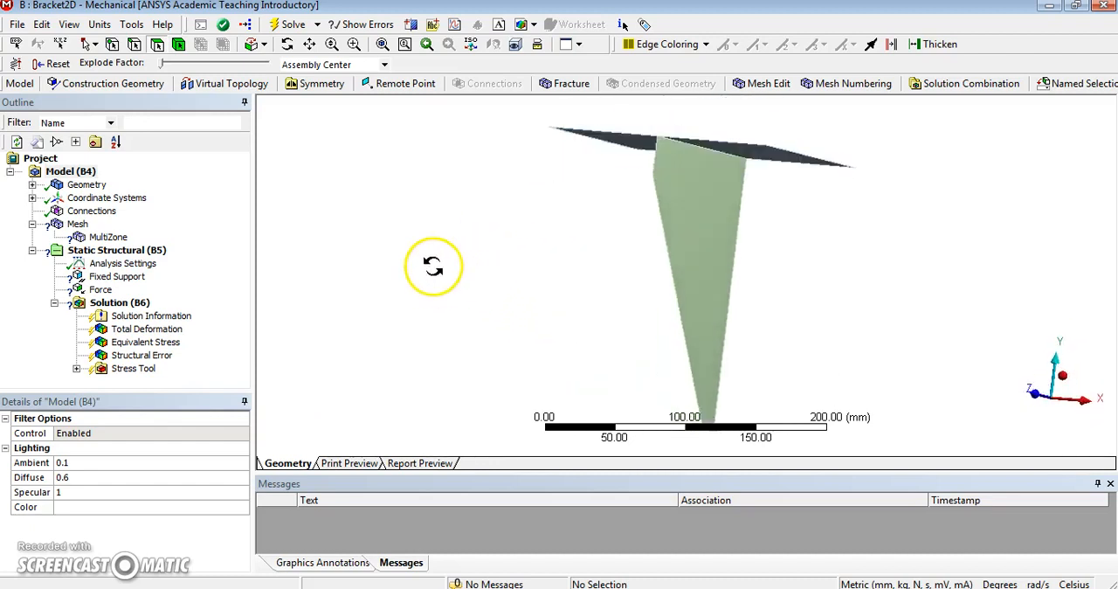
left_click_drag(433, 267, 389, 277)
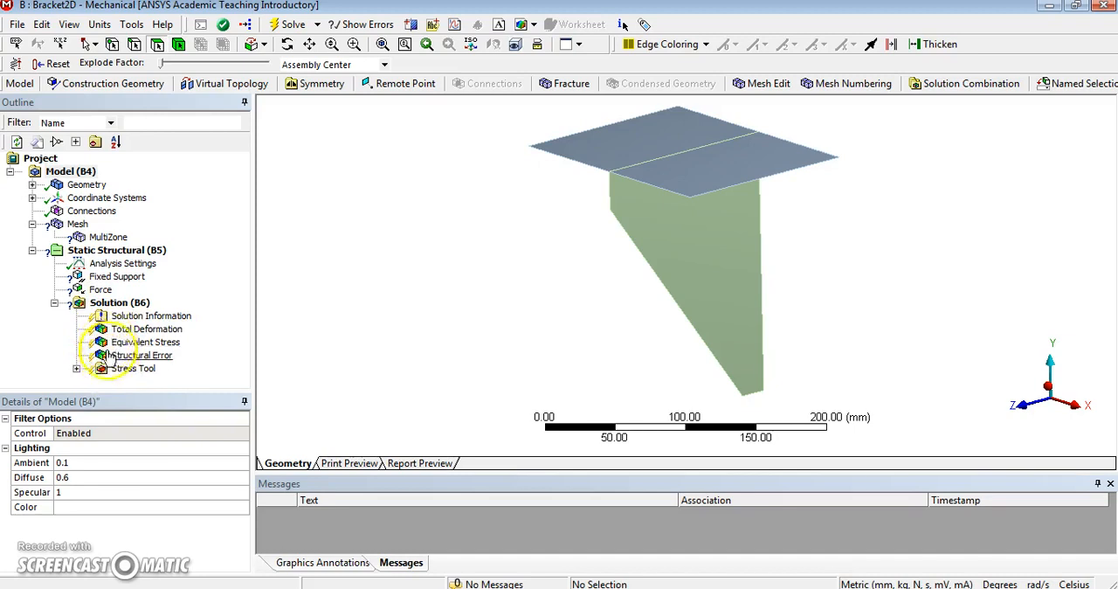
mouse_move(106, 231)
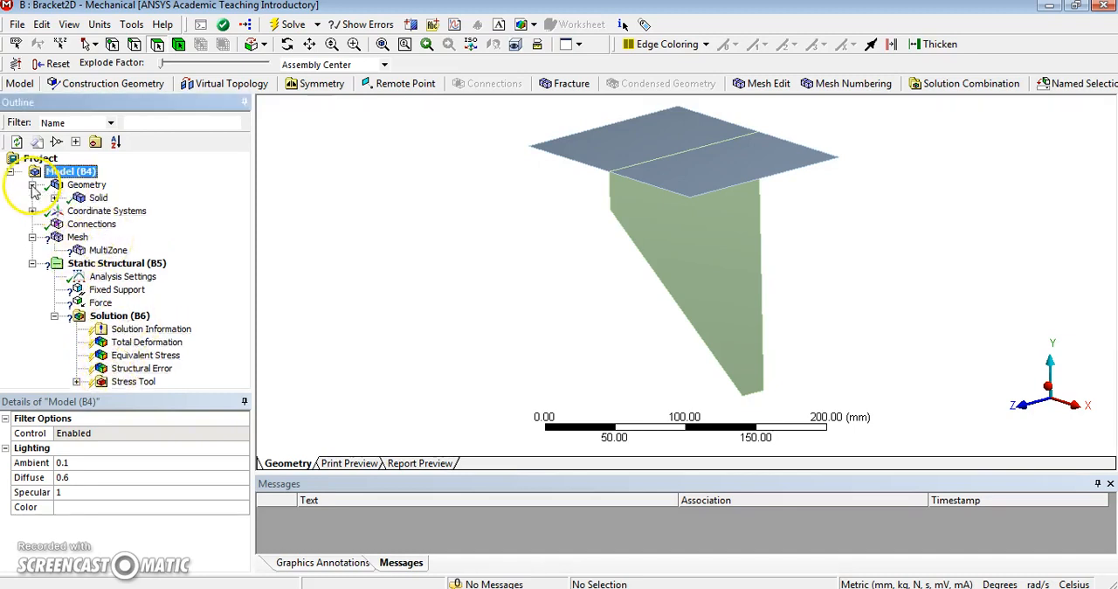
Check the surface bodies: 16 mm top plate, 10 mm web, both Structural Steel
left_click(56, 197)
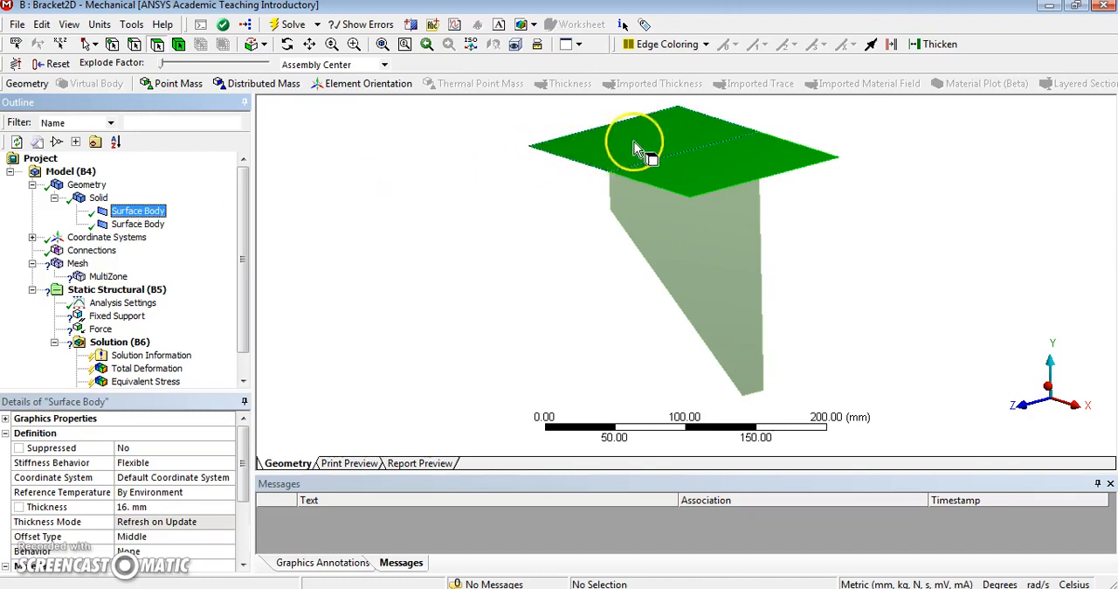
mouse_move(194, 440)
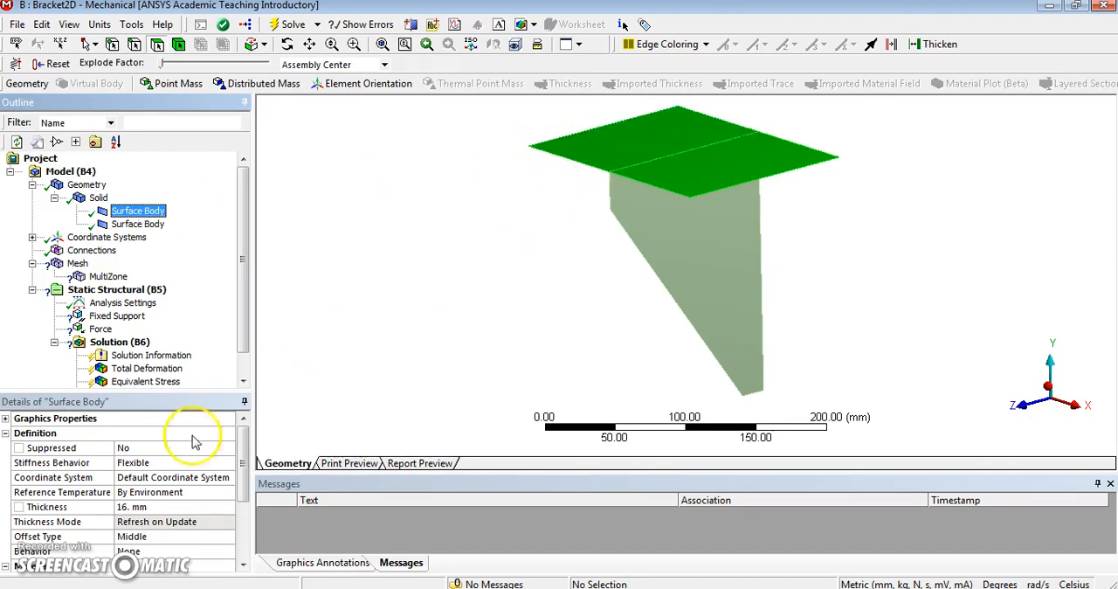
mouse_move(168, 546)
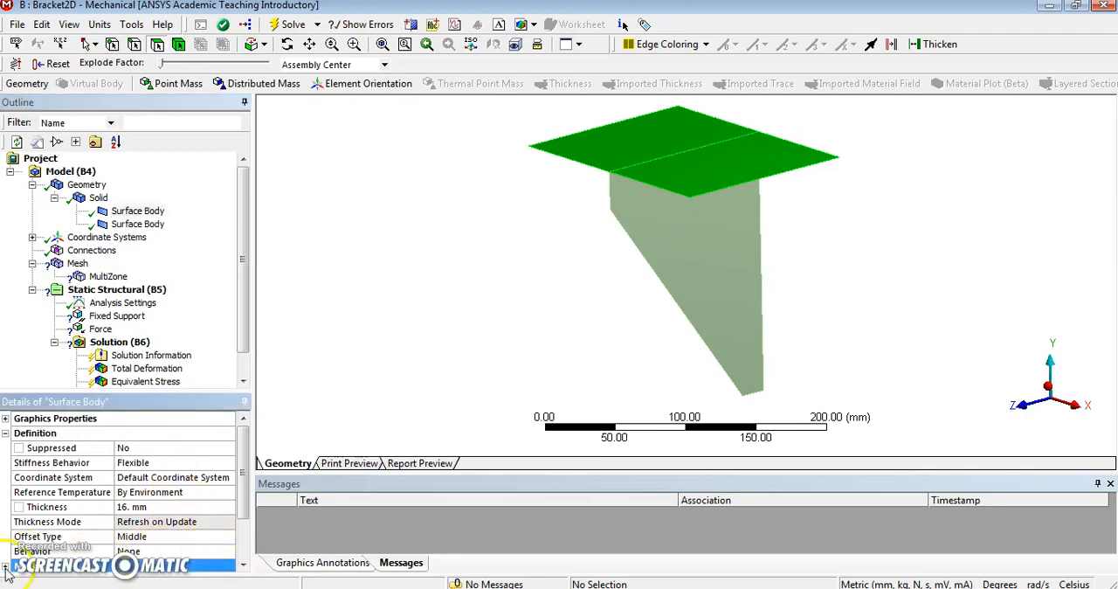
scroll("down", 3)
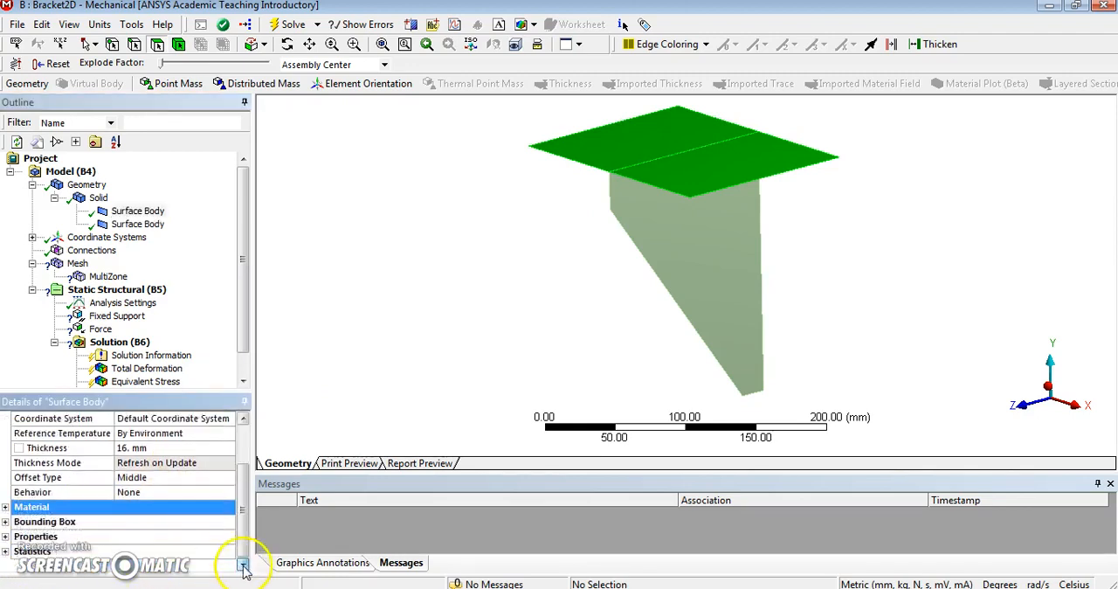
left_click(5, 507)
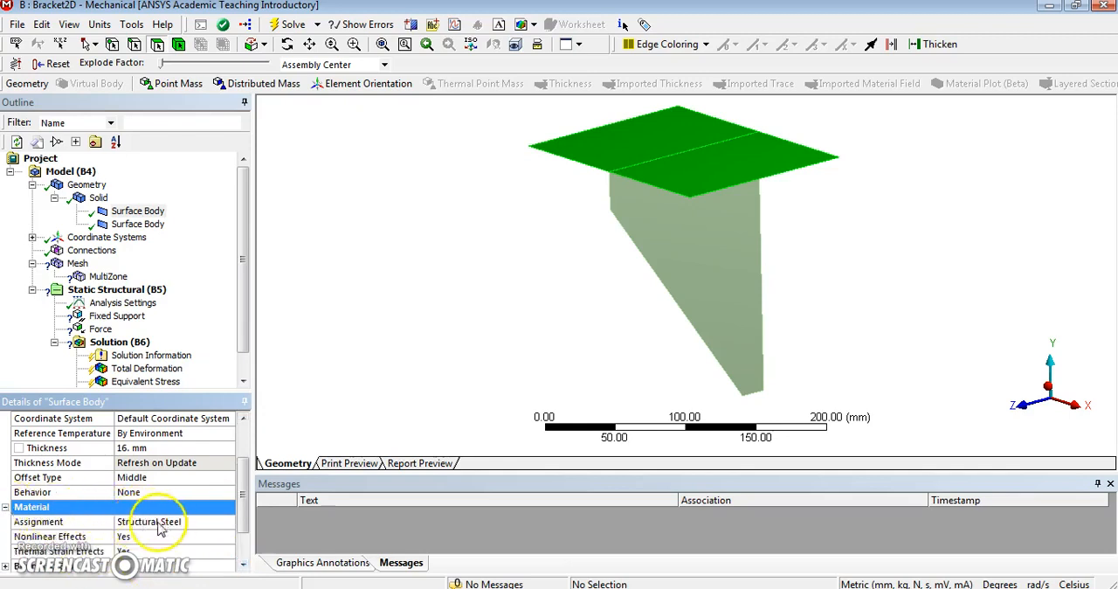
left_click(137, 224)
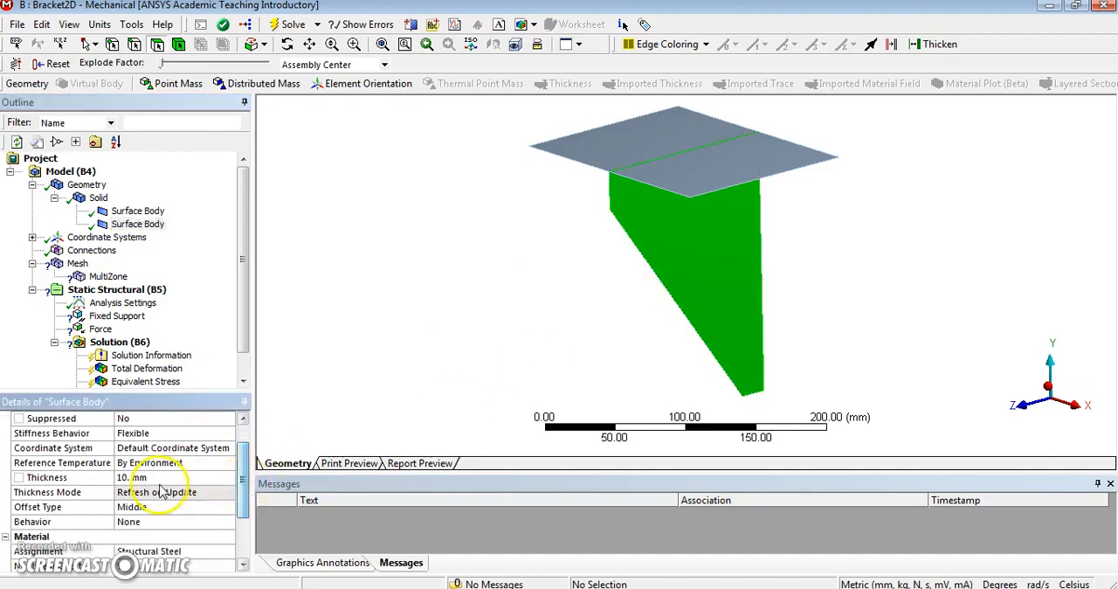
mouse_move(273, 306)
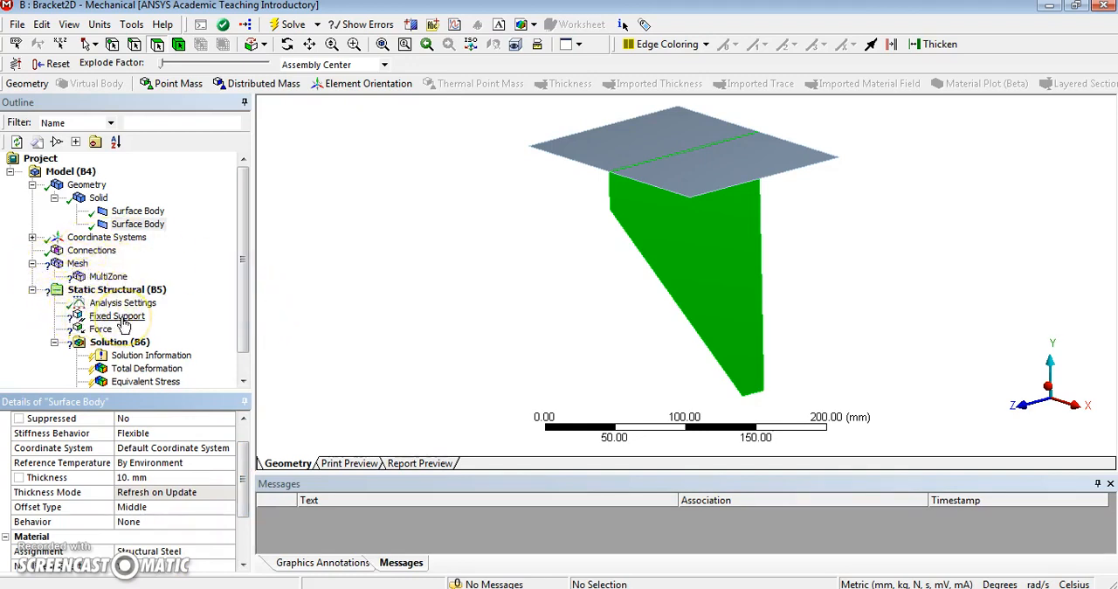
Scope the Fixed Support to three plate and web edges, then review the force
left_click(117, 316)
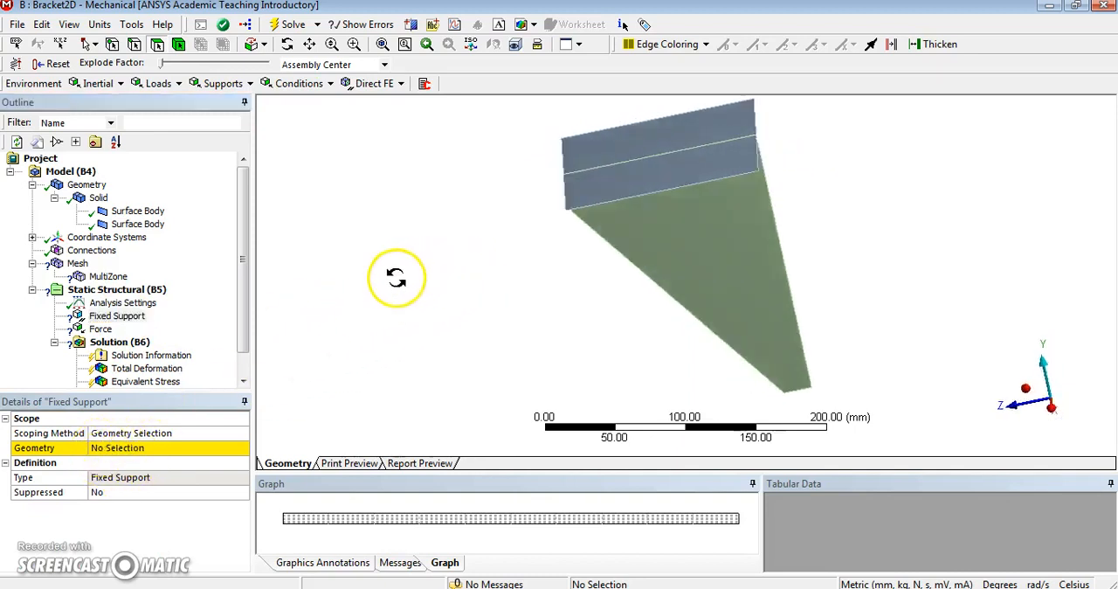
left_click_drag(397, 278, 303, 237)
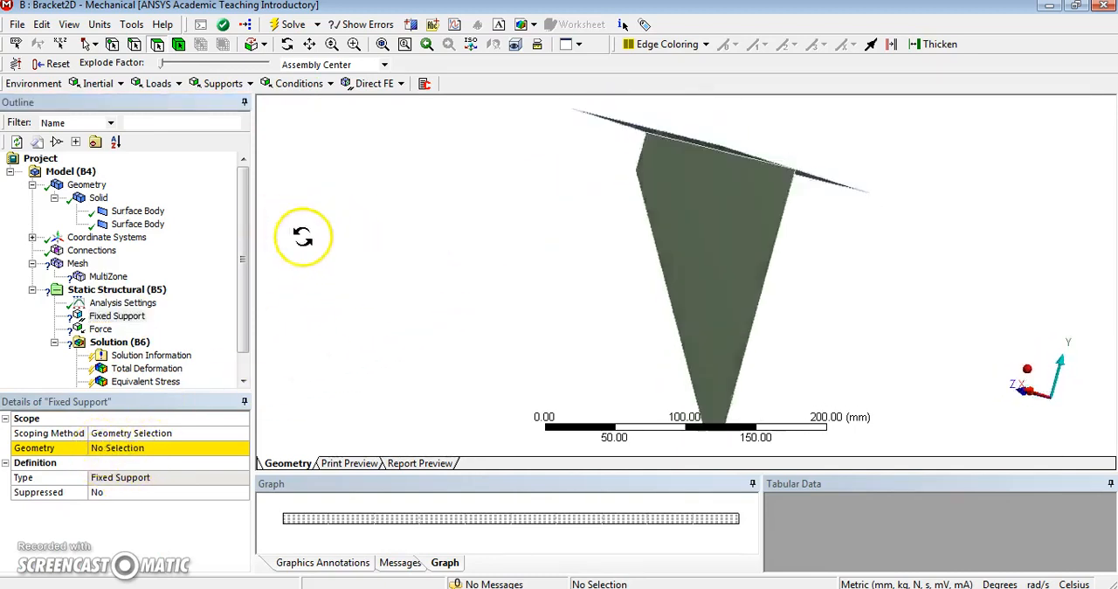
left_click_drag(303, 236, 265, 231)
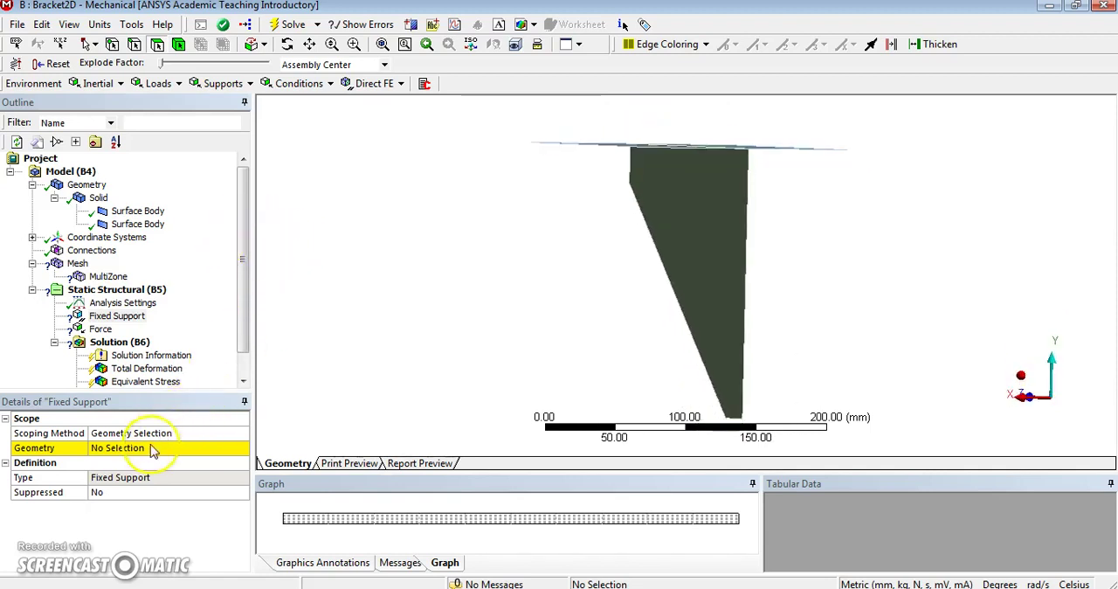
left_click(117, 448)
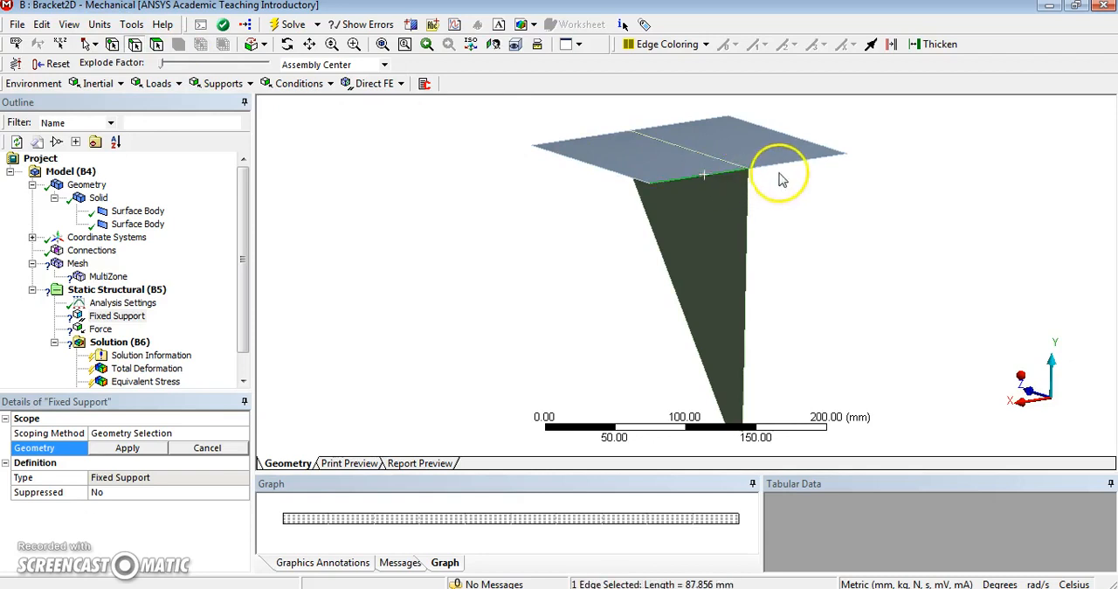
left_click(791, 166)
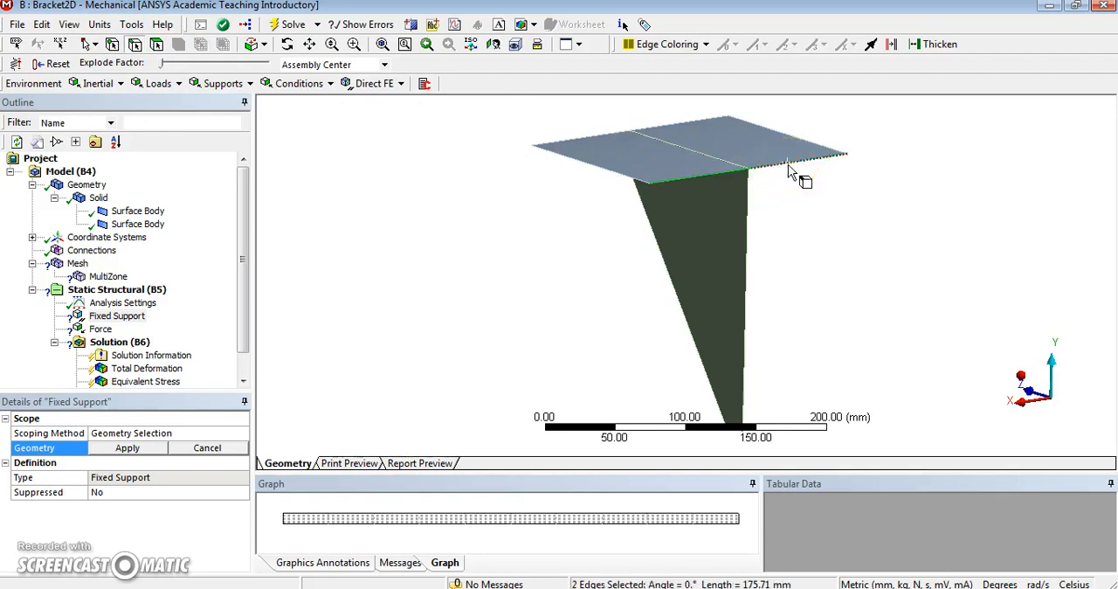
left_click(747, 253)
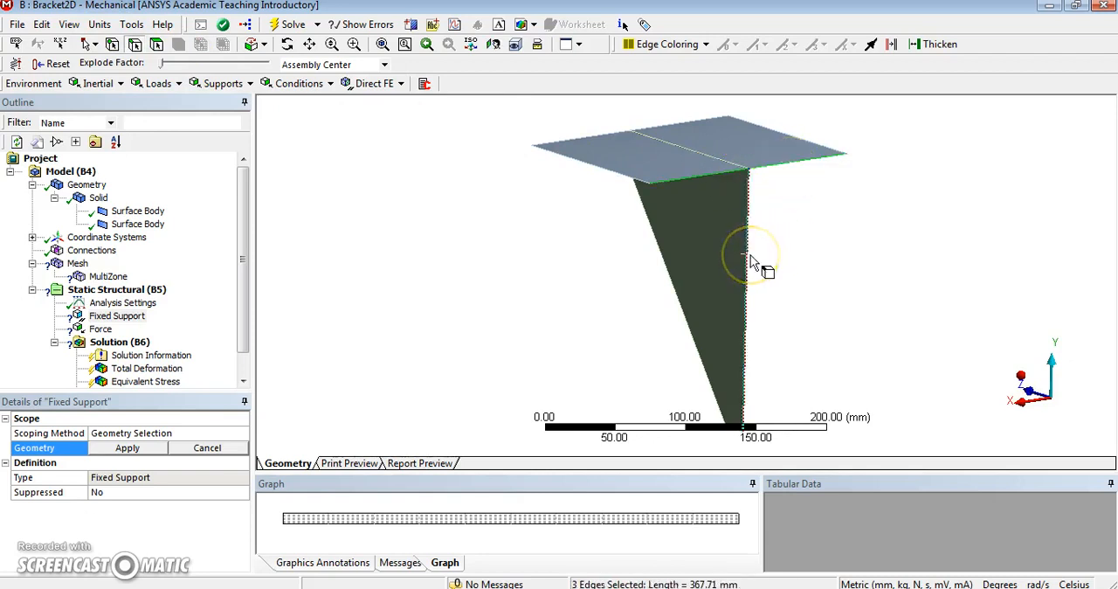
left_click(127, 448)
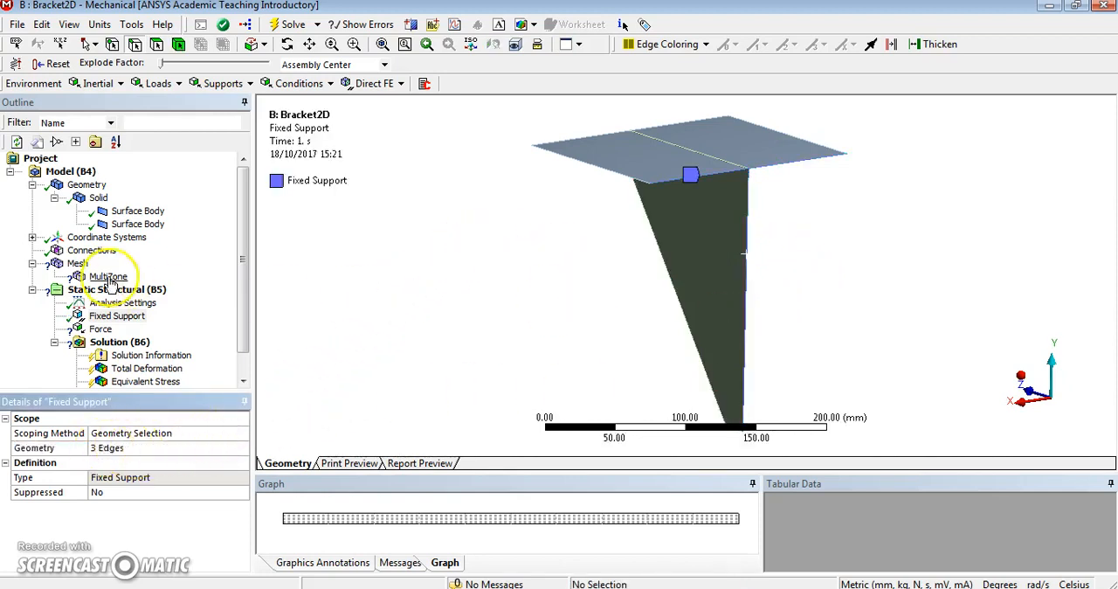
left_click(100, 329)
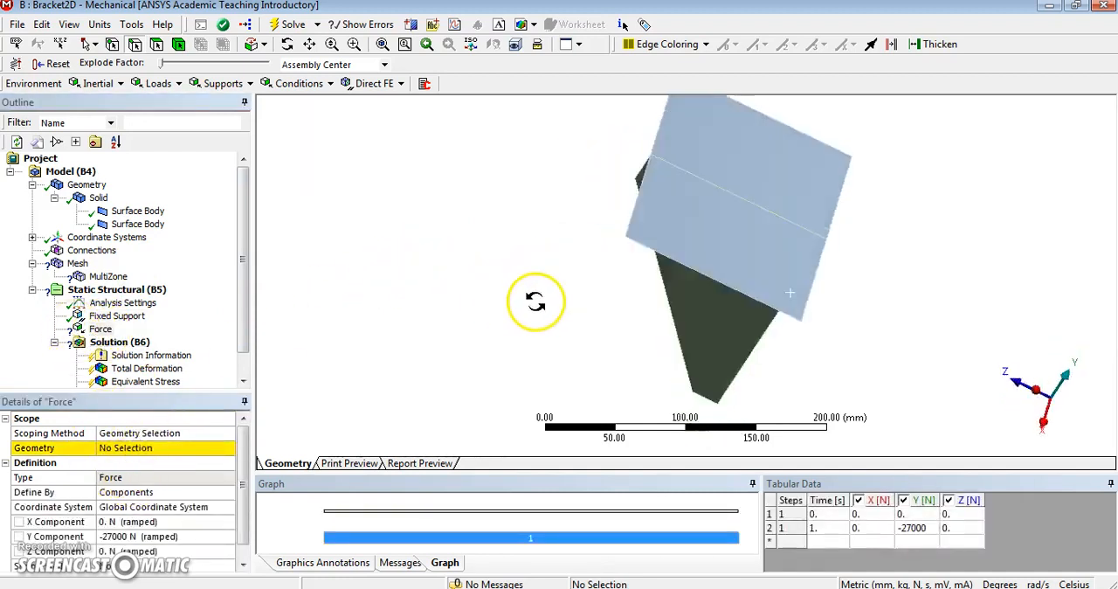
Scope the −27000 N Y-direction force to both top-plate faces and inspect the arrow
left_click_drag(536, 302, 691, 157)
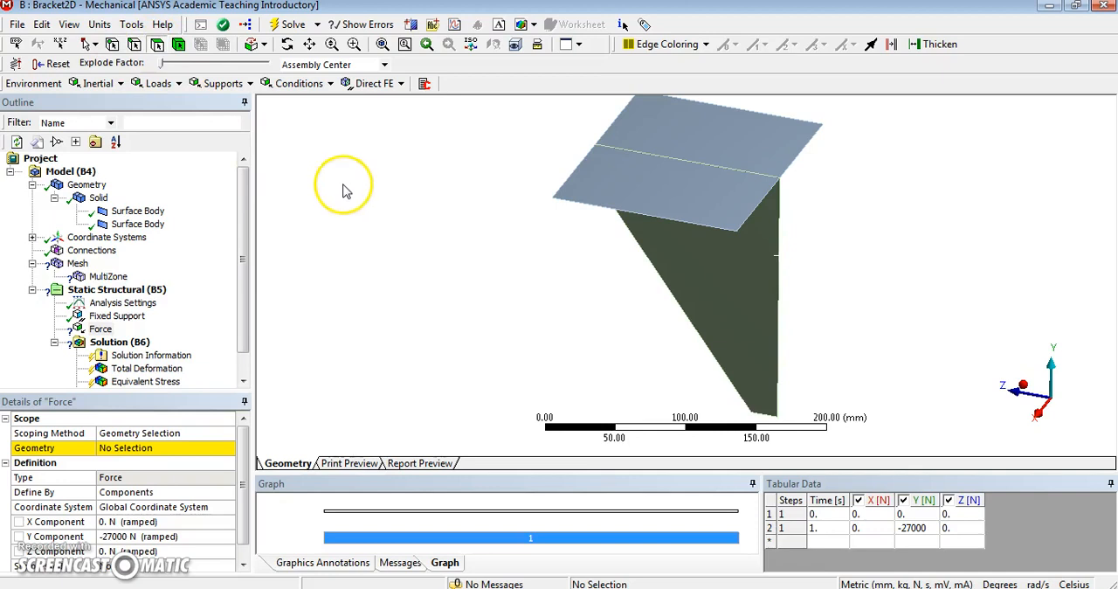
left_click(693, 206)
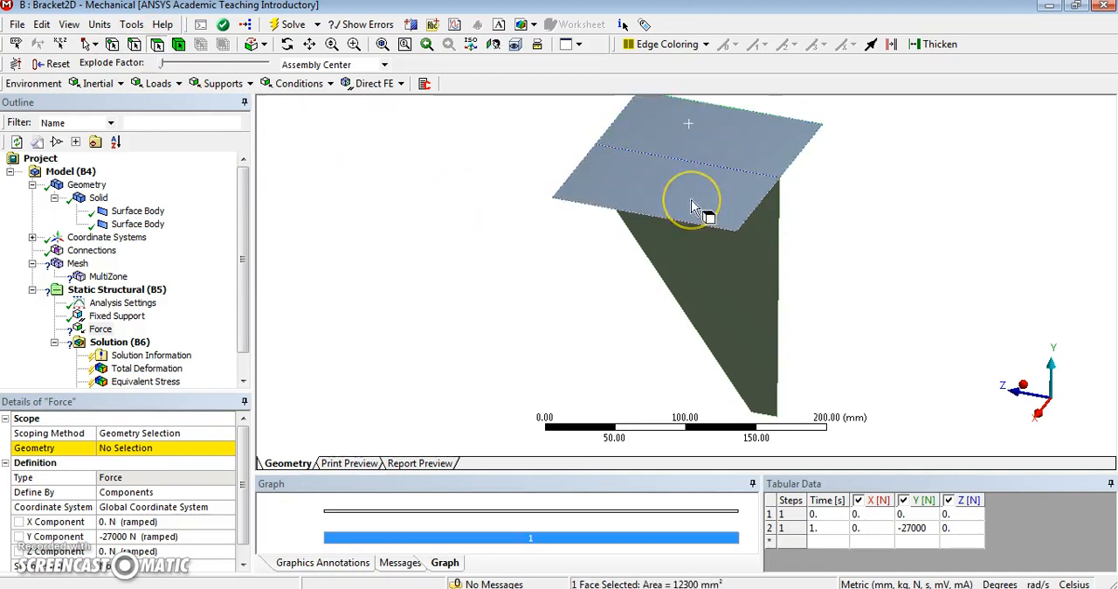
left_click(778, 215)
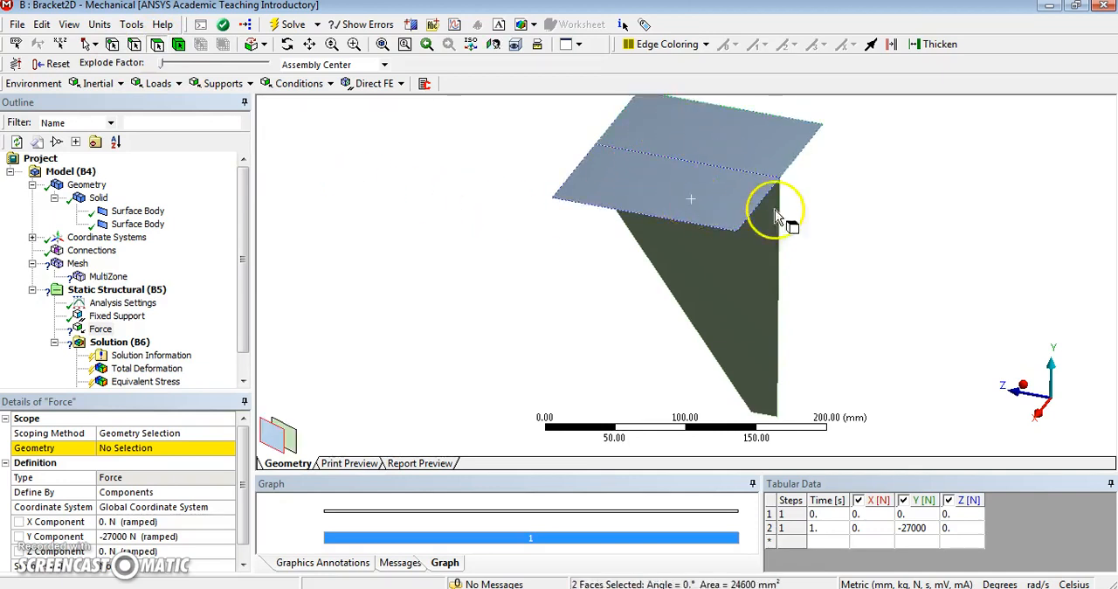
left_click_drag(777, 214, 707, 190)
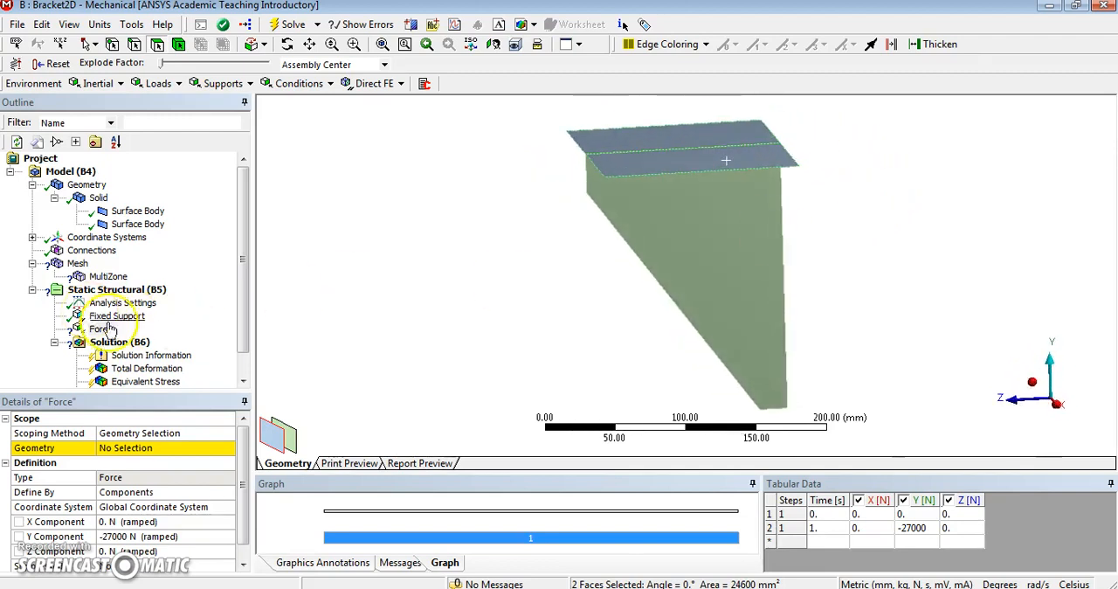
left_click(100, 328)
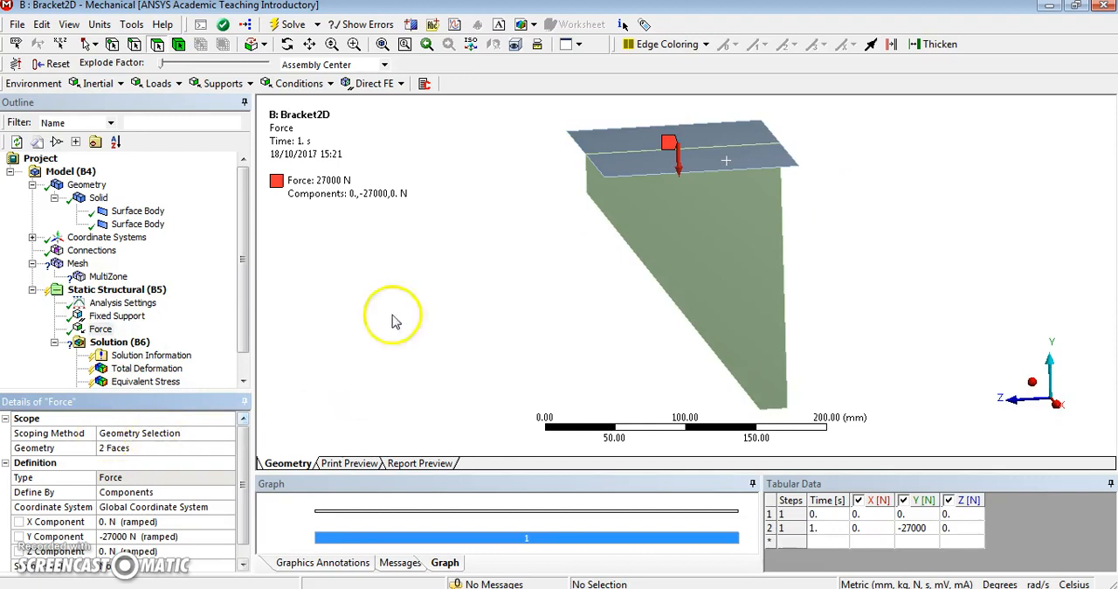
left_click_drag(393, 315, 633, 249)
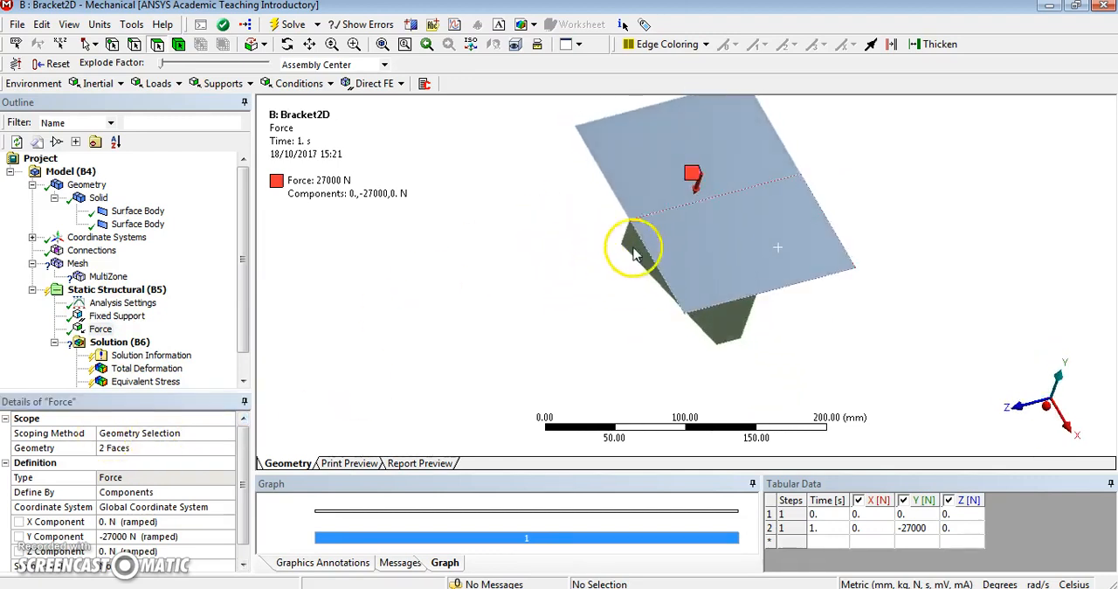
left_click_drag(633, 253, 634, 179)
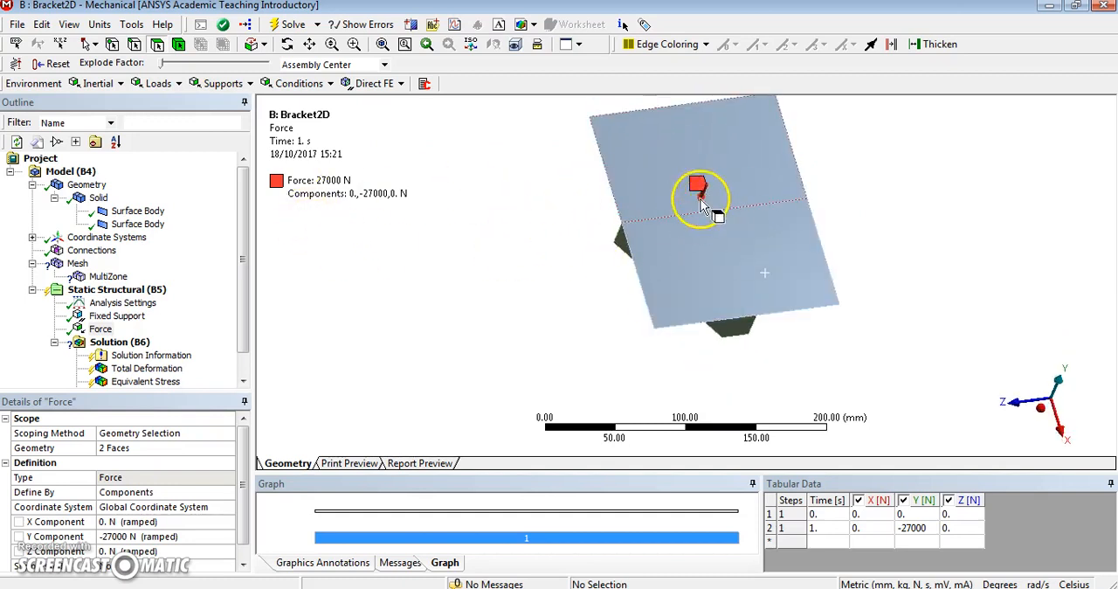
mouse_move(642, 175)
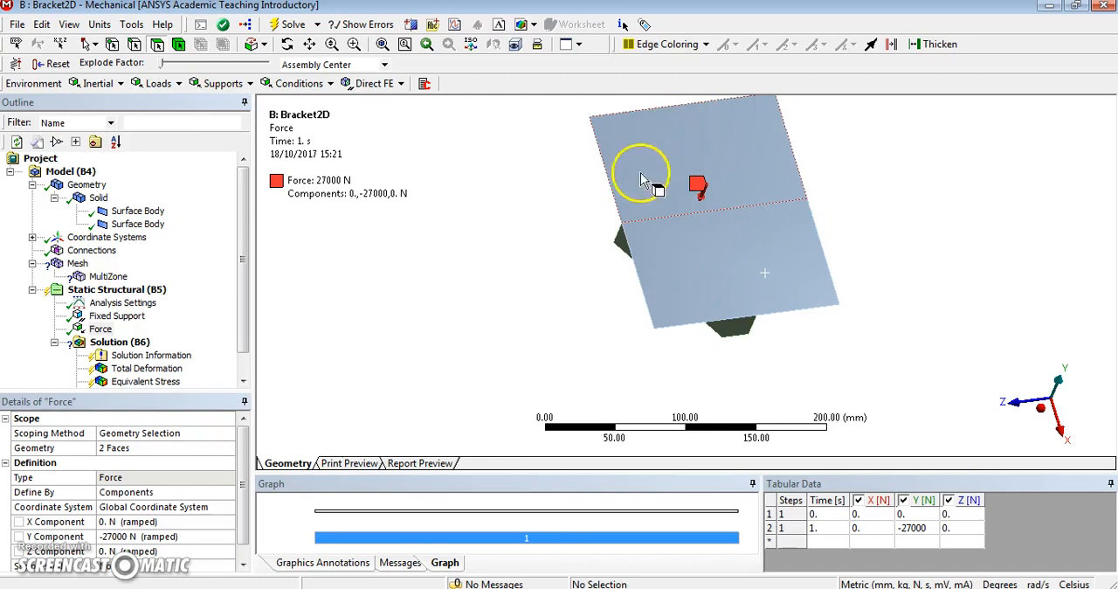
mouse_move(539, 336)
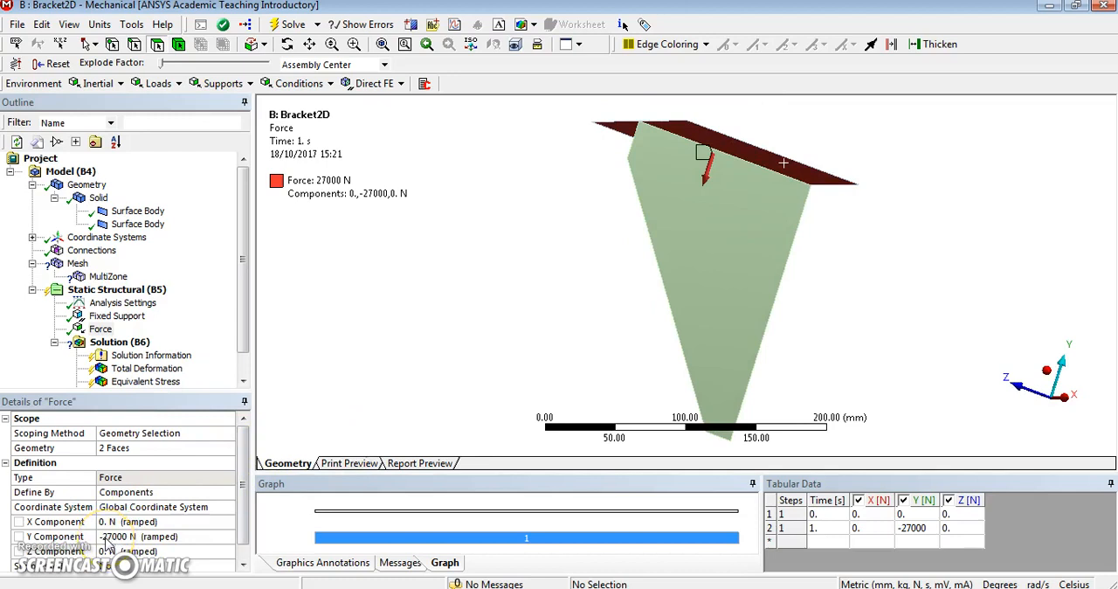
mouse_move(388, 294)
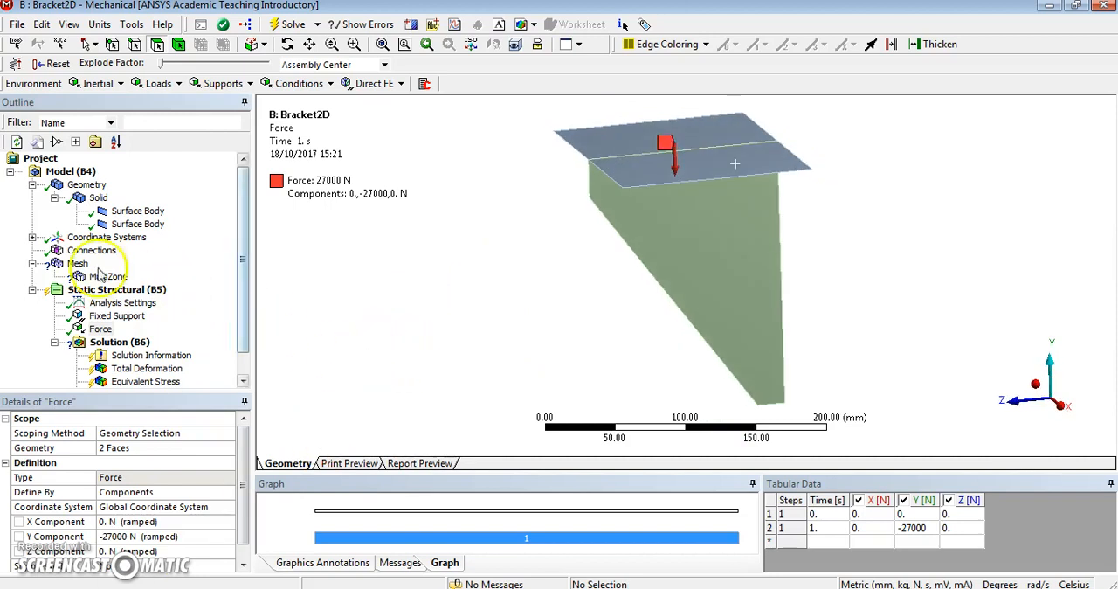
Delete the MultiZone method from the Mesh branch and confirm the deletion
left_click(108, 276)
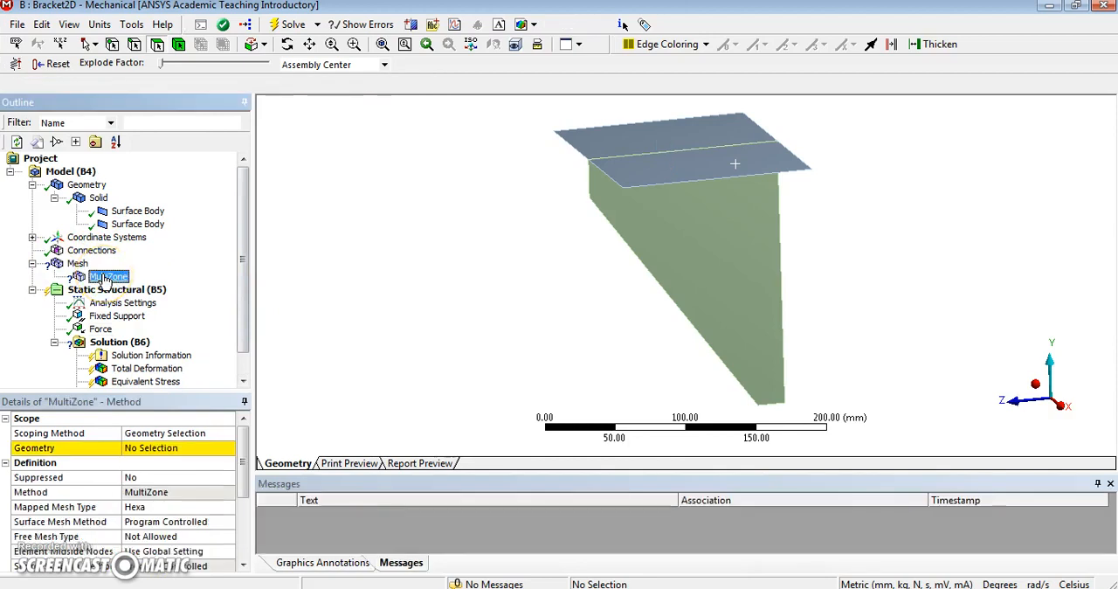
right_click(108, 276)
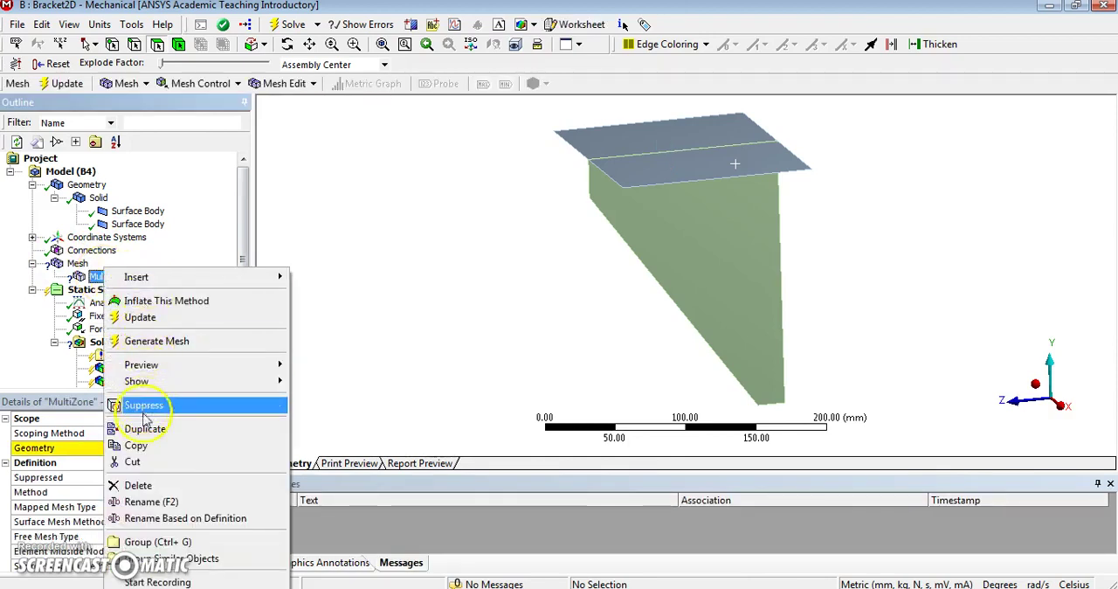
mouse_move(137, 485)
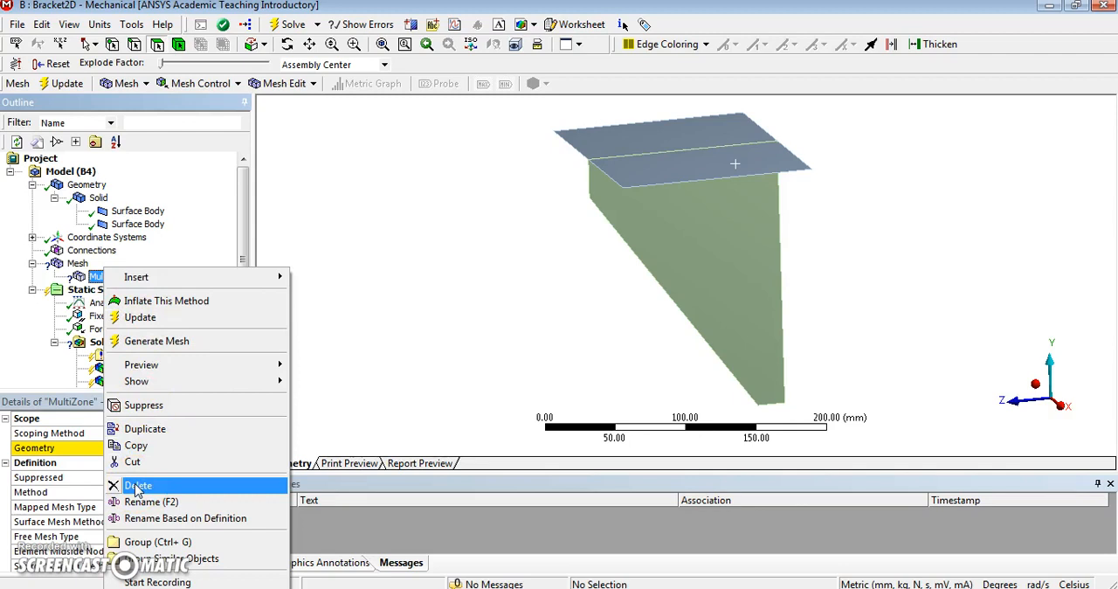
left_click(139, 485)
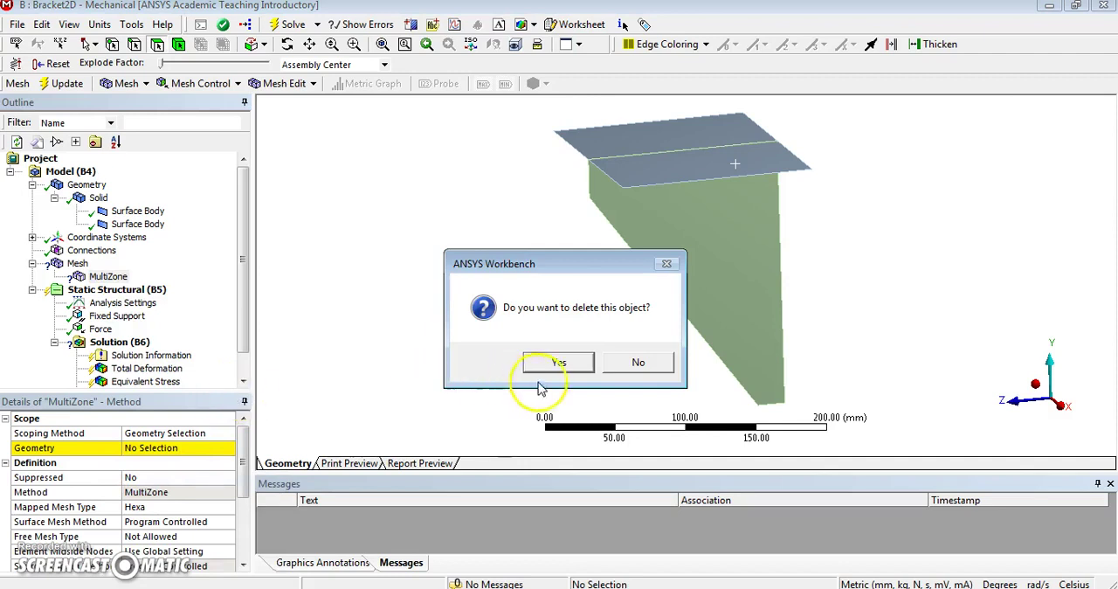
left_click(559, 362)
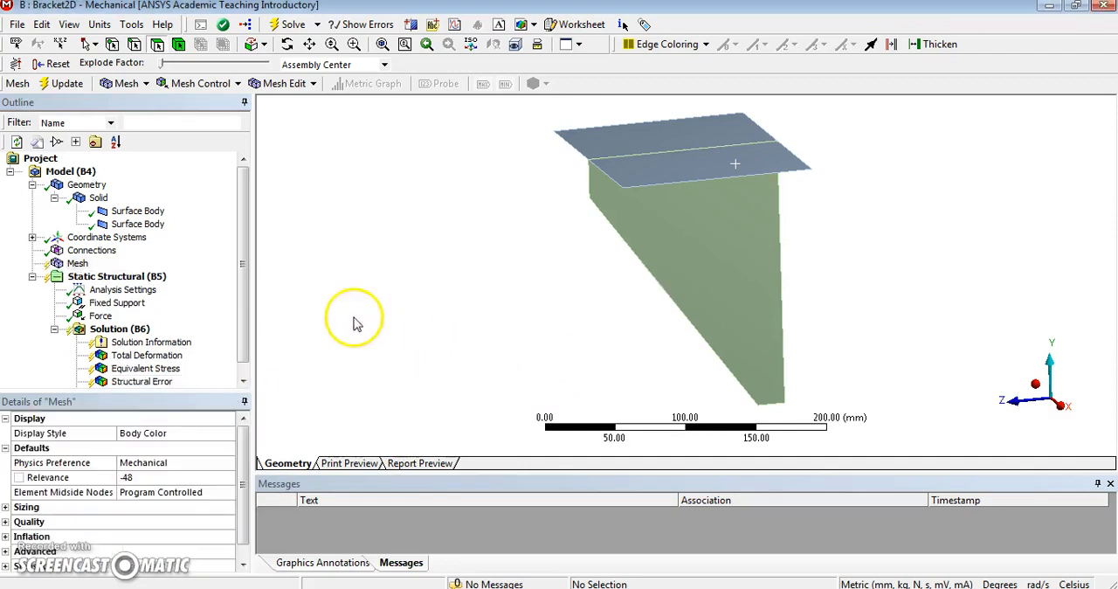
Show Details of Mesh at Relevance −100 and generate the coarse quad mesh (~345 nodes)
left_click(77, 263)
type("-0")
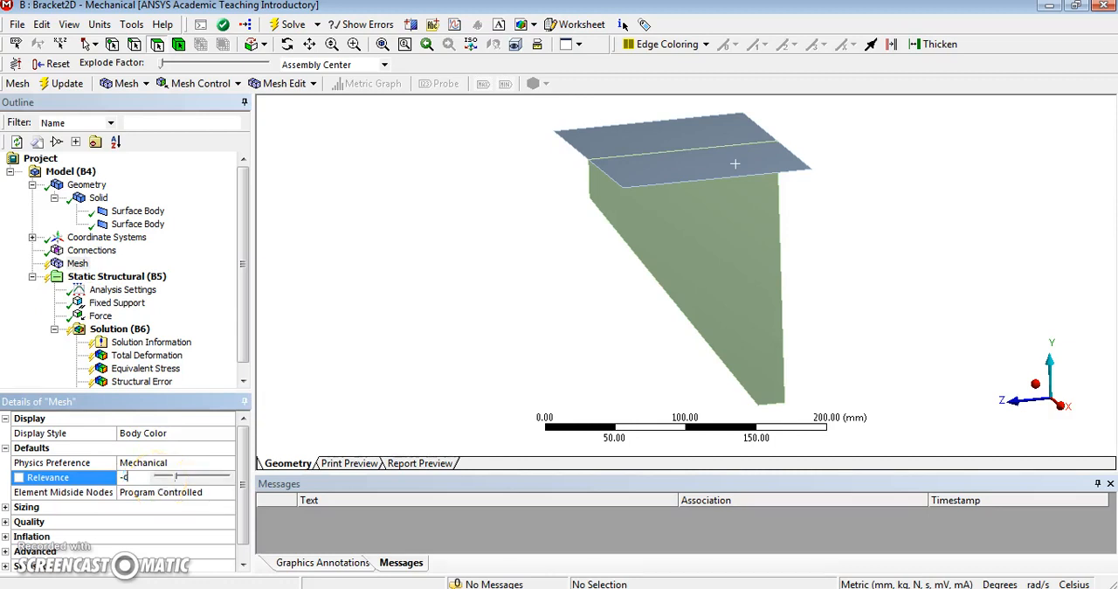
type("coars")
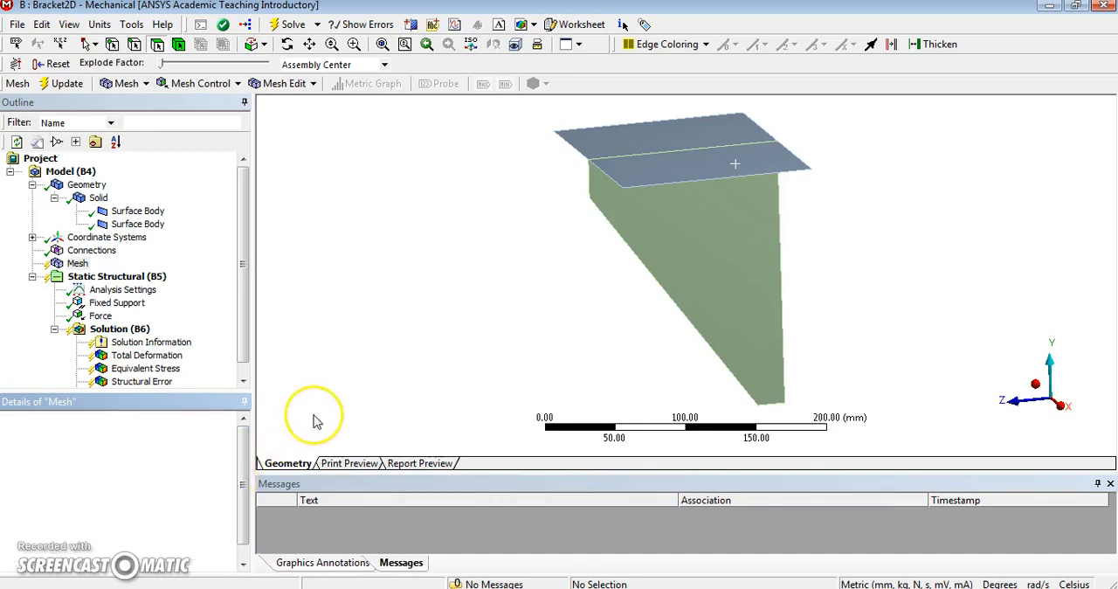
left_click(77, 263)
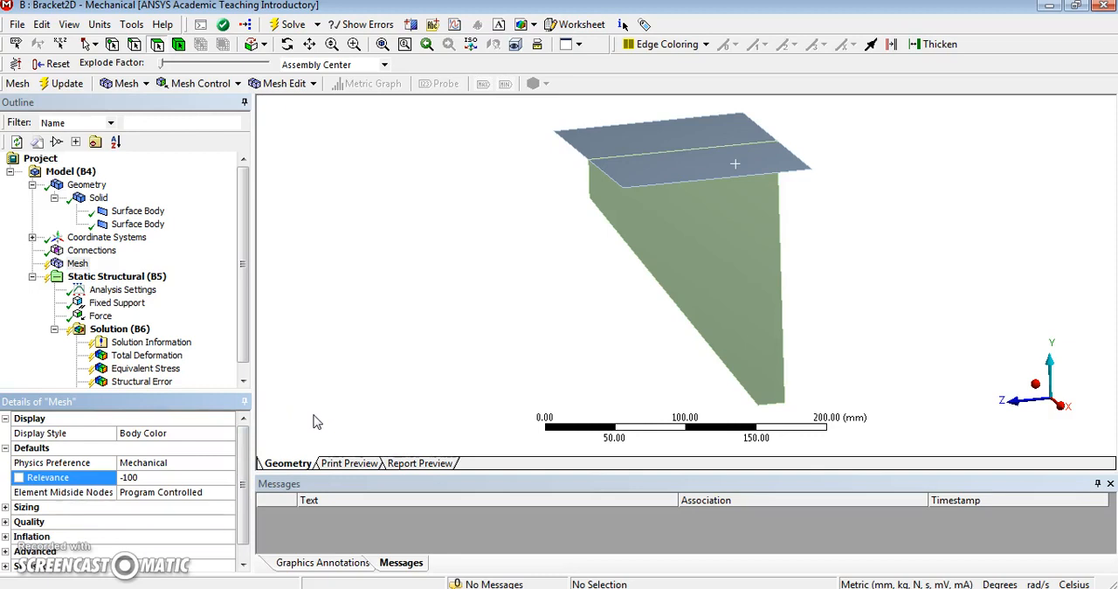
mouse_move(196, 214)
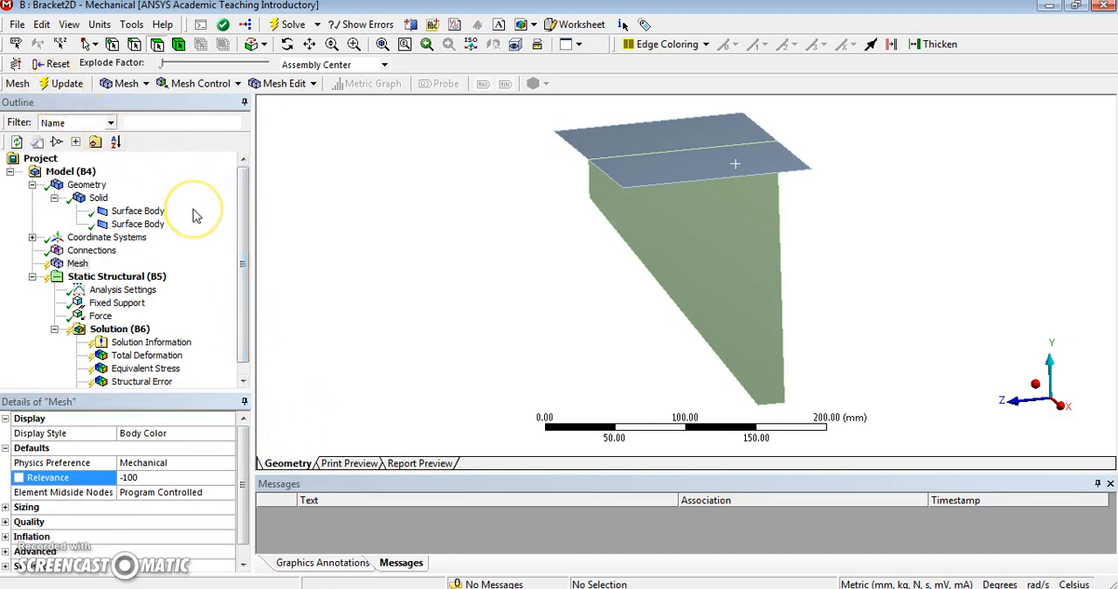
left_click(60, 83)
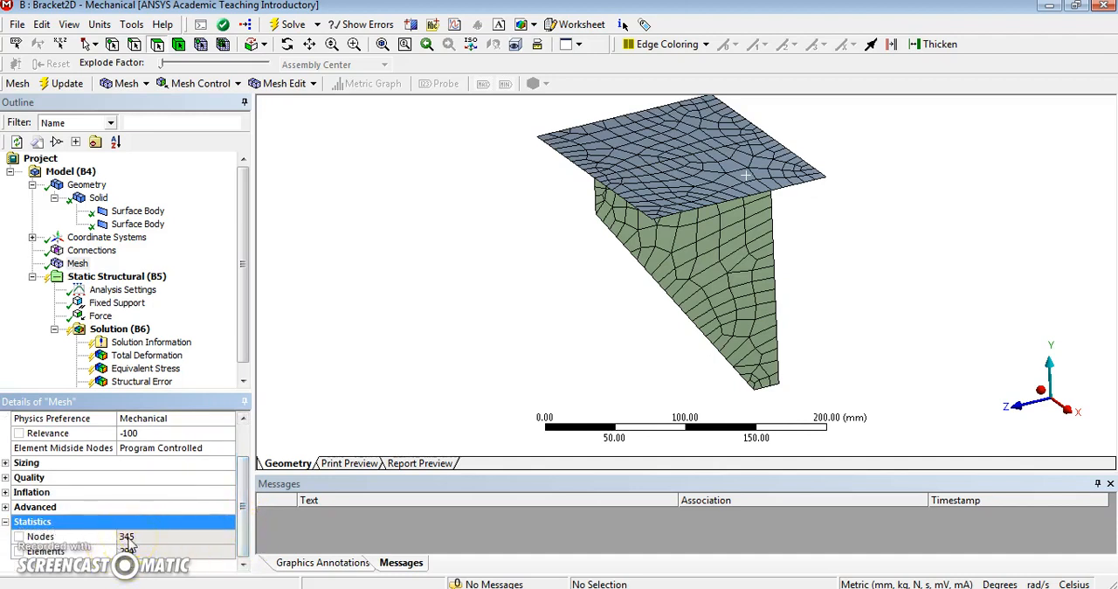
mouse_move(485, 257)
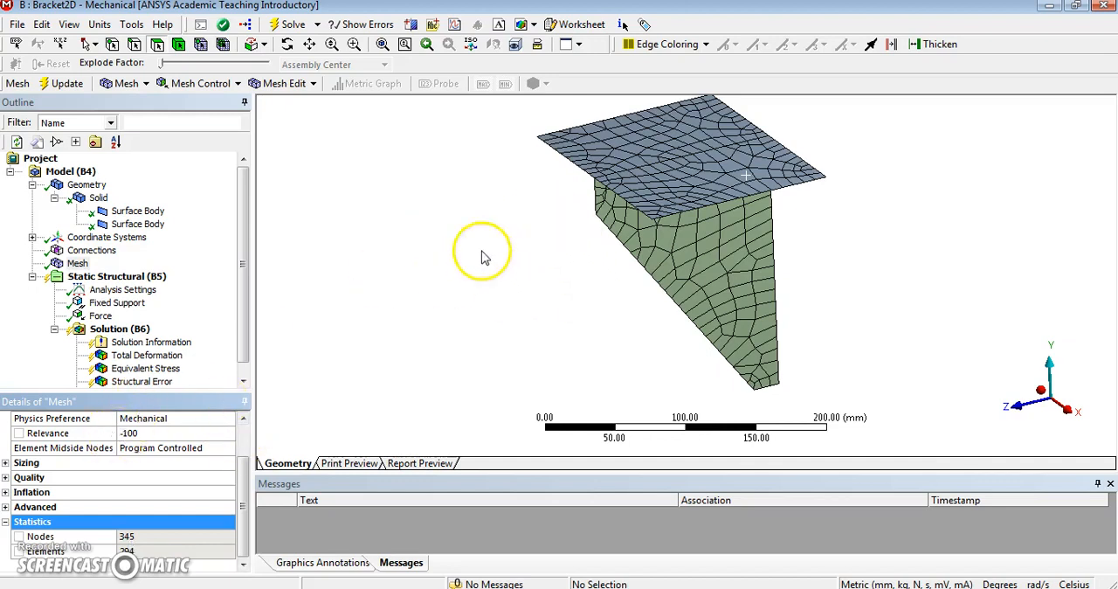
mouse_move(129, 442)
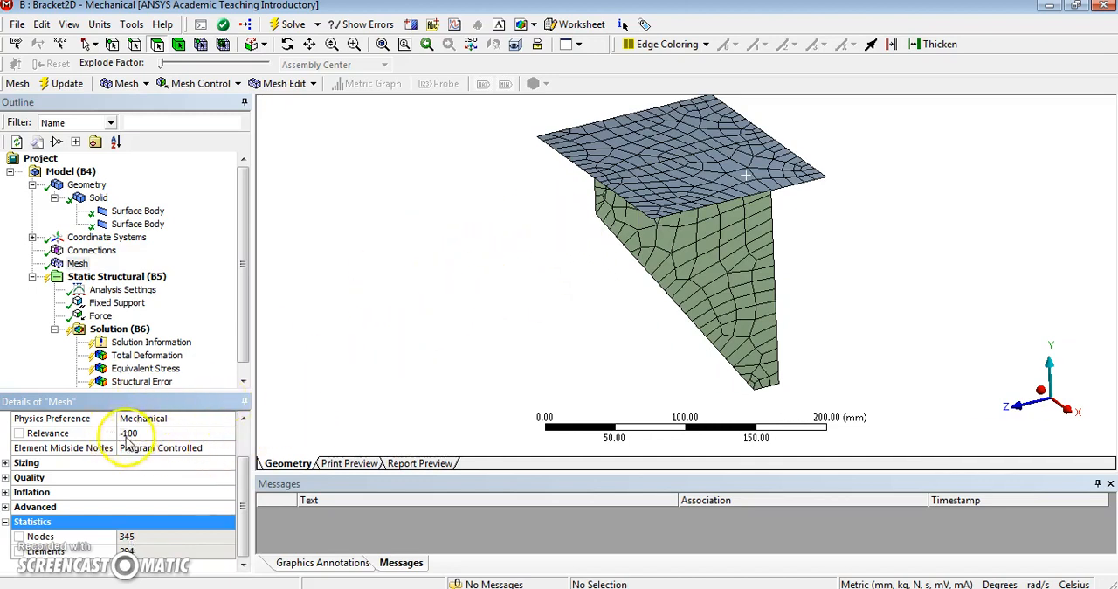
mouse_move(192, 437)
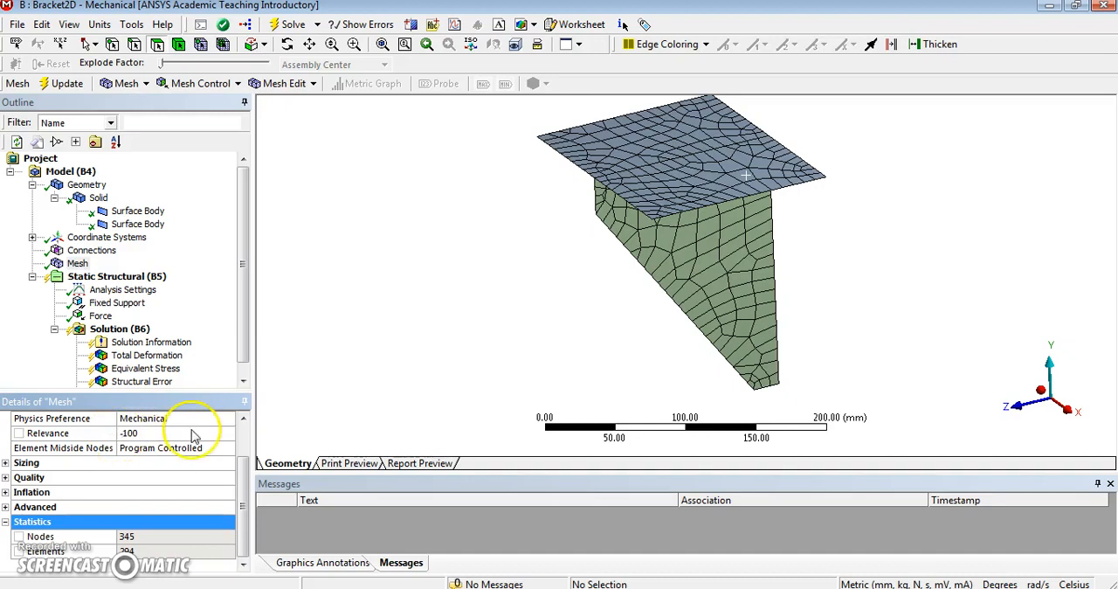
mouse_move(396, 395)
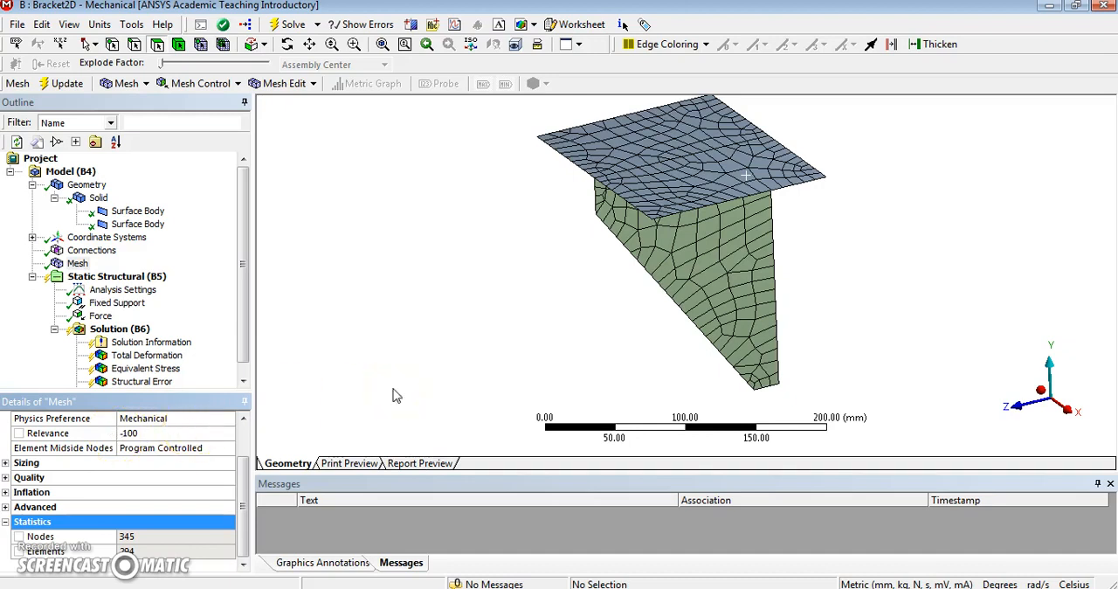
mouse_move(490, 281)
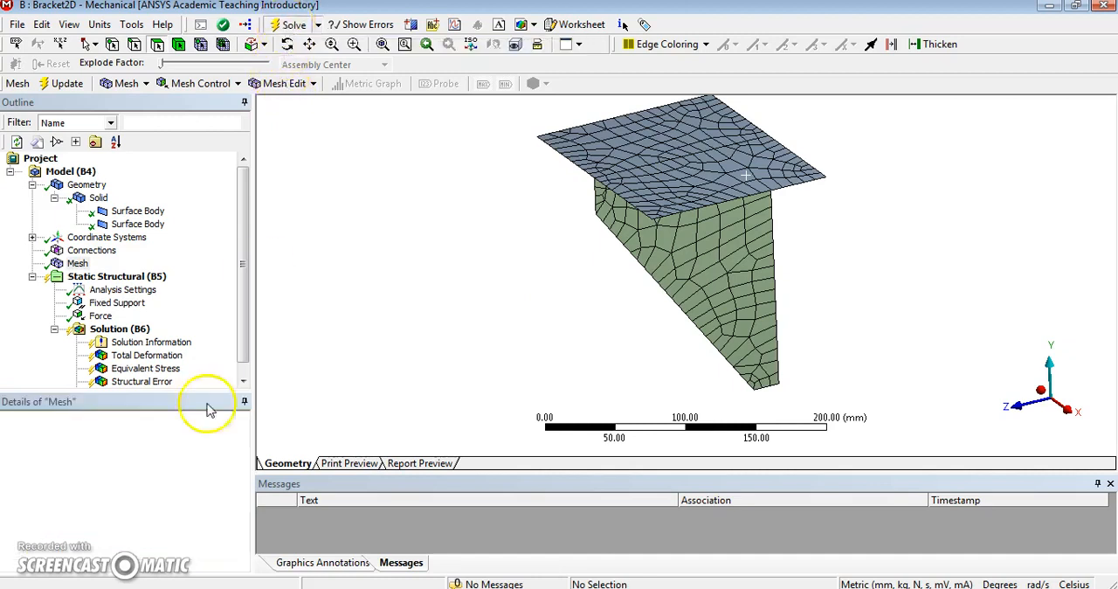
Solve the coarse model and view Structural Error (0.321 mJ) and Safety Factor (min 3.36)
left_click(294, 24)
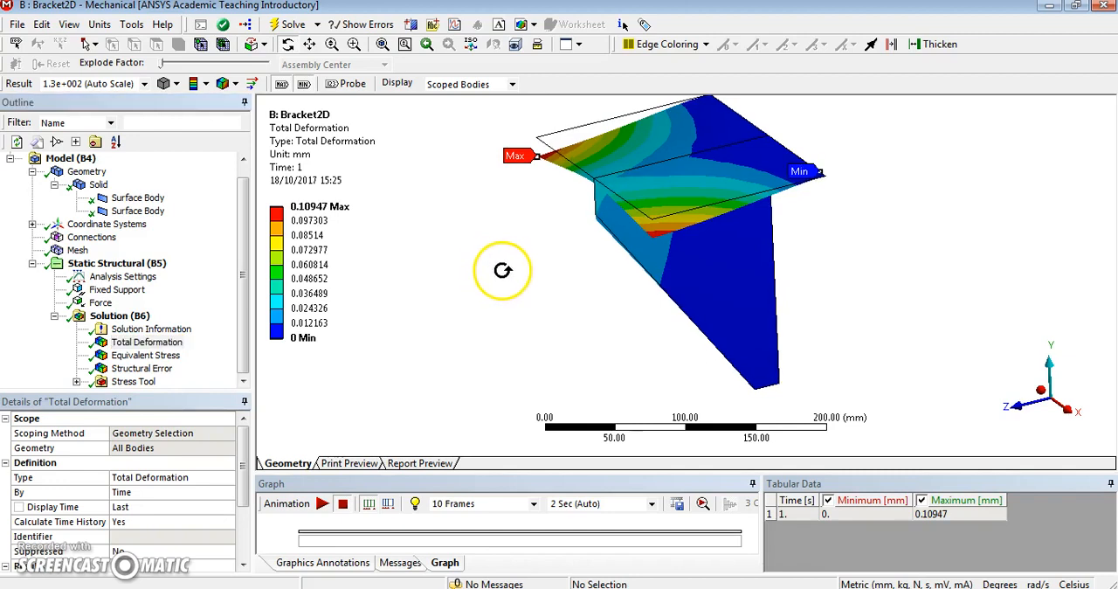
left_click_drag(502, 271, 747, 214)
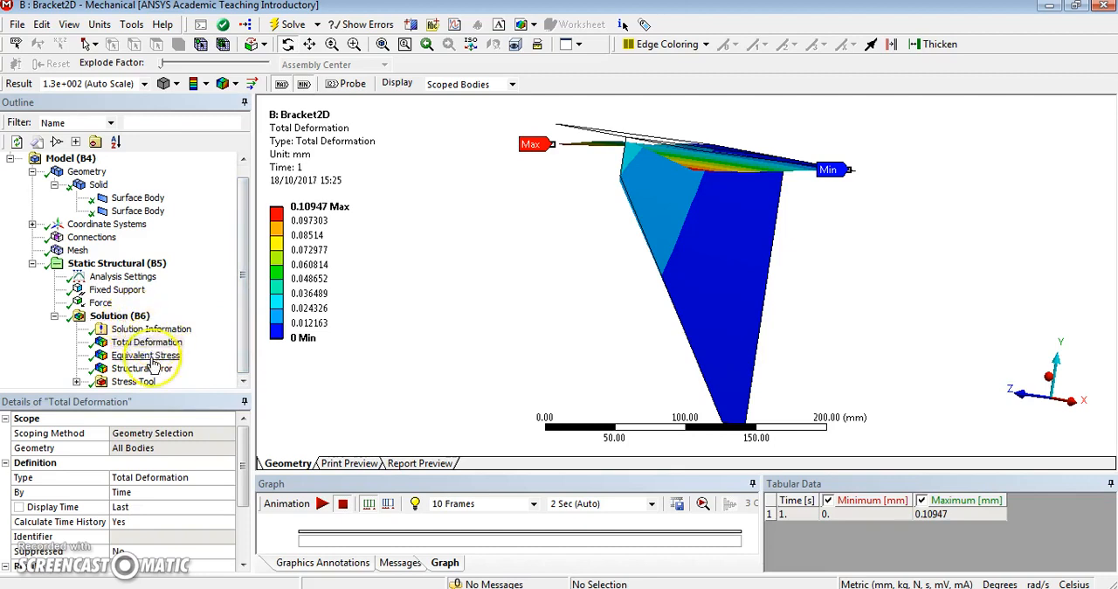
left_click(135, 368)
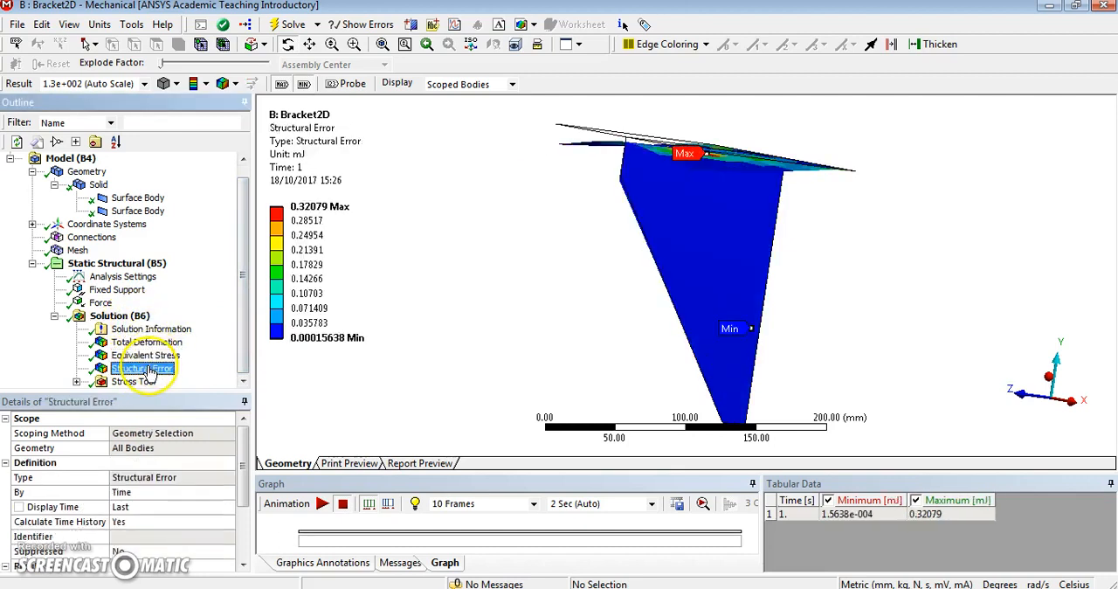
left_click(134, 368)
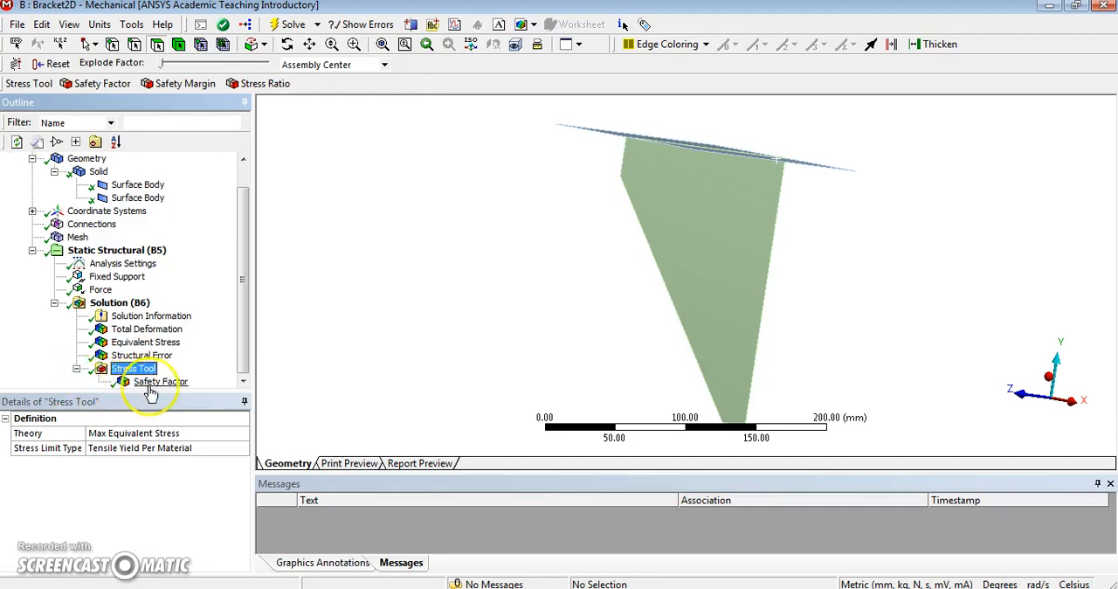
left_click(159, 381)
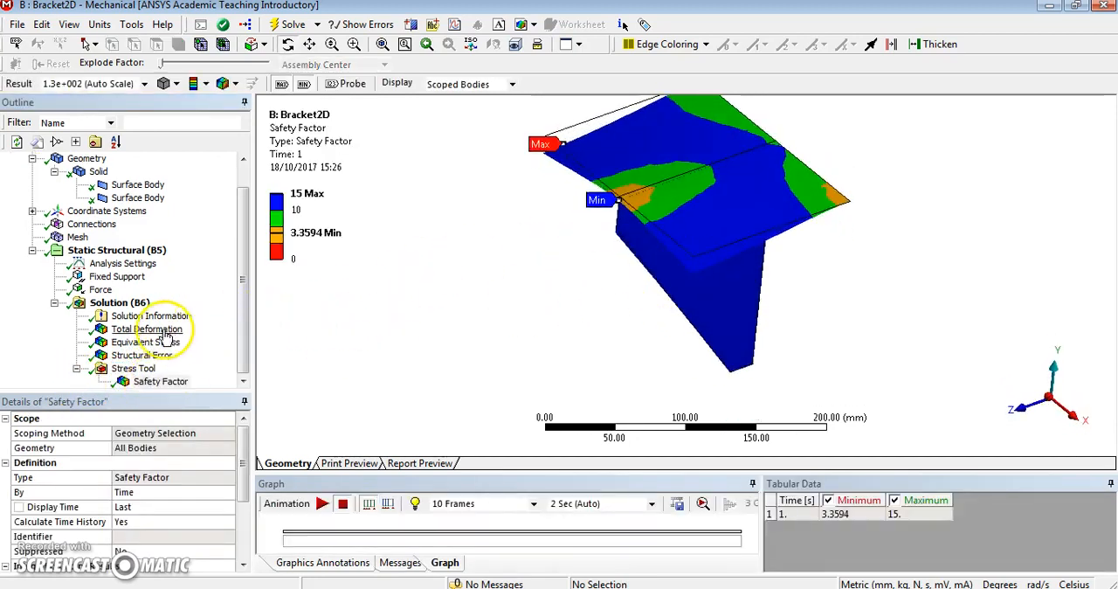
Orbit the 0.109 mm Total Deformation plot, then return to the Mesh settings
left_click(148, 328)
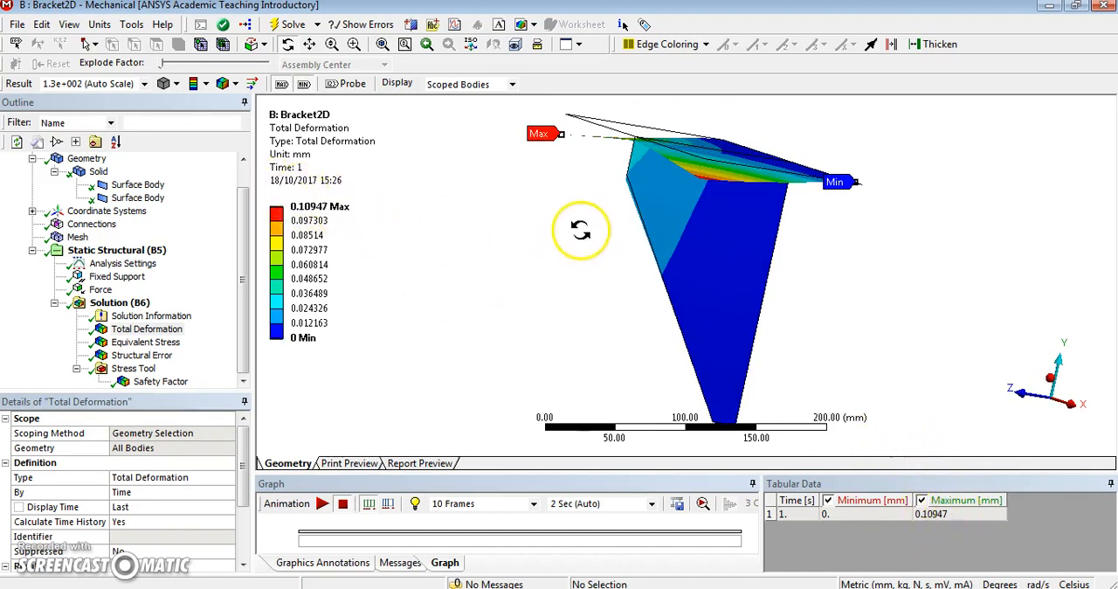
left_click_drag(581, 229, 558, 273)
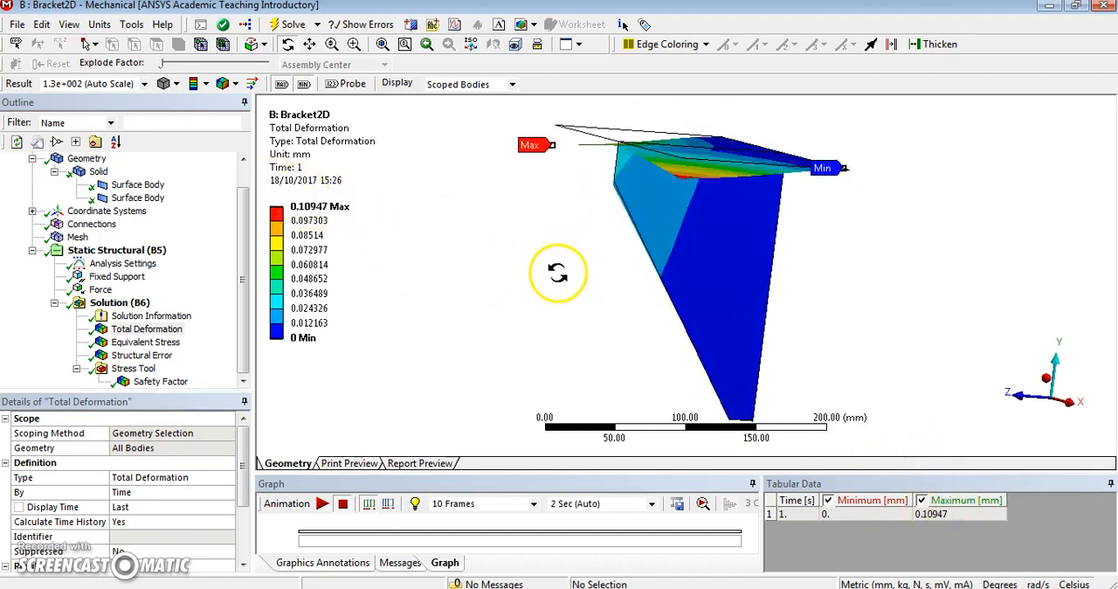
left_click_drag(558, 273, 686, 274)
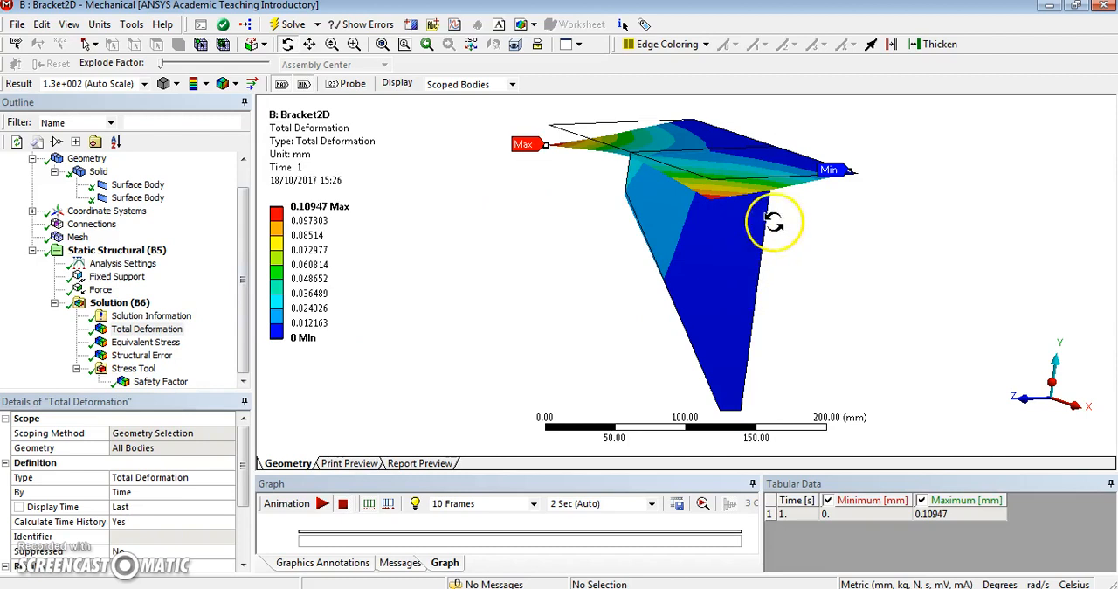
mouse_move(561, 258)
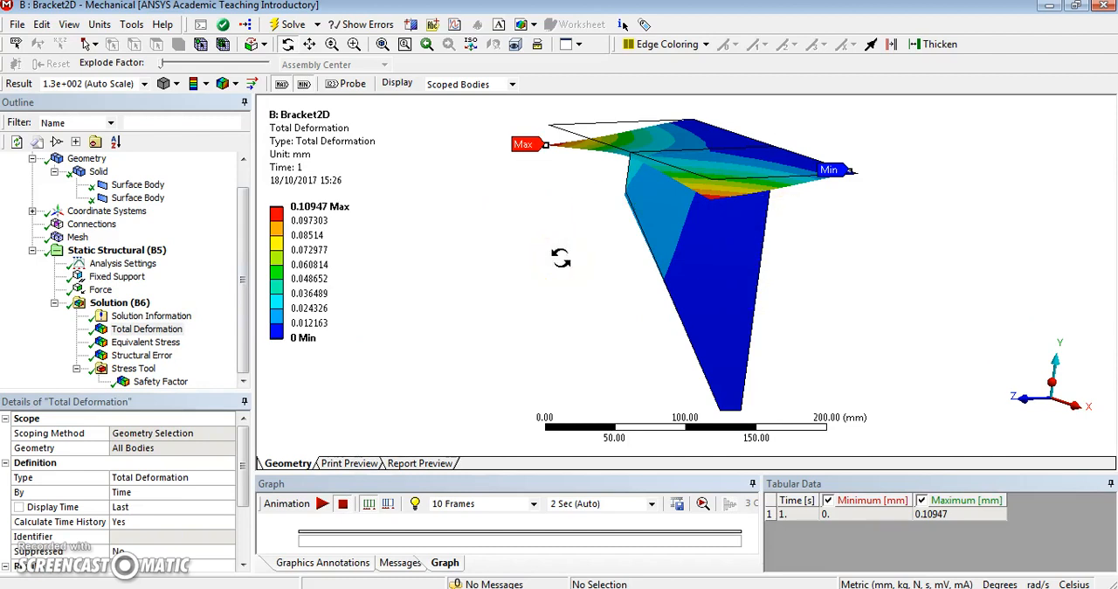
left_click(77, 237)
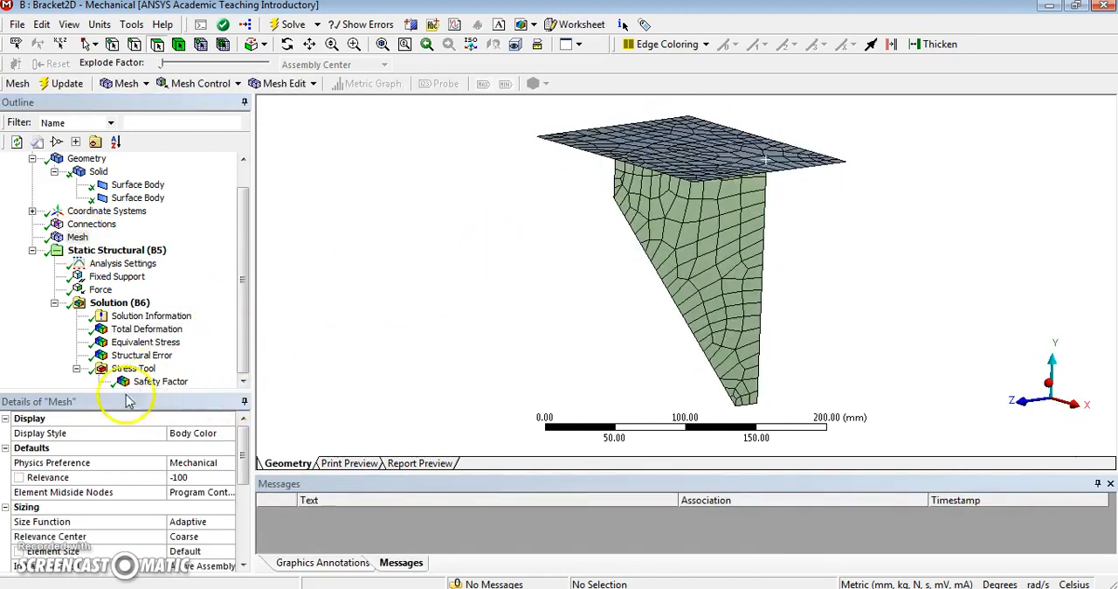
mouse_move(192, 546)
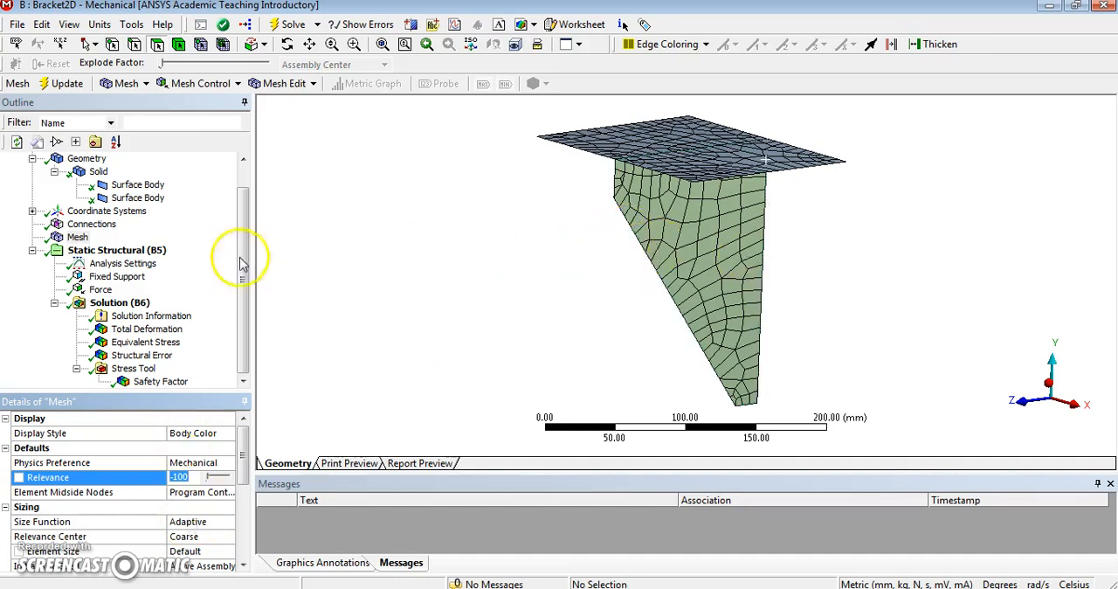
right_click(77, 237)
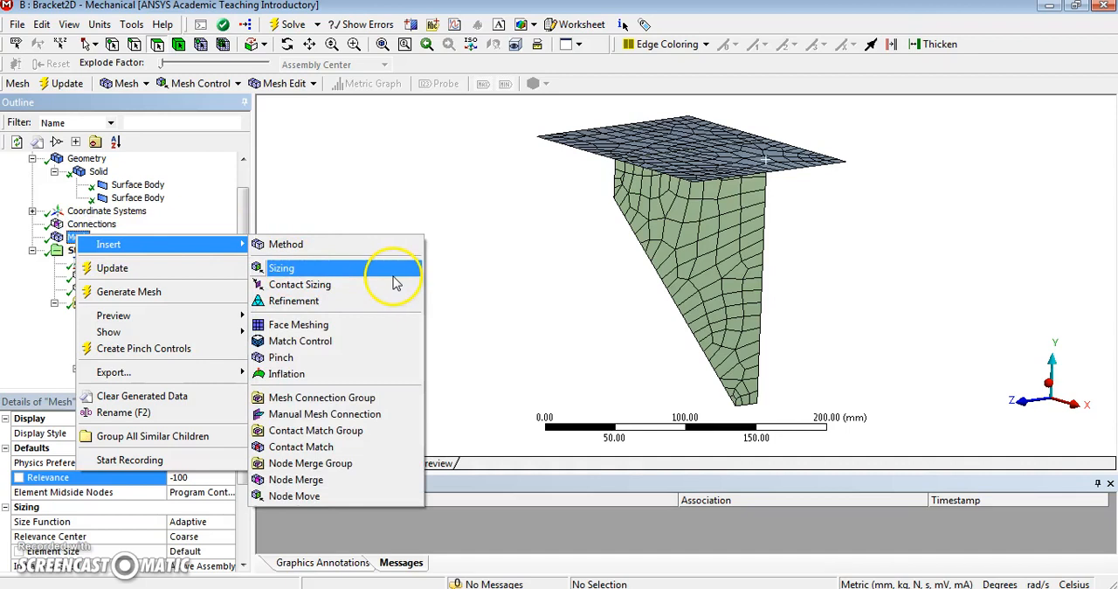
mouse_move(408, 282)
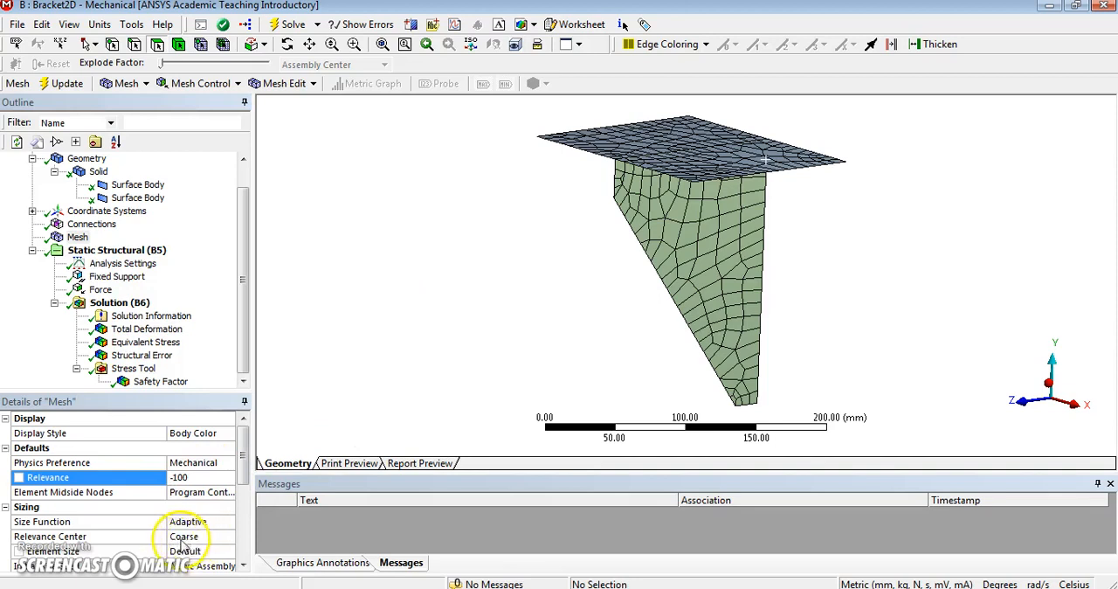
Change mesh Relevance to 0 and update to regenerate a finer quad shell mesh
left_click(227, 536)
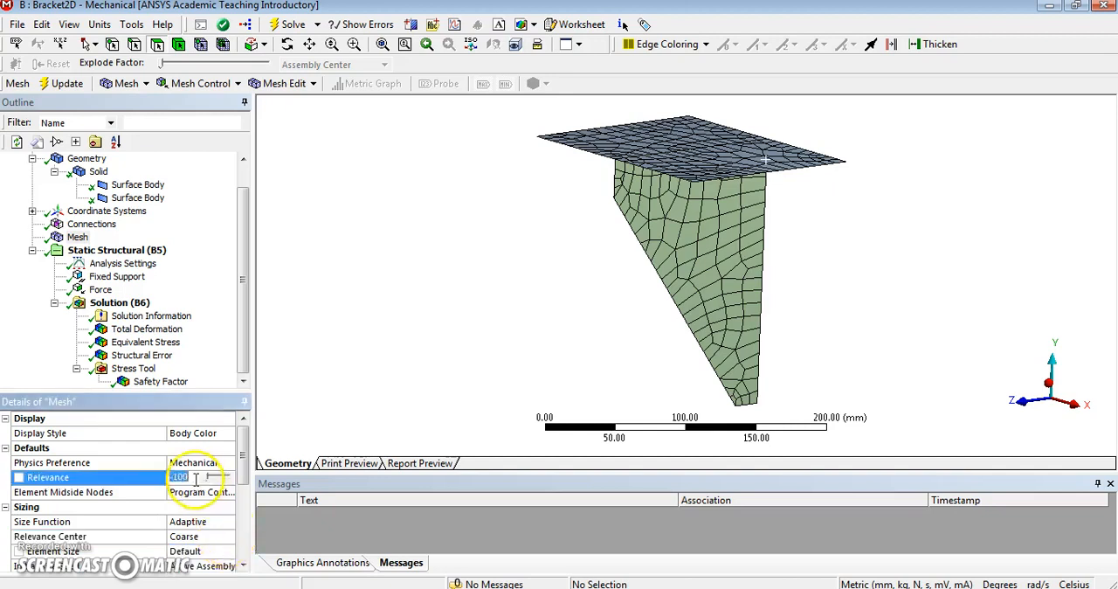
type("21")
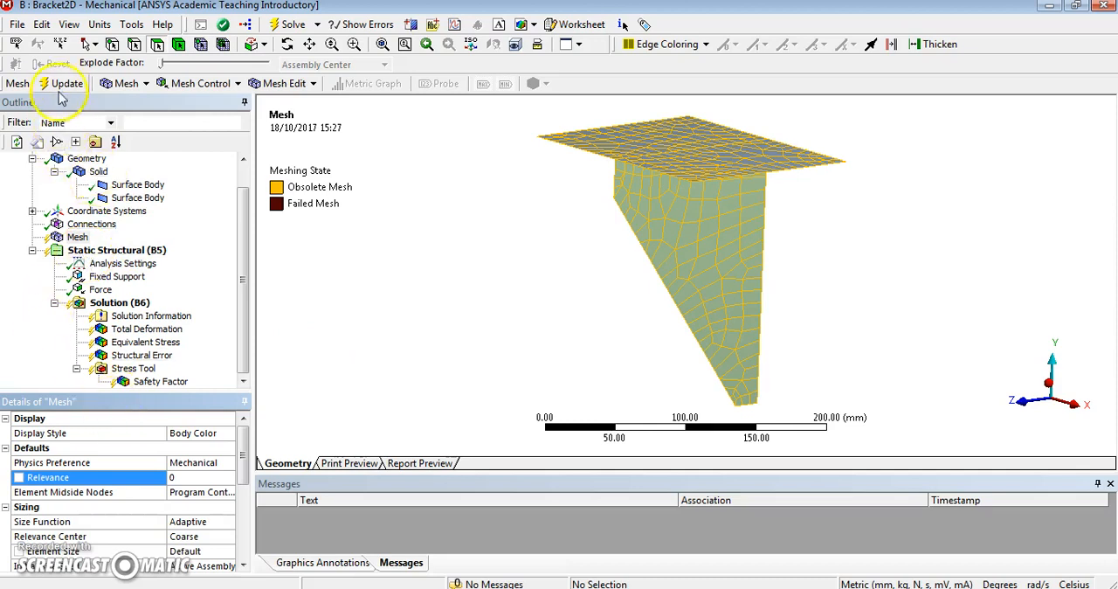
left_click(60, 83)
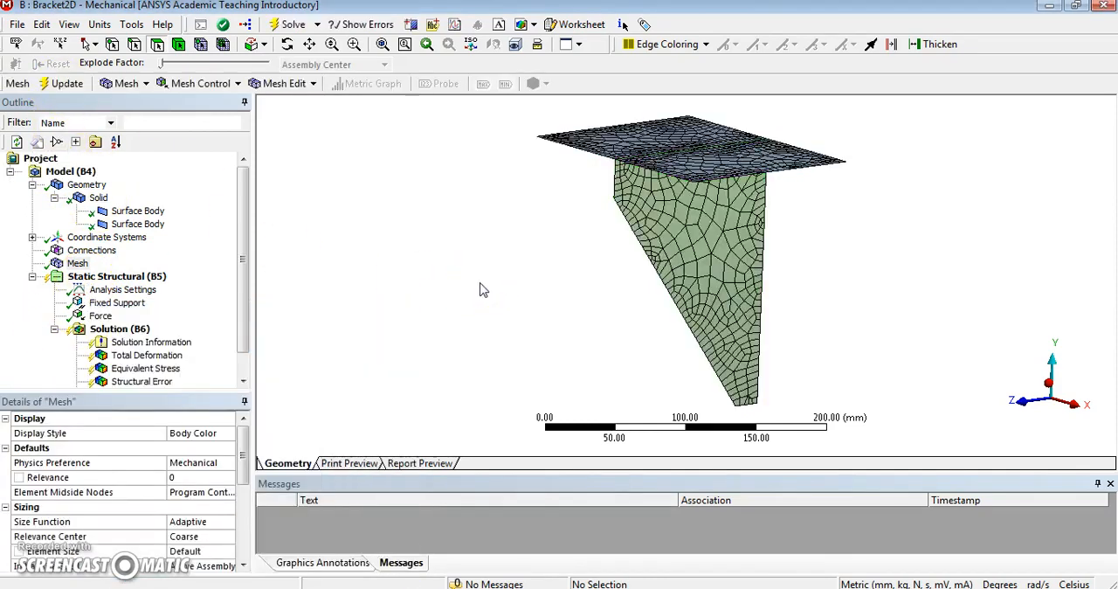
mouse_move(496, 291)
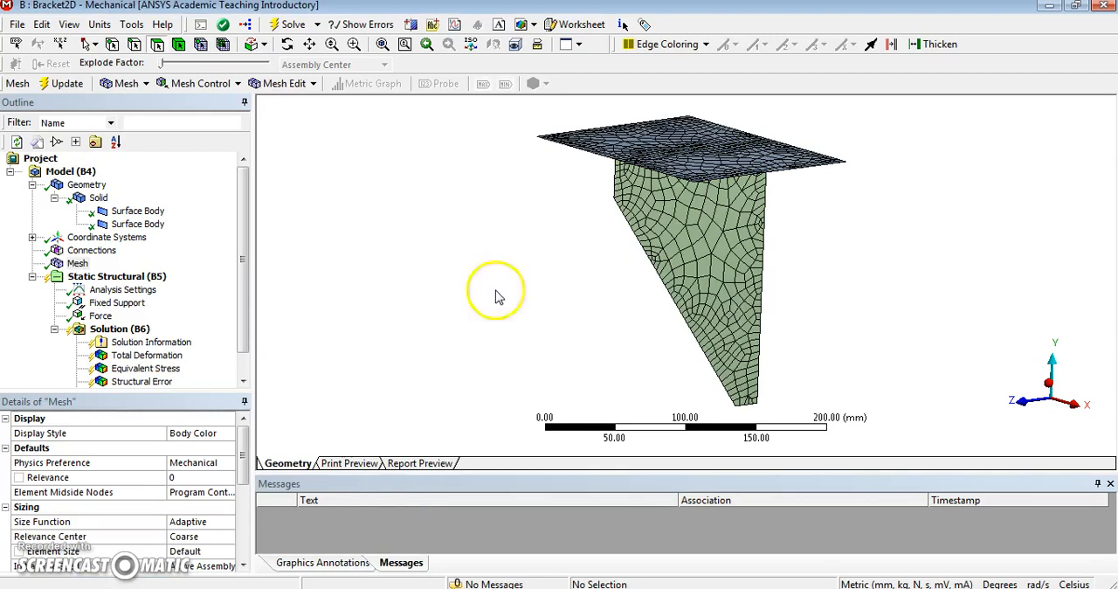
Check the refined mesh statistics (1008 nodes, 910 elements) and orbit the bracket edge-on
left_click(77, 263)
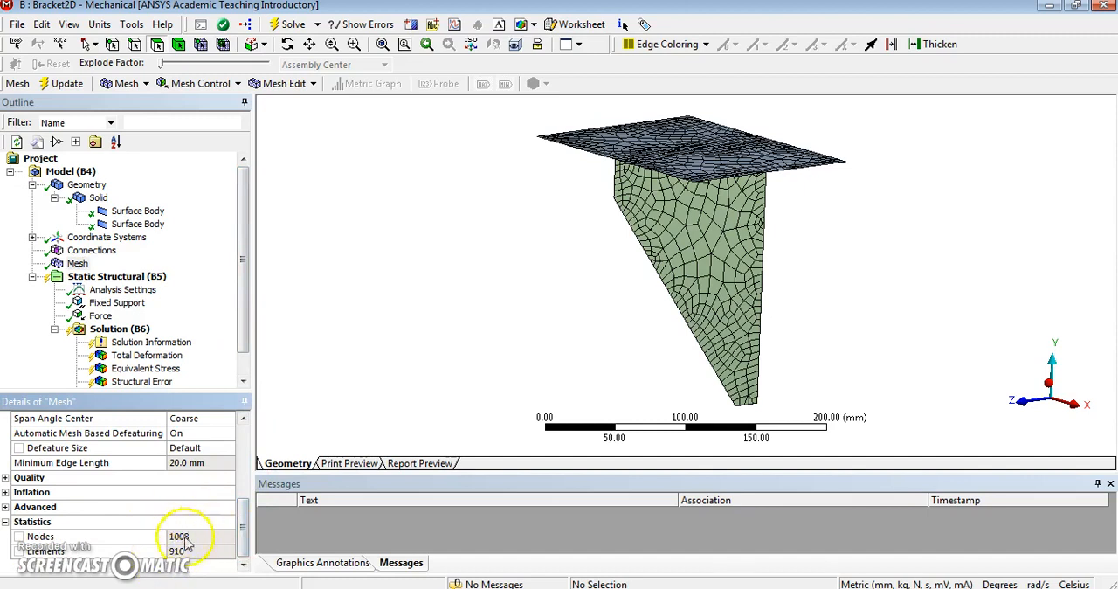
mouse_move(418, 542)
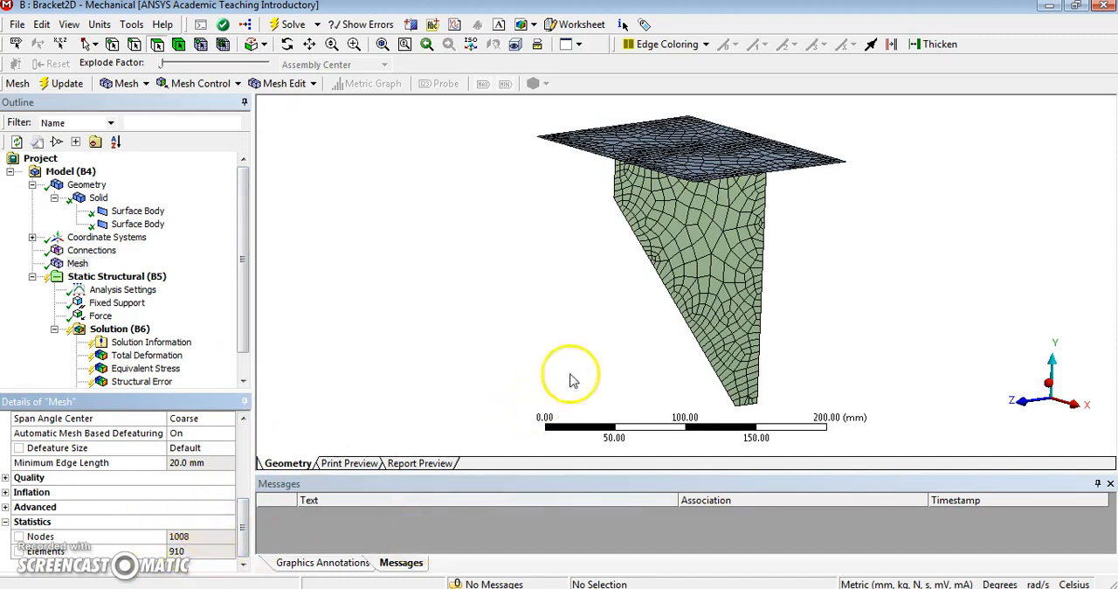
mouse_move(510, 341)
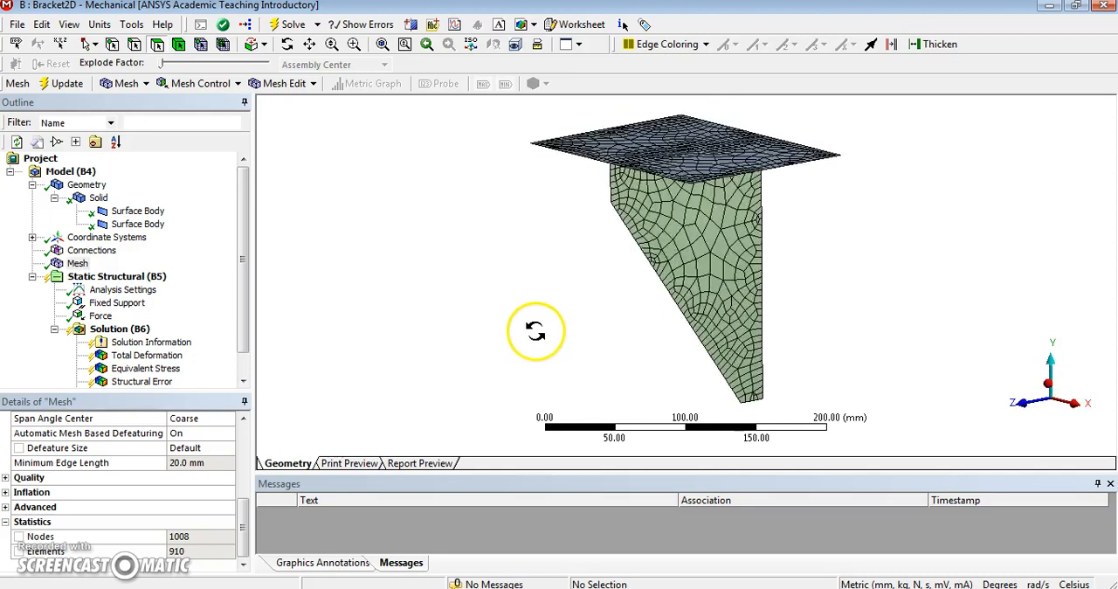
left_click_drag(536, 330, 694, 214)
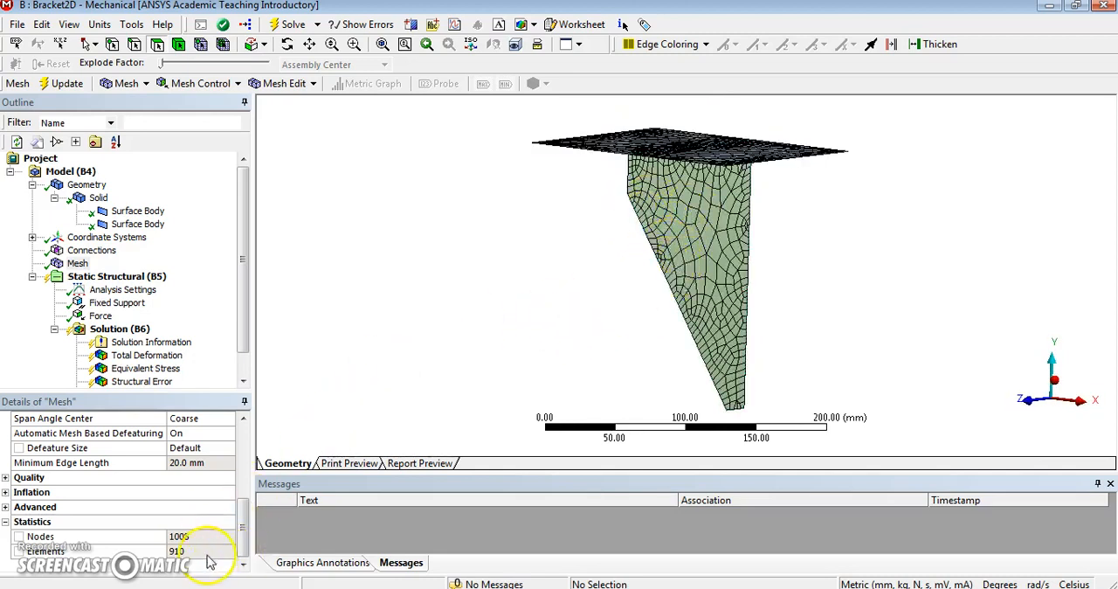
mouse_move(501, 221)
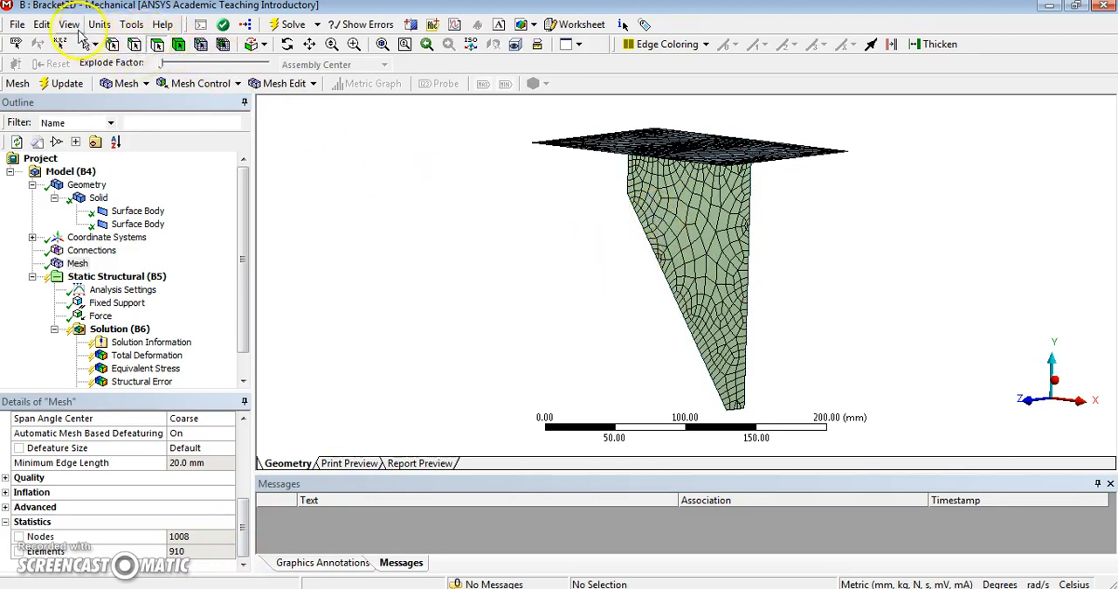
Orbit the refined mesh to view the rib side-on and the plate's top mesh
left_click(68, 23)
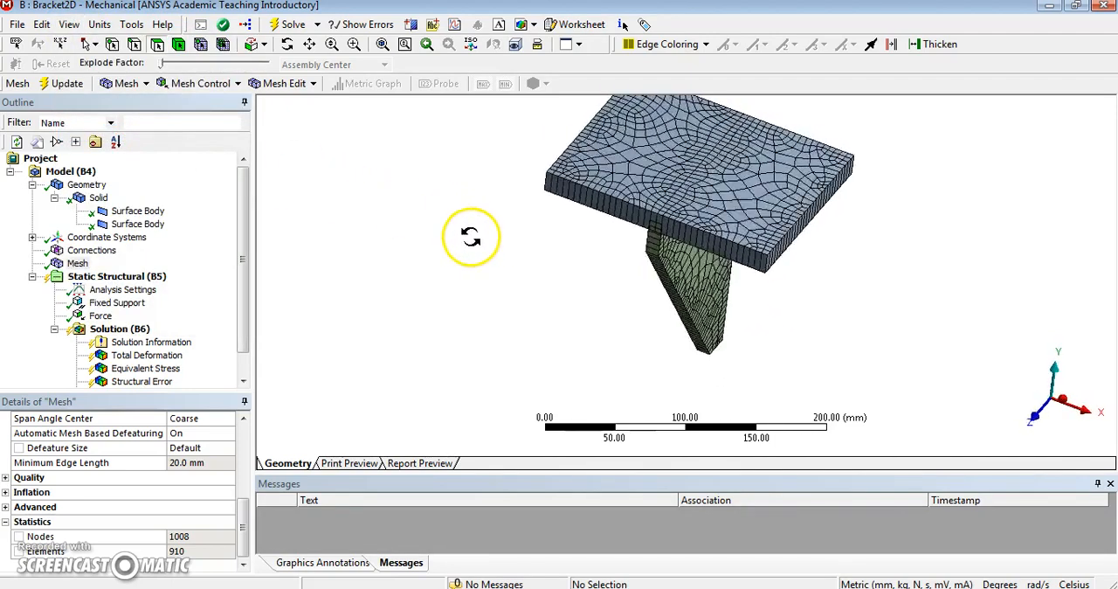
left_click_drag(472, 236, 481, 201)
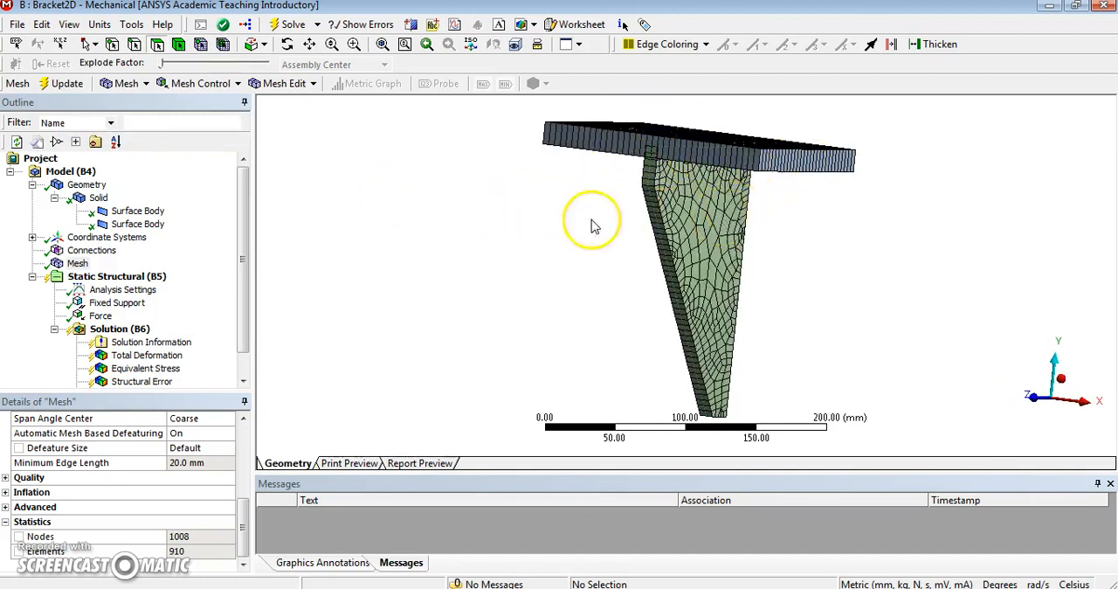
mouse_move(567, 226)
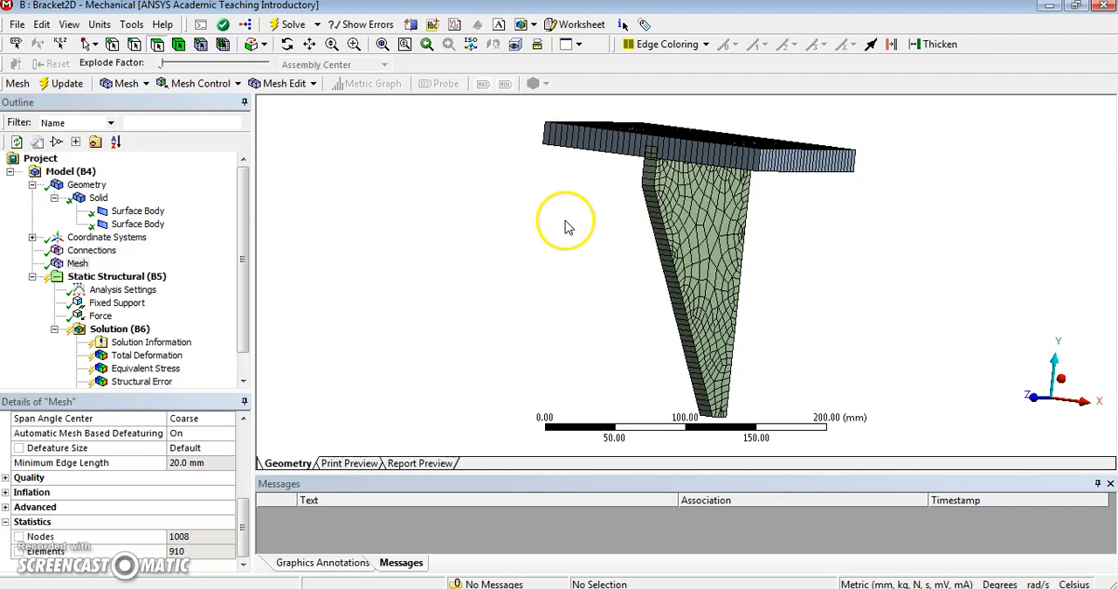
mouse_move(524, 231)
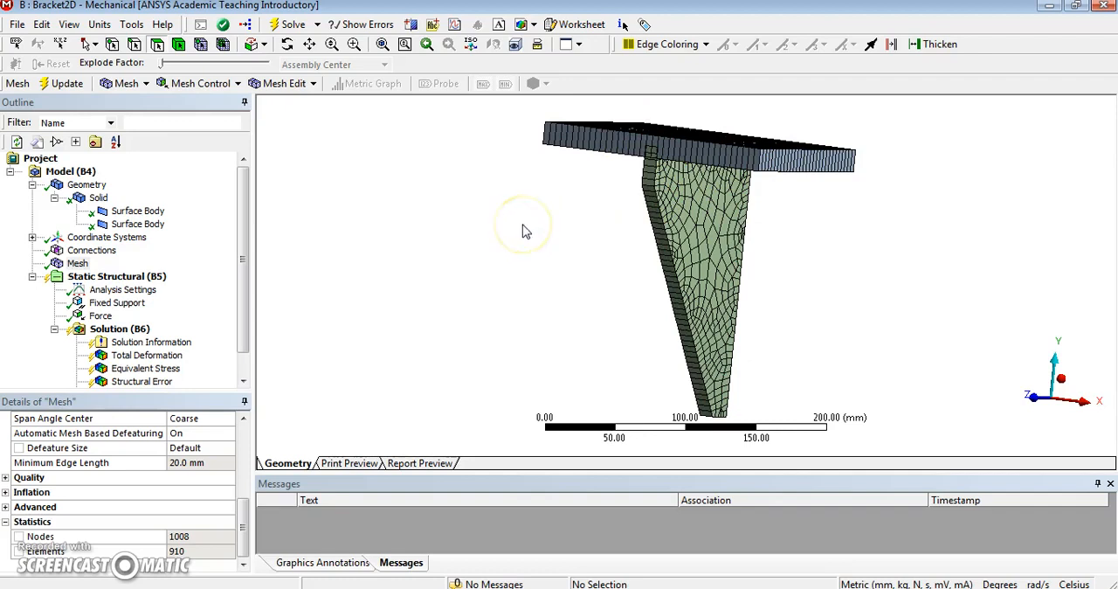
left_click_drag(524, 227, 485, 232)
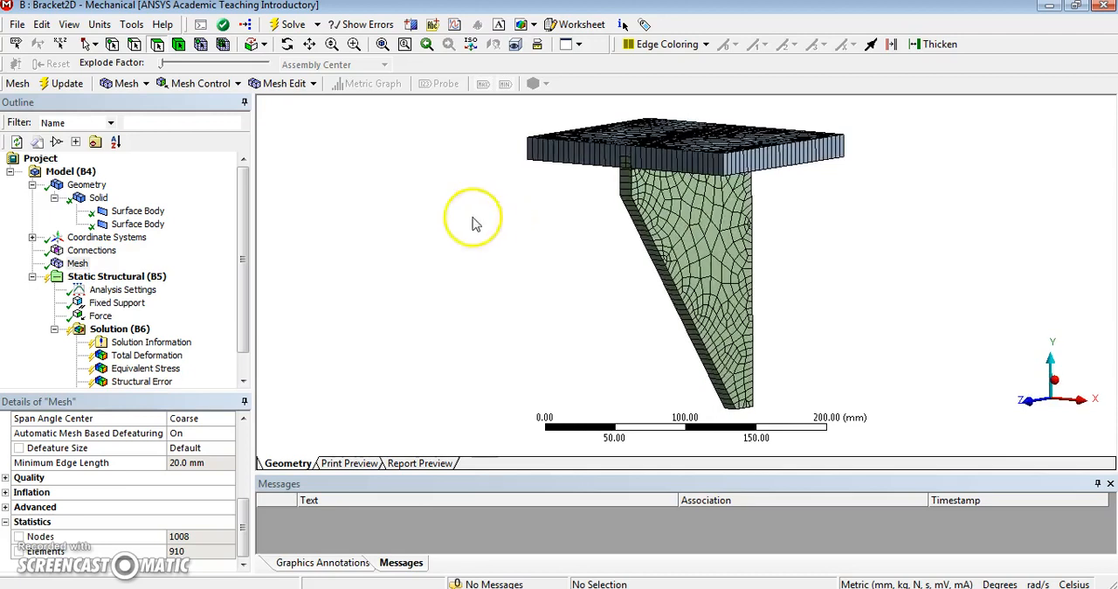
mouse_move(548, 199)
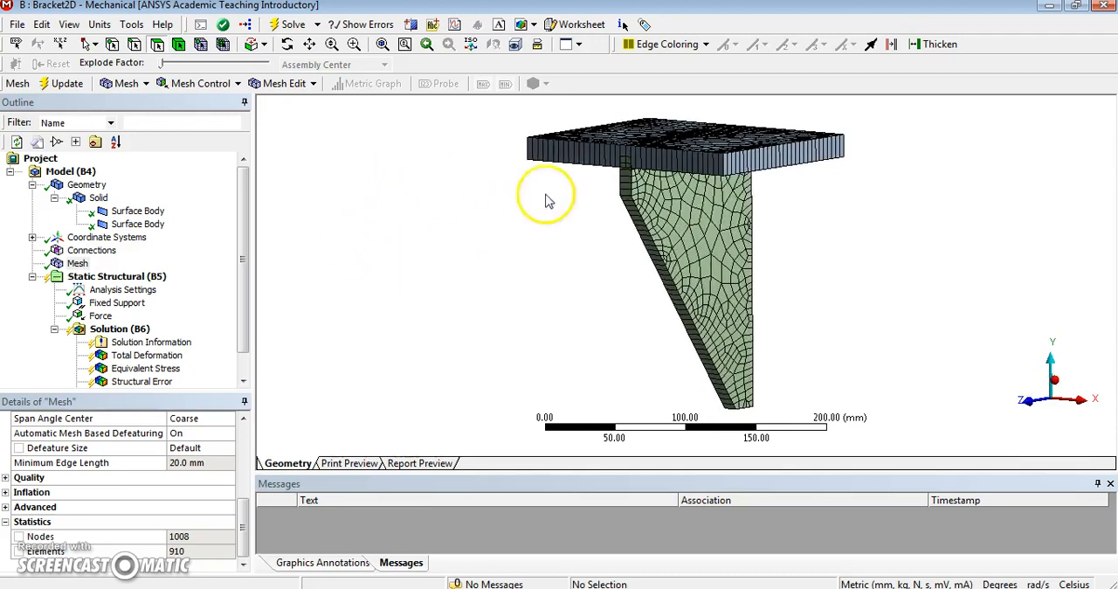
mouse_move(463, 260)
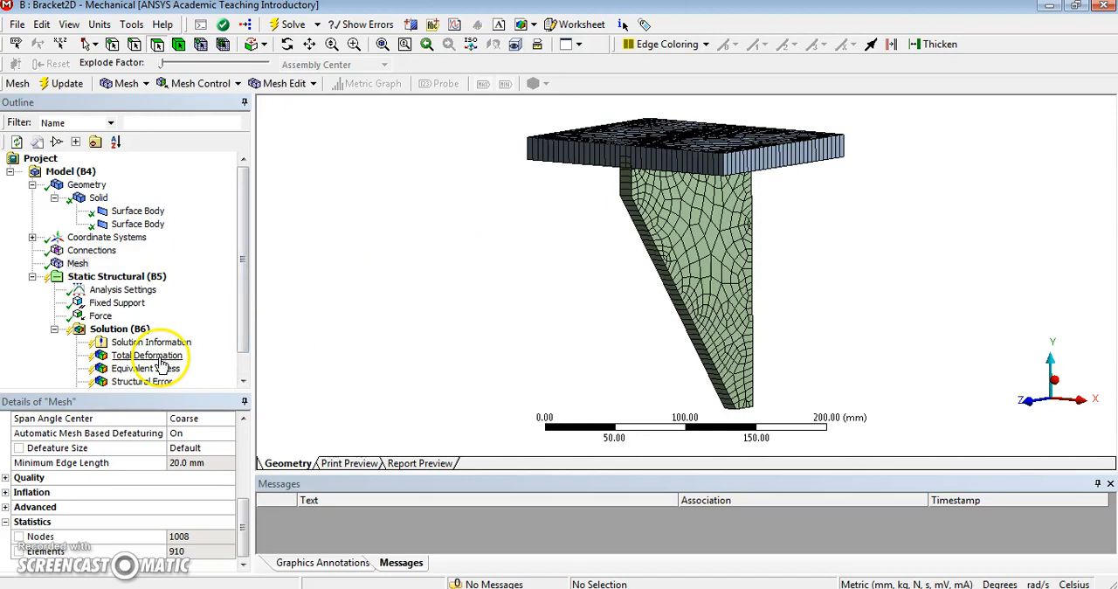
Re-solve with the finer mesh, viewing Total Deformation (0.10965 mm) and Equivalent Stress (77.055 MPa)
left_click(146, 355)
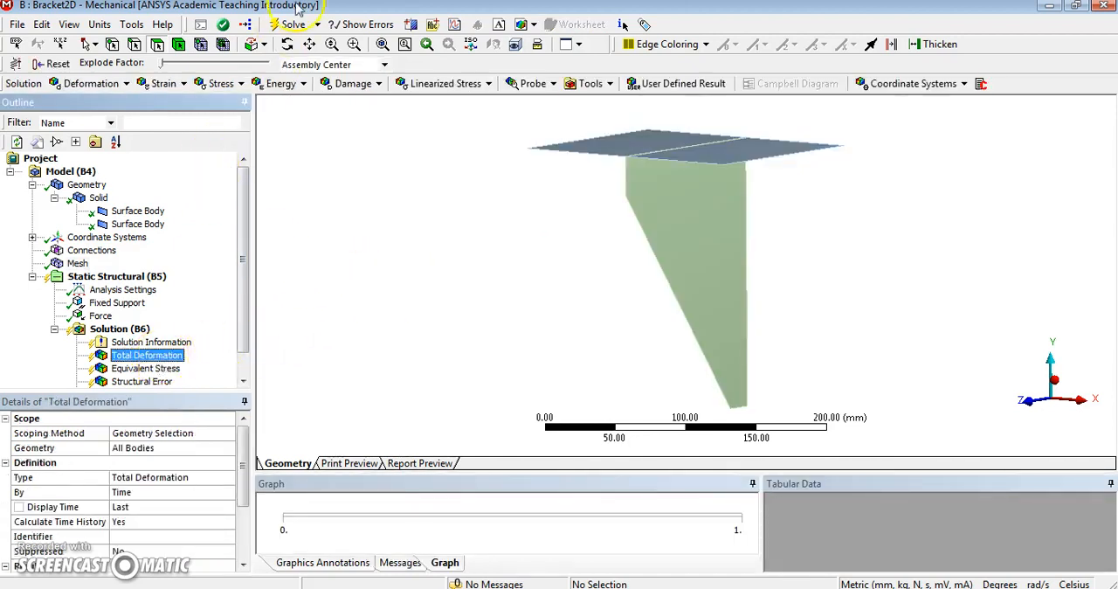
mouse_move(291, 23)
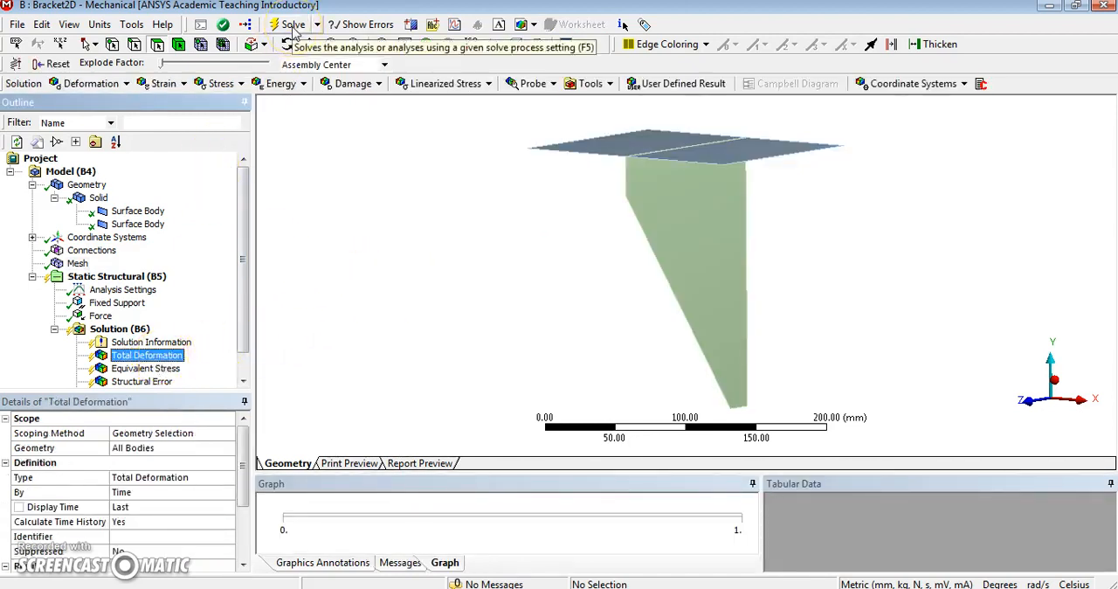
left_click(293, 24)
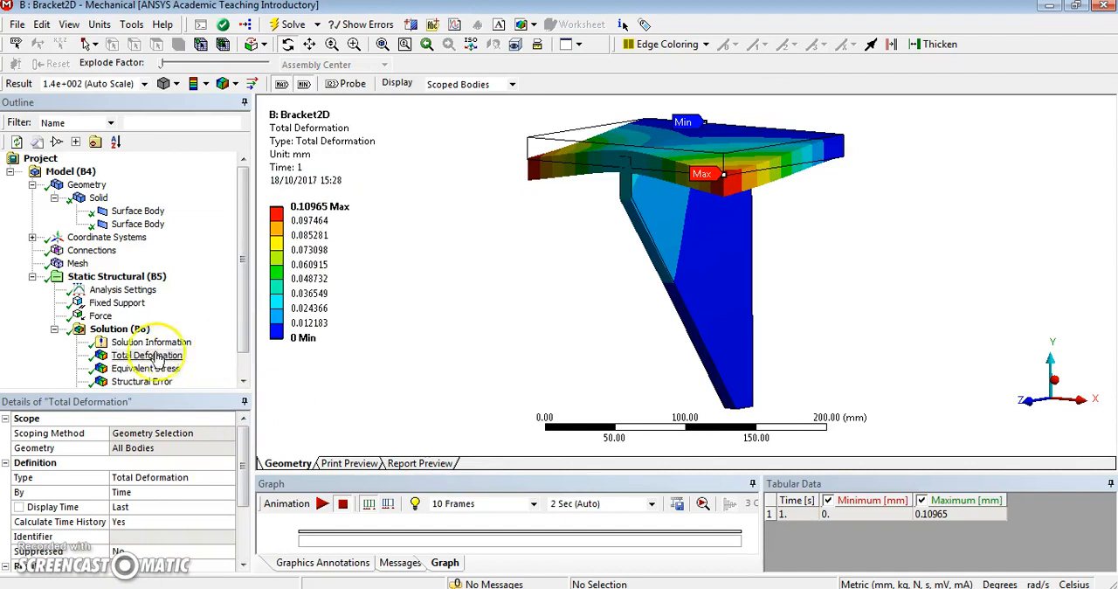
left_click(146, 368)
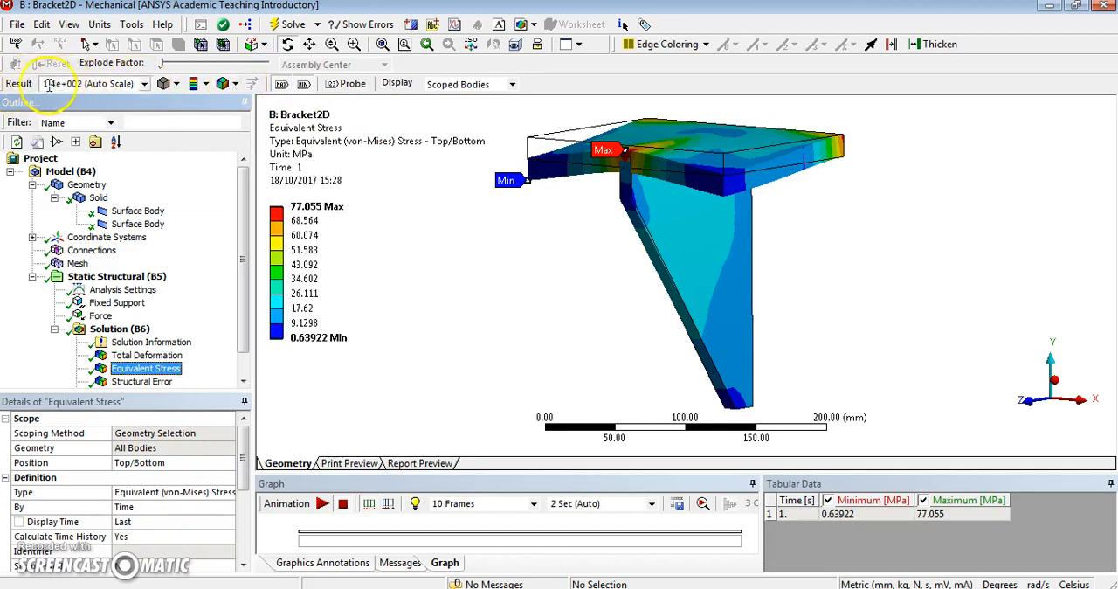
mouse_move(620, 184)
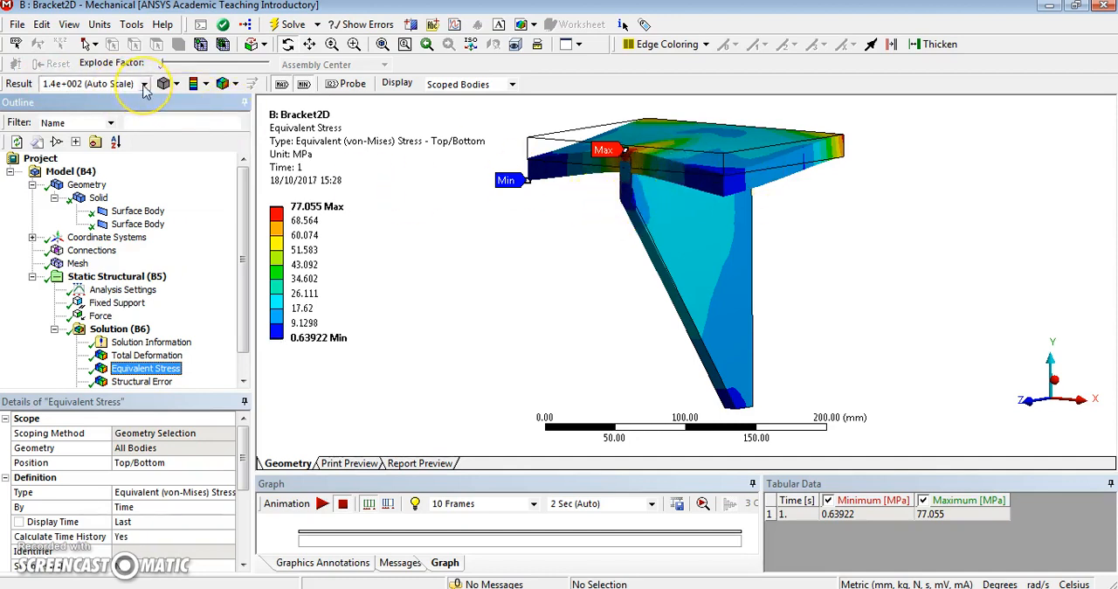
Switch the stress plot's result scale to True Scale, then to 0.5x Auto
left_click(145, 84)
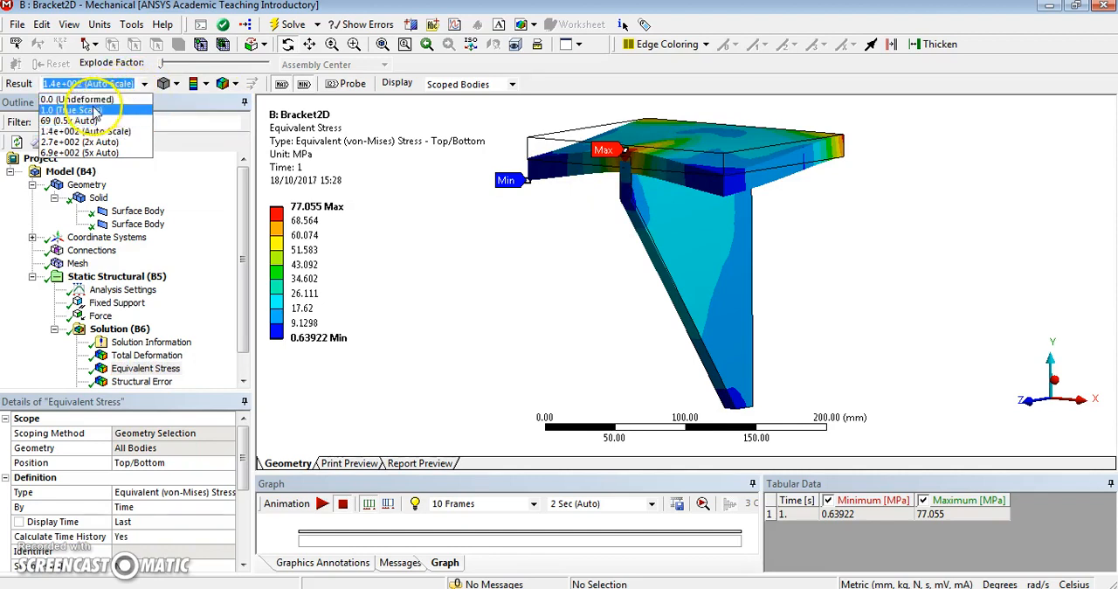
left_click(70, 110)
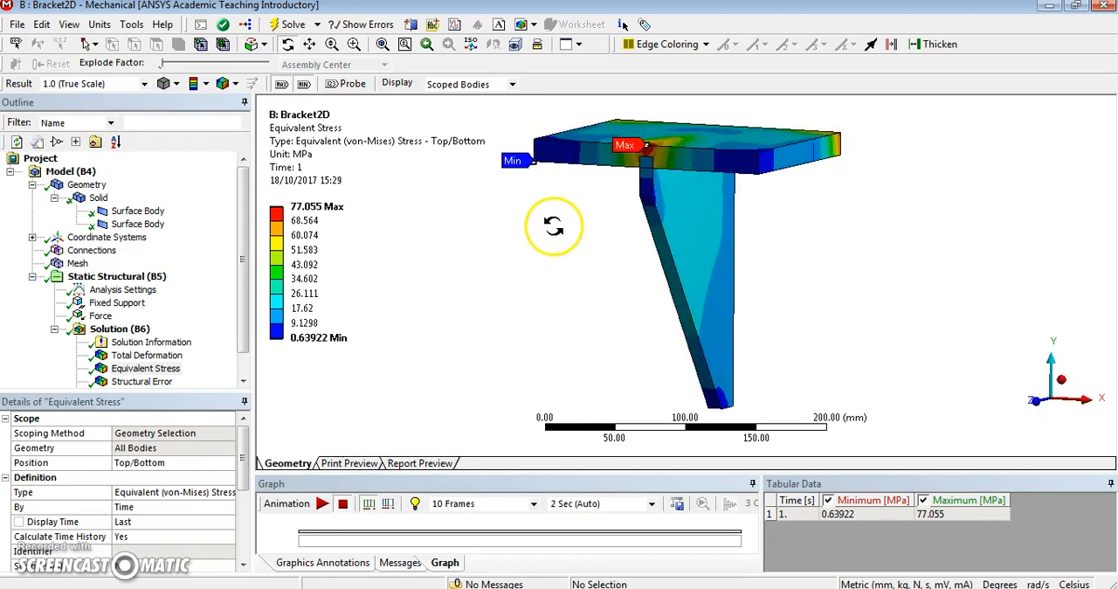
left_click(144, 84)
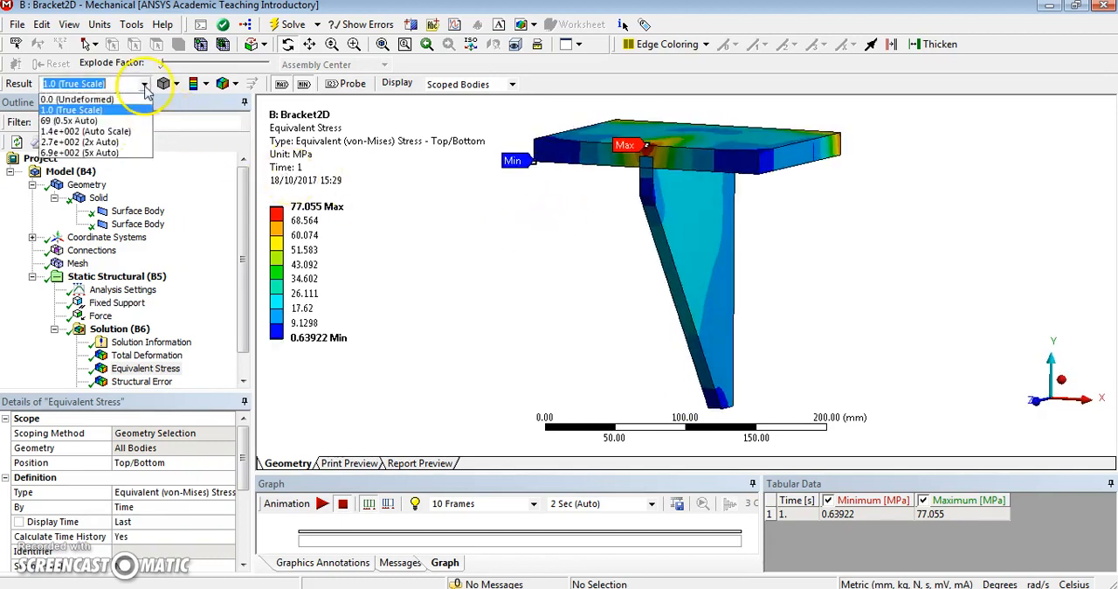
left_click(74, 120)
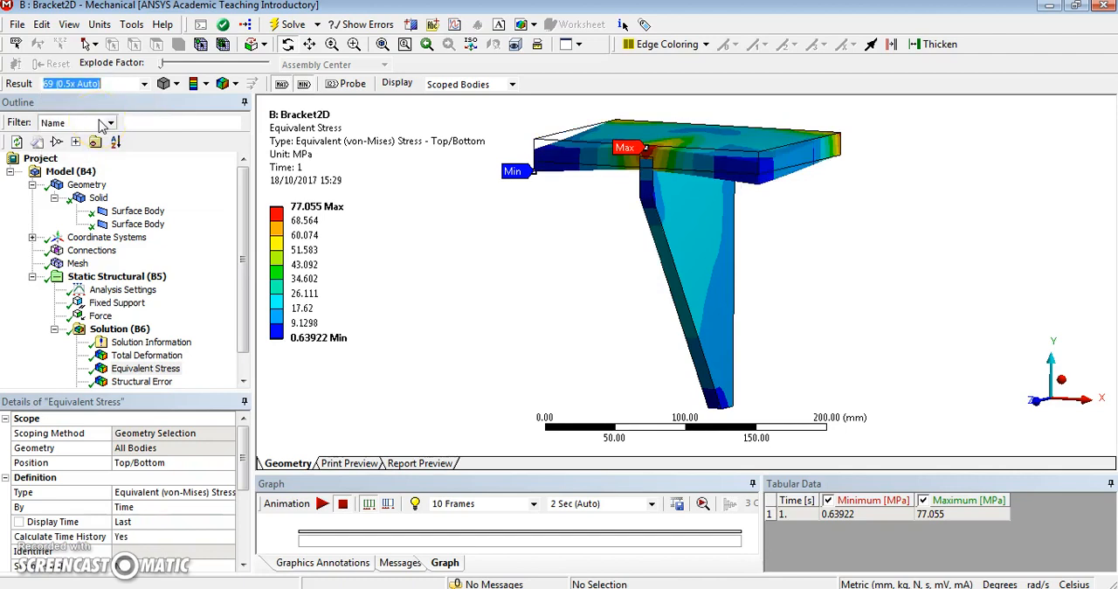
mouse_move(180, 87)
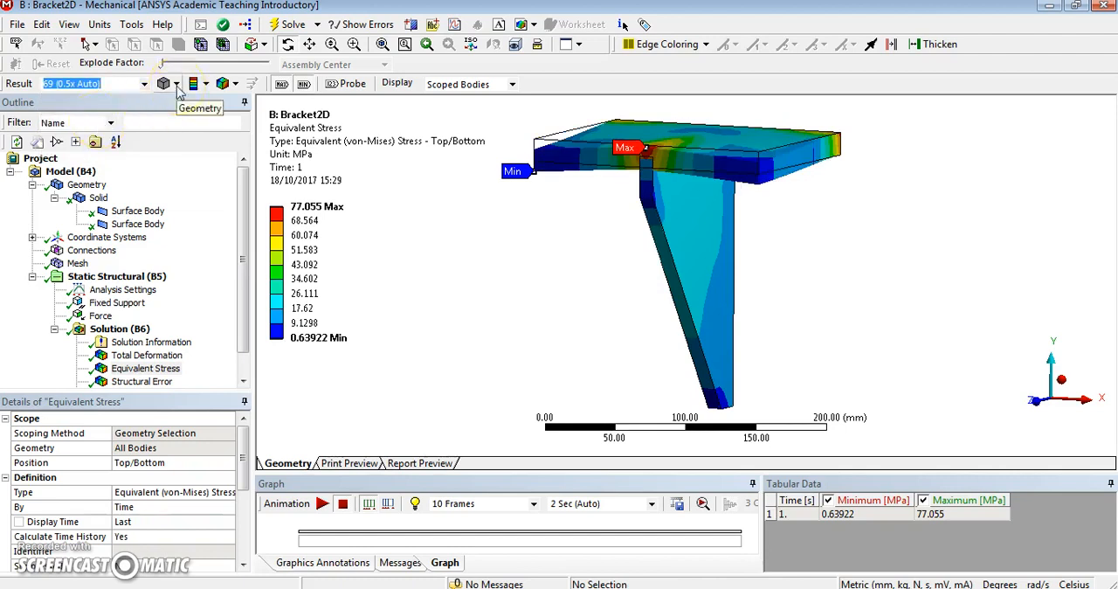
Try the undeformed wireframe and element edge display options on the stress plot
left_click(179, 83)
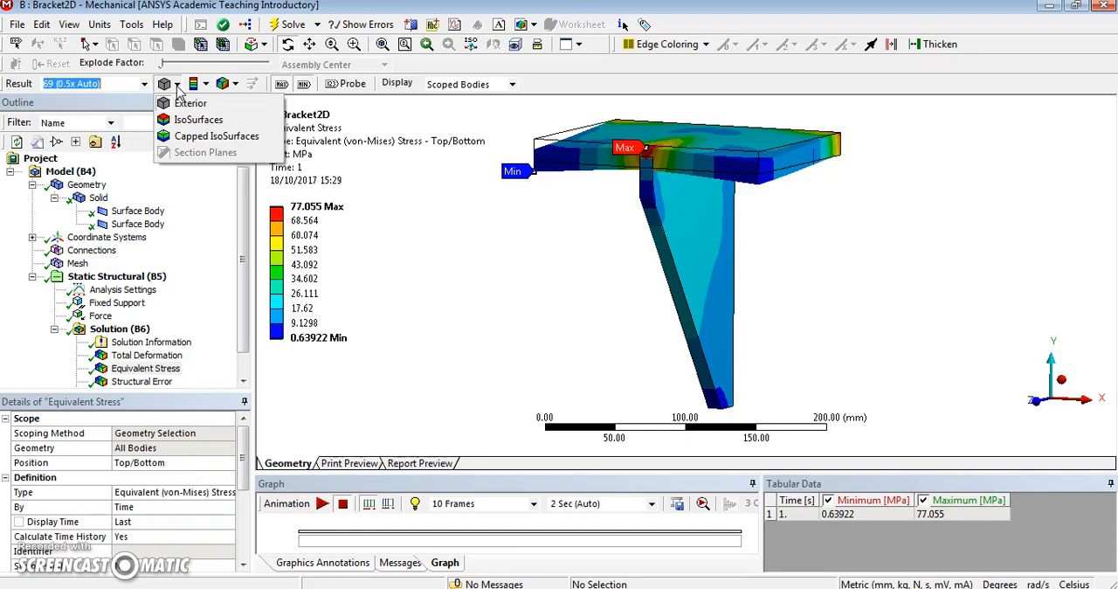
left_click(236, 84)
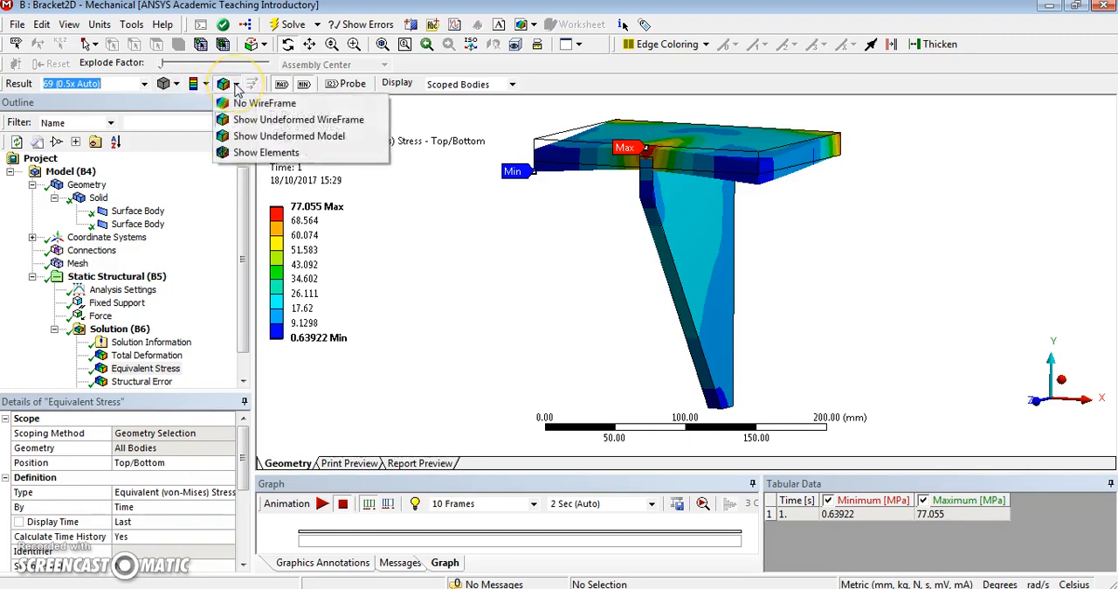
mouse_move(298, 119)
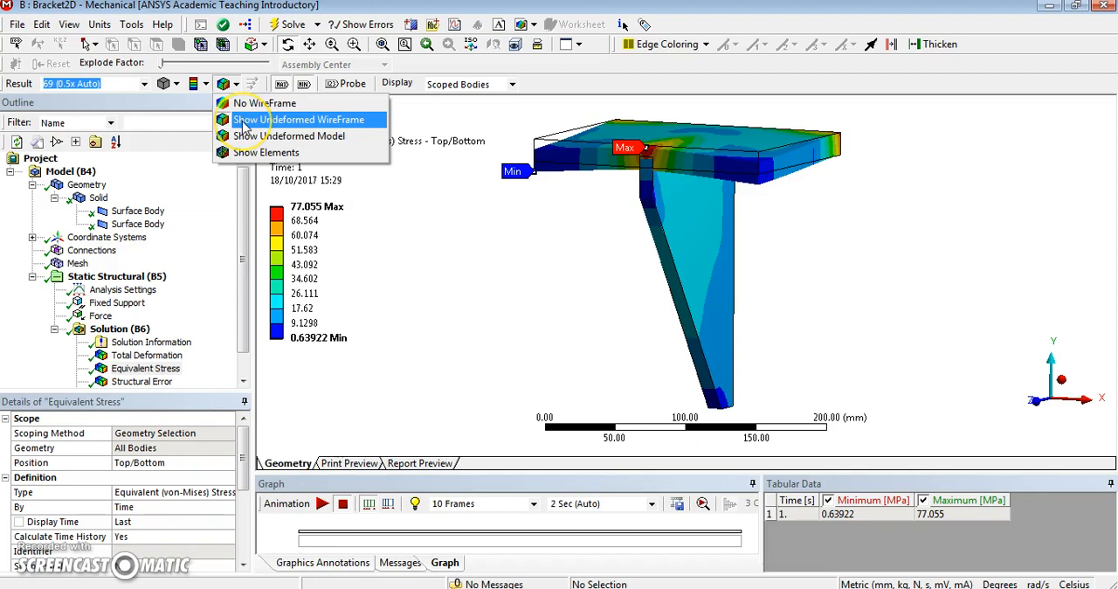
left_click(298, 119)
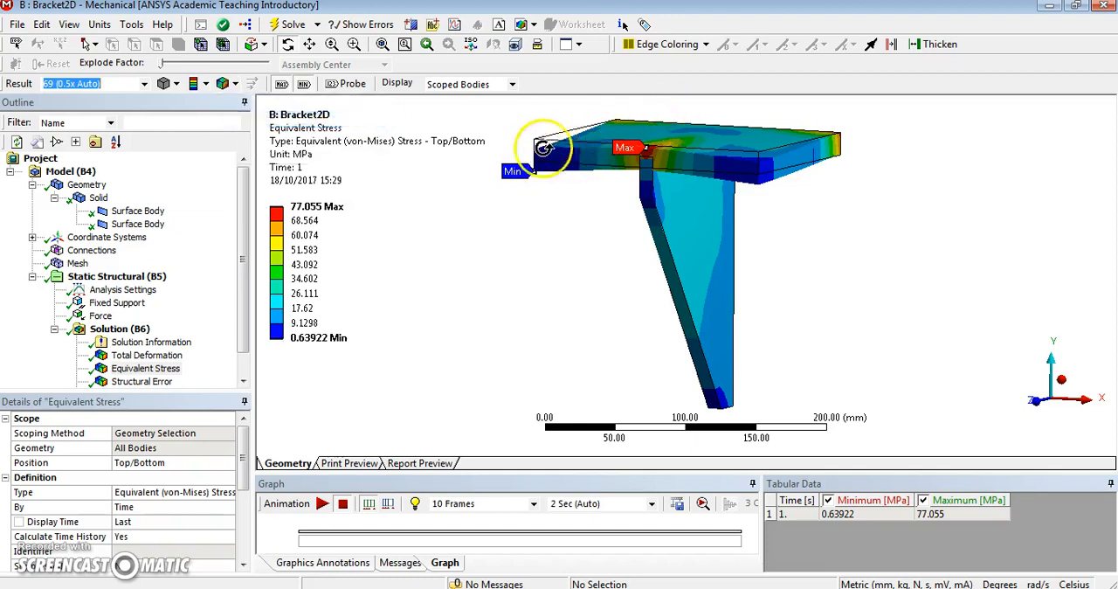
left_click(235, 84)
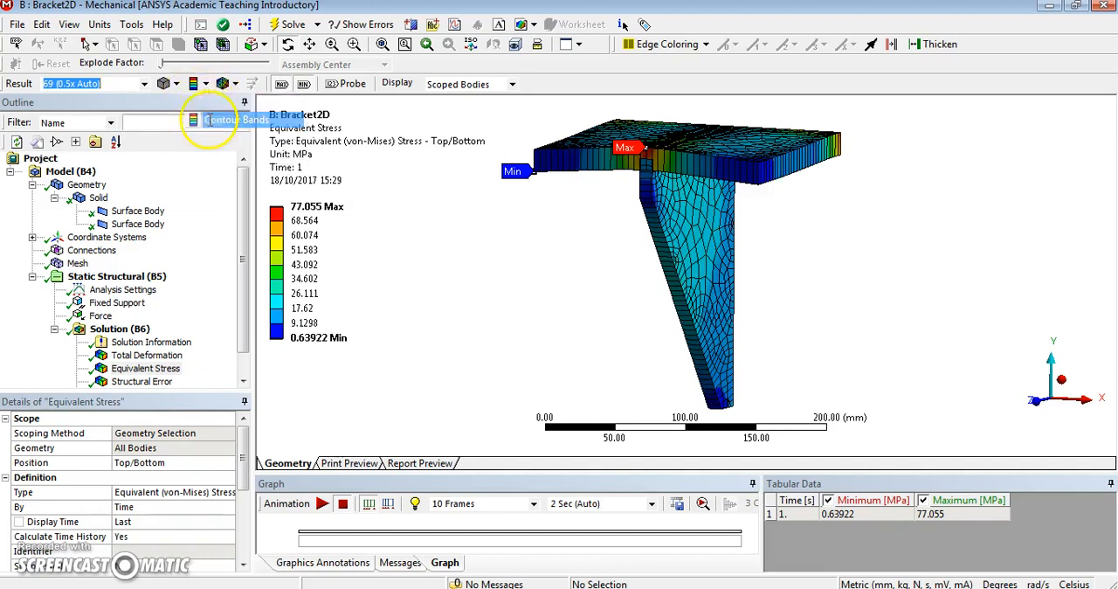
left_click(236, 84)
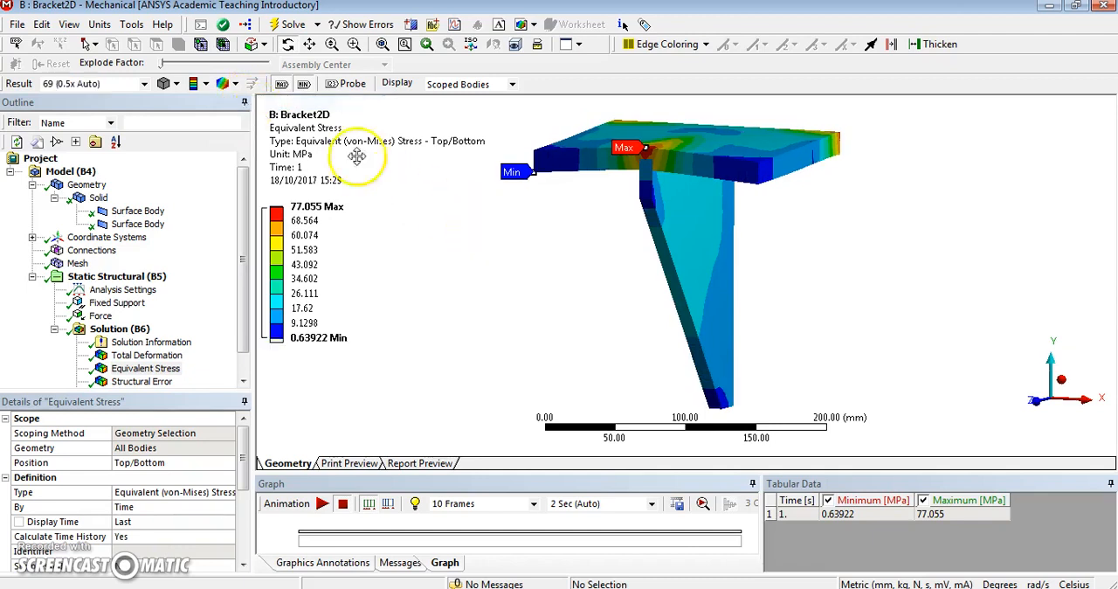
Overlay the undeformed model and switch back to Total Deformation (peak 0.10965 mm)
left_click(228, 83)
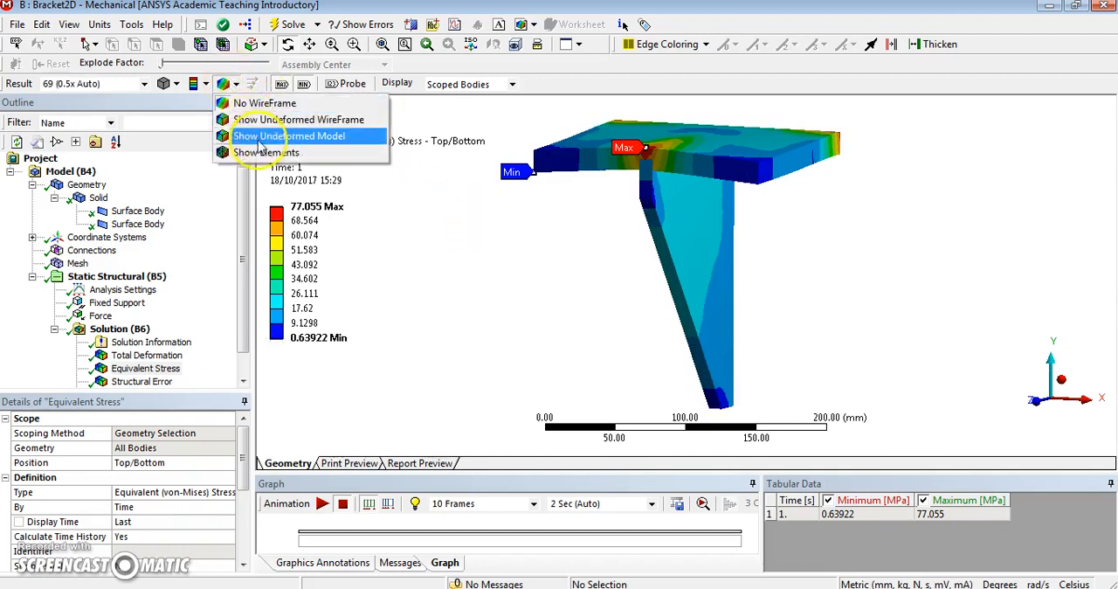
mouse_move(262, 120)
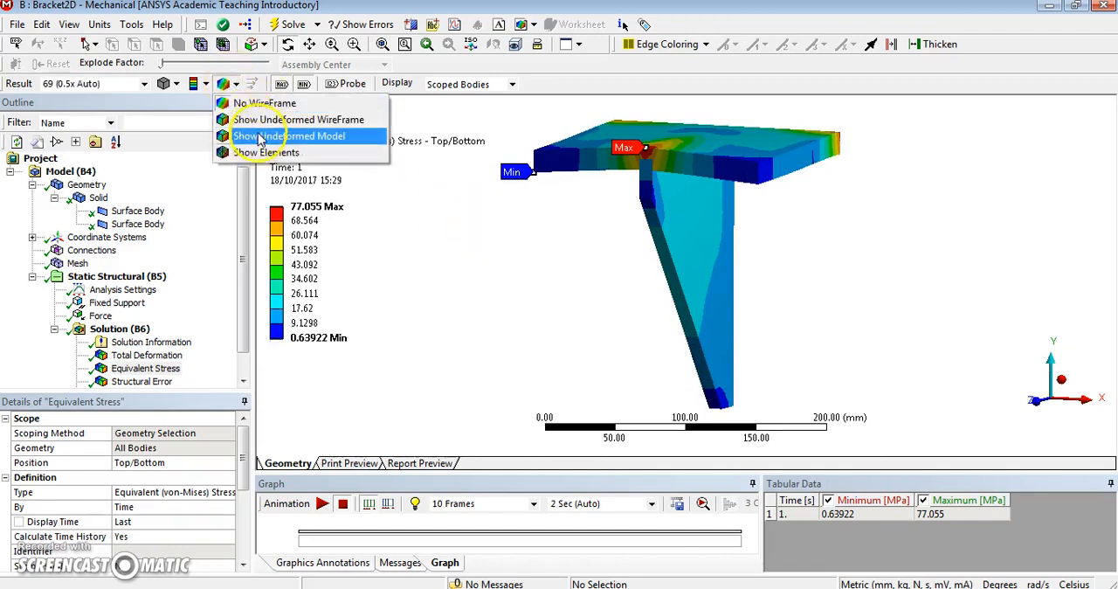
left_click(289, 135)
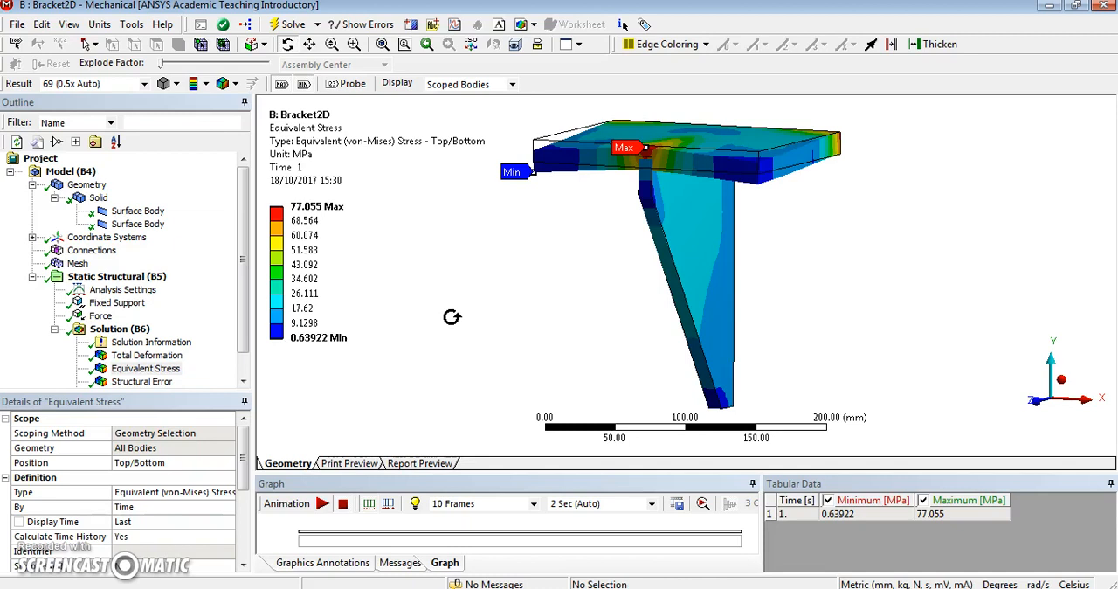
mouse_move(550, 203)
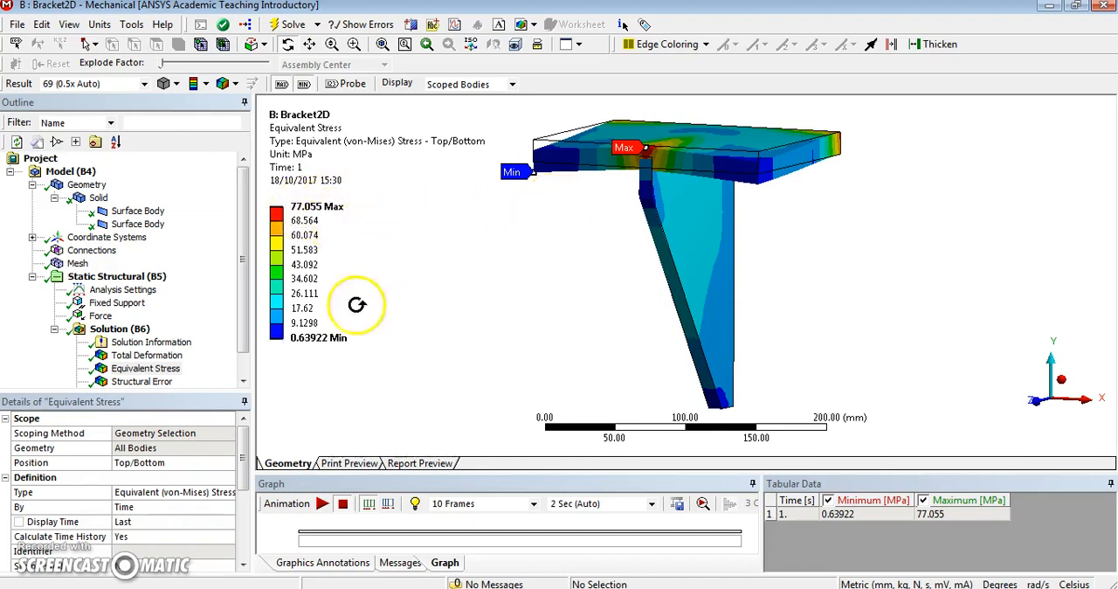
left_click(146, 355)
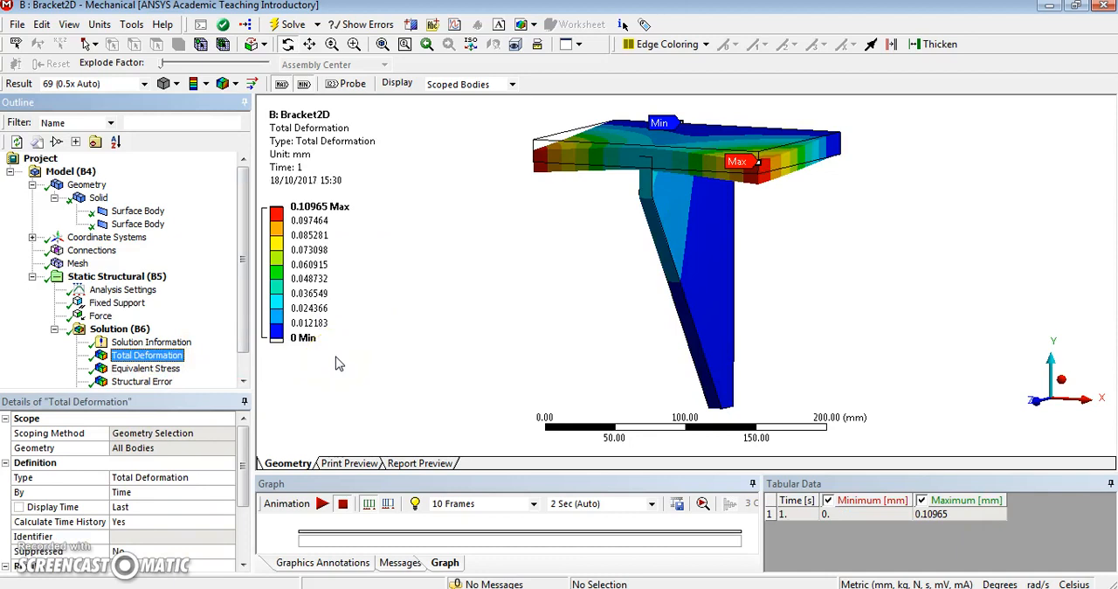